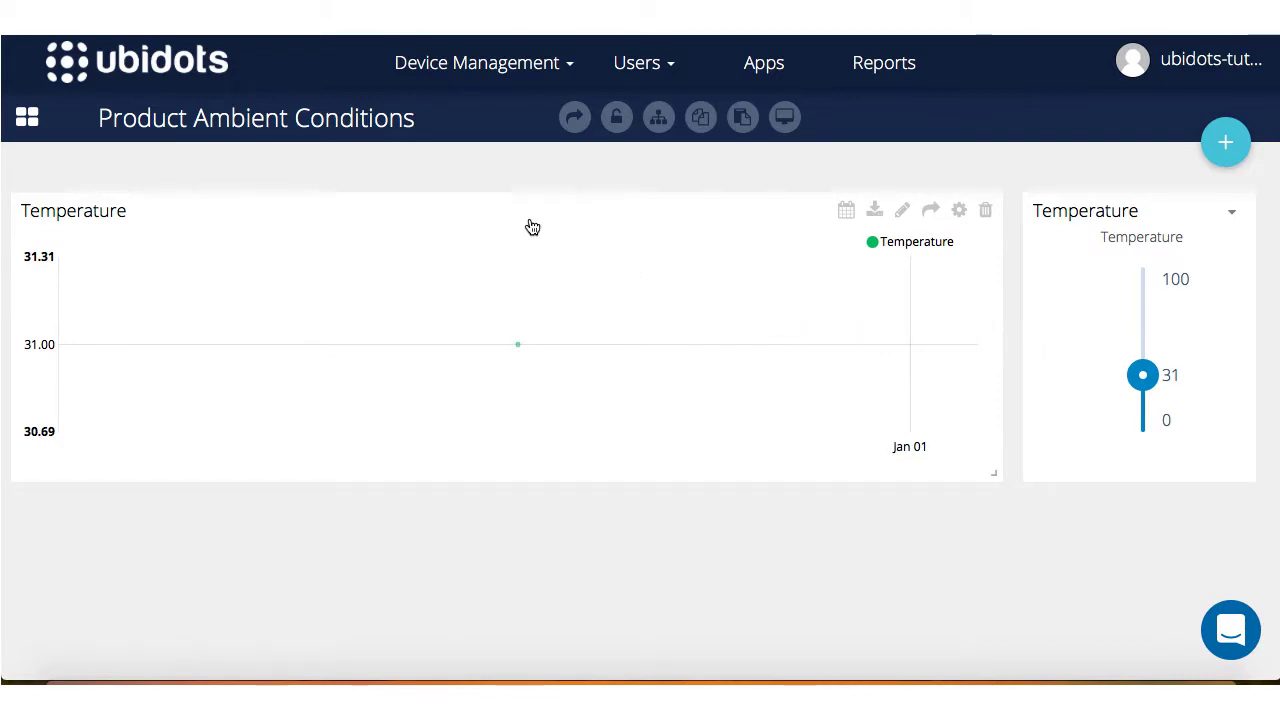
- Go to Device Management > Events and begin creating a new event
{"action": "left_click", "coordinate": [476, 62]}
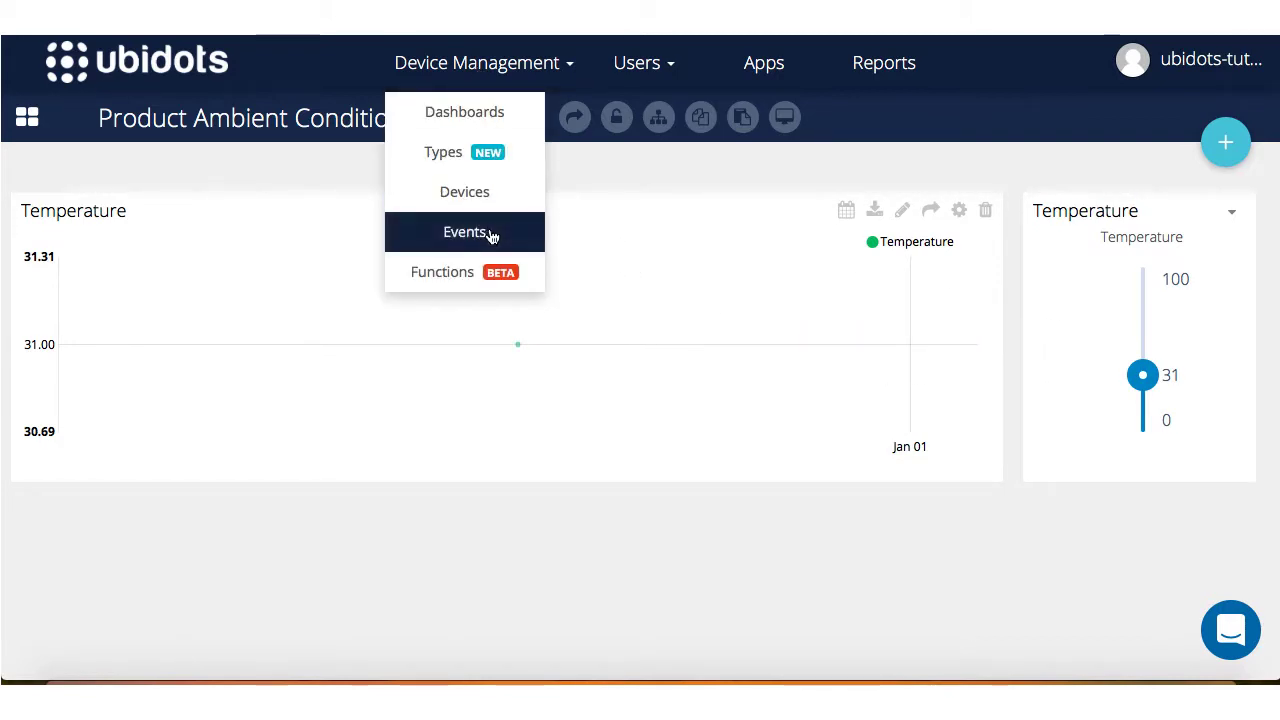
{"action": "left_click", "coordinate": [464, 231]}
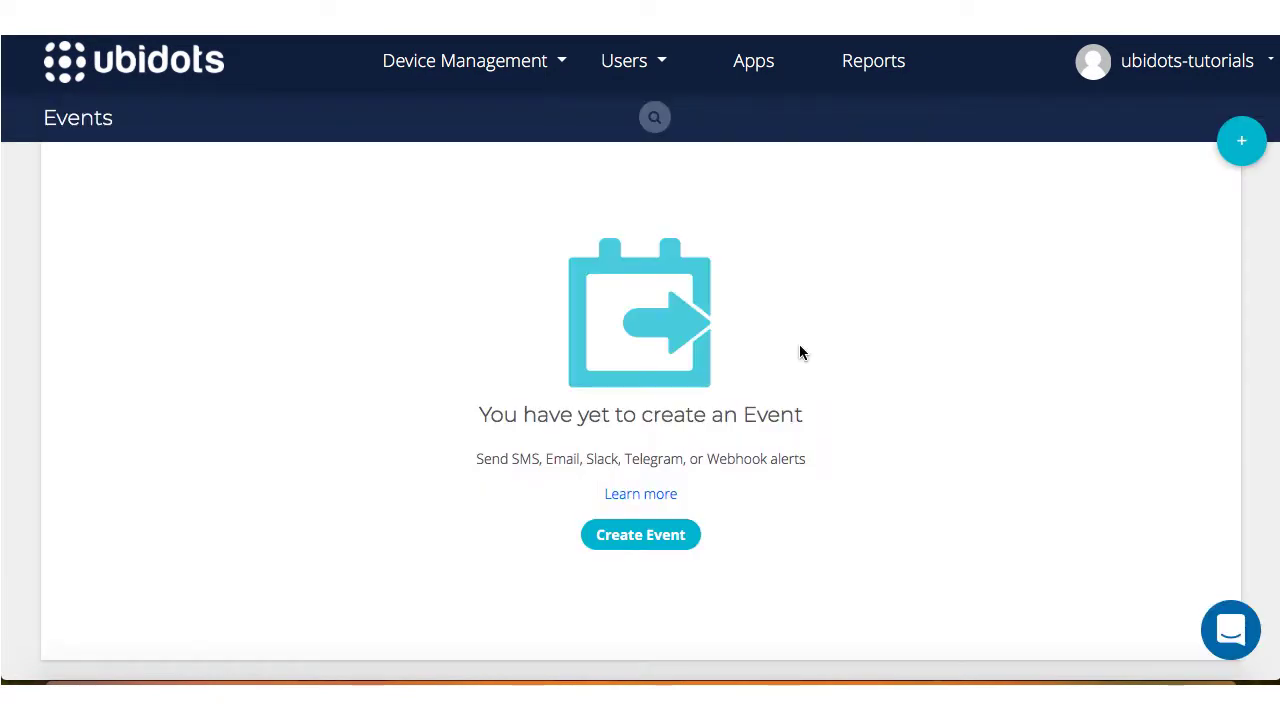
{"action": "left_click", "coordinate": [640, 534]}
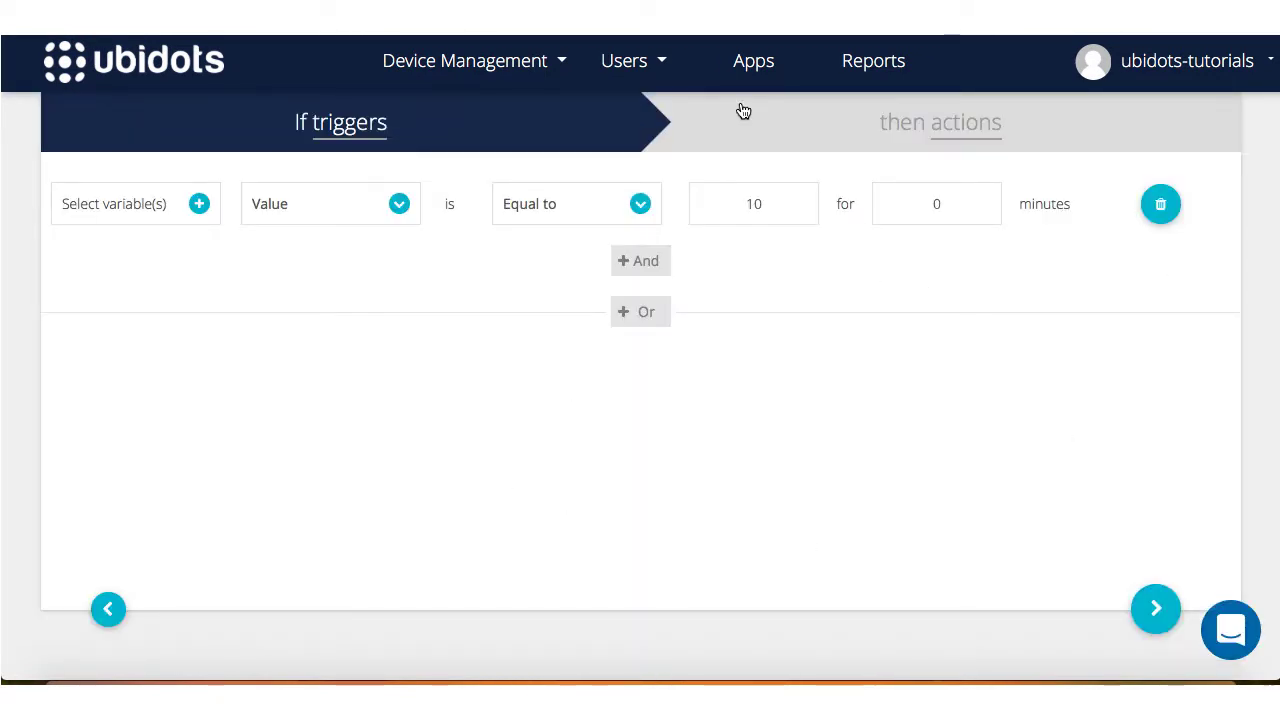
{"action": "mouse_move", "coordinate": [237, 353]}
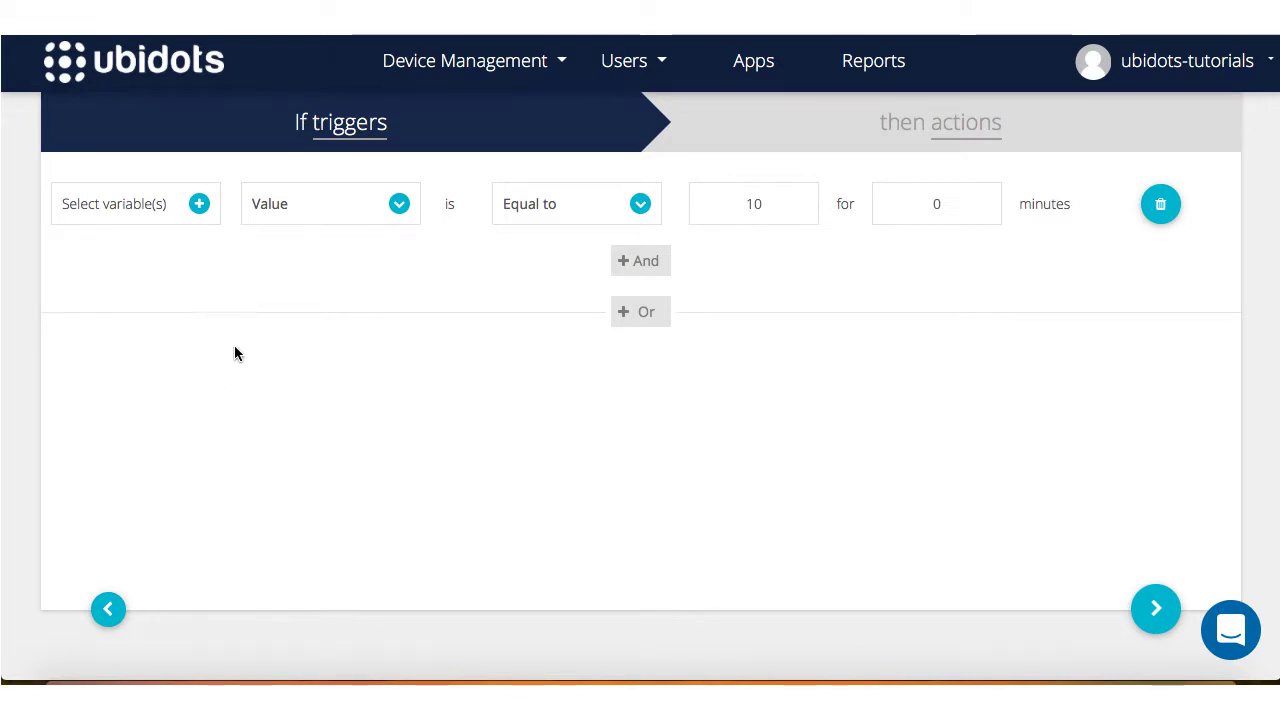
{"action": "mouse_move", "coordinate": [418, 147]}
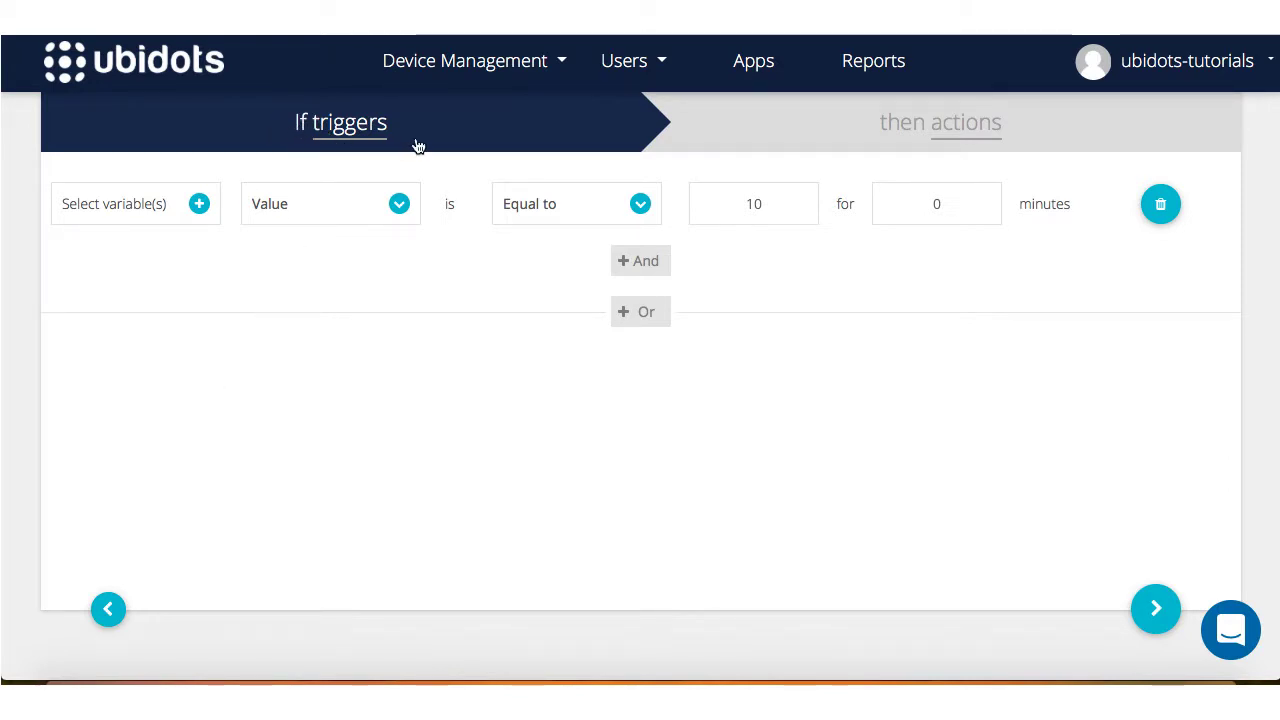
{"action": "mouse_move", "coordinate": [970, 138]}
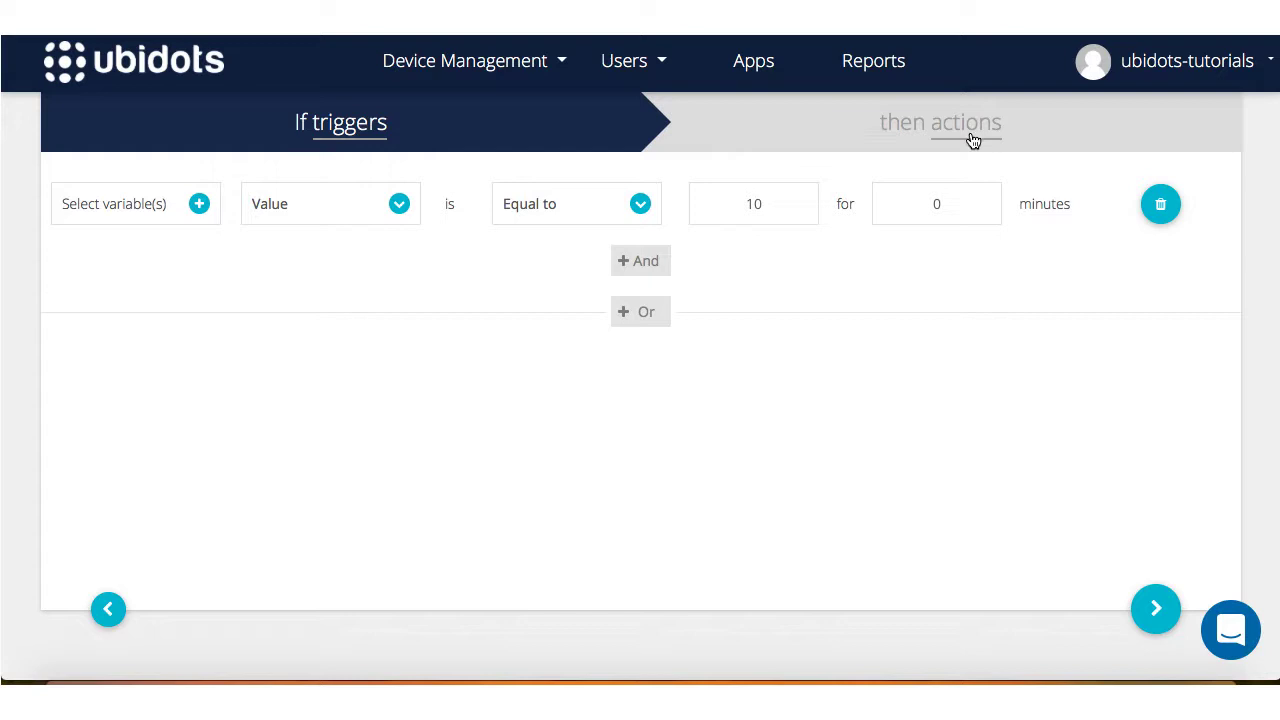
{"action": "mouse_move", "coordinate": [220, 340]}
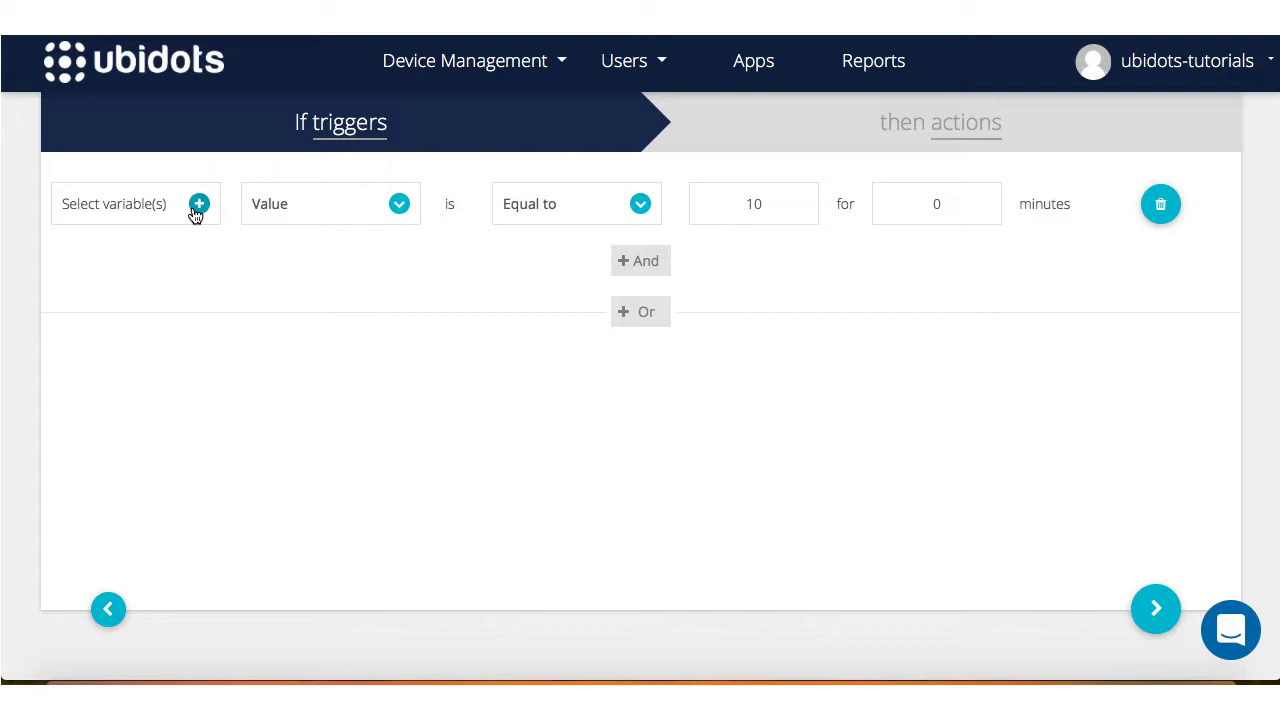
- Pick My Device's Temperature variable as the variable the trigger watches
{"action": "left_click", "coordinate": [198, 203]}
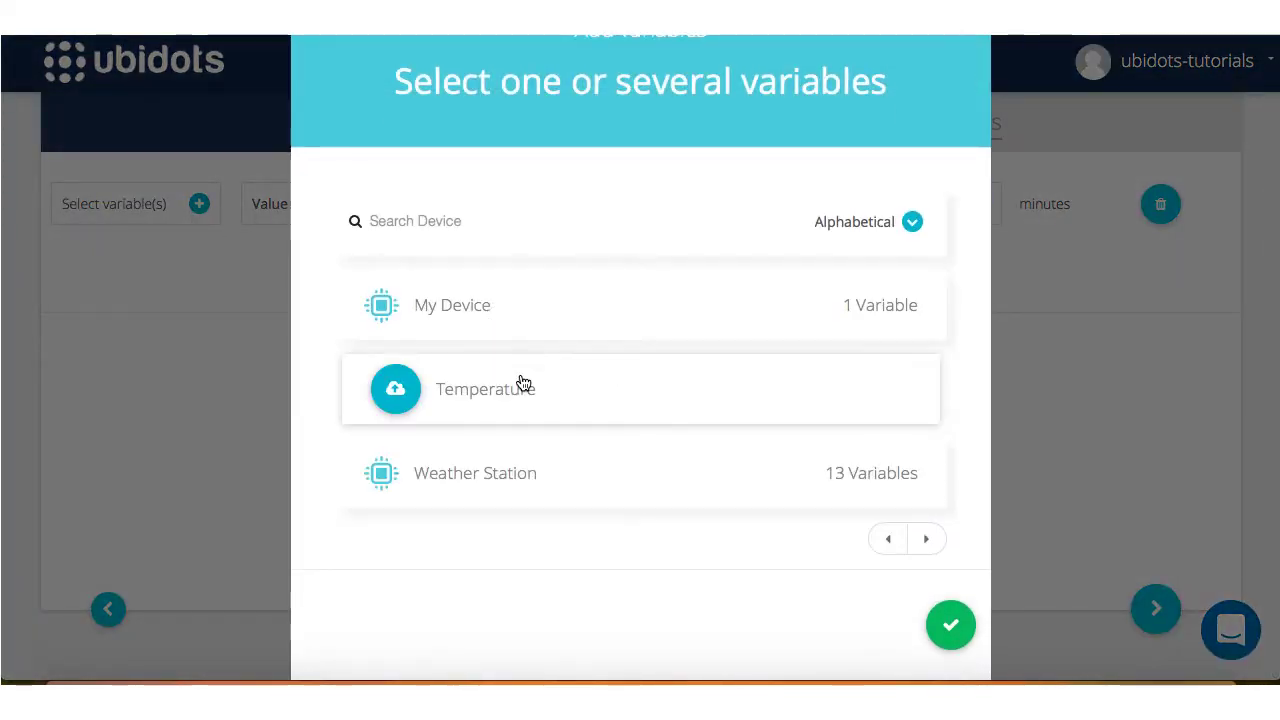
{"action": "left_click", "coordinate": [485, 388]}
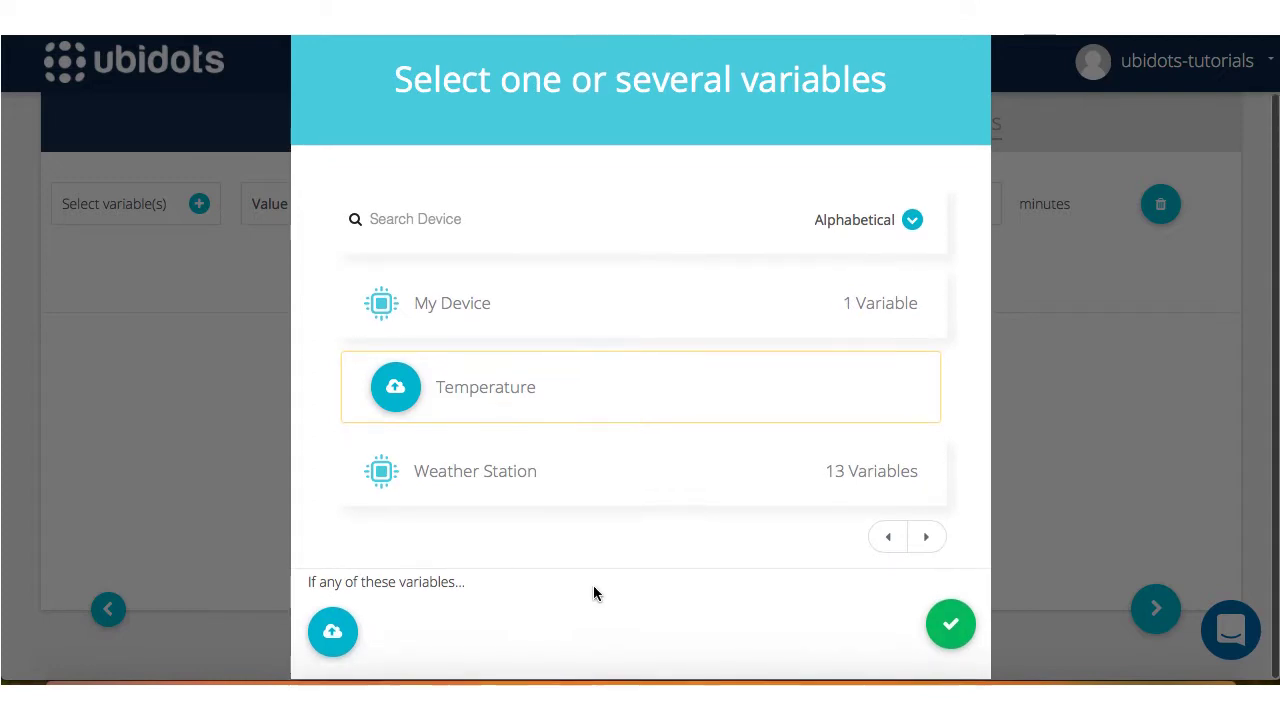
{"action": "mouse_move", "coordinate": [332, 631]}
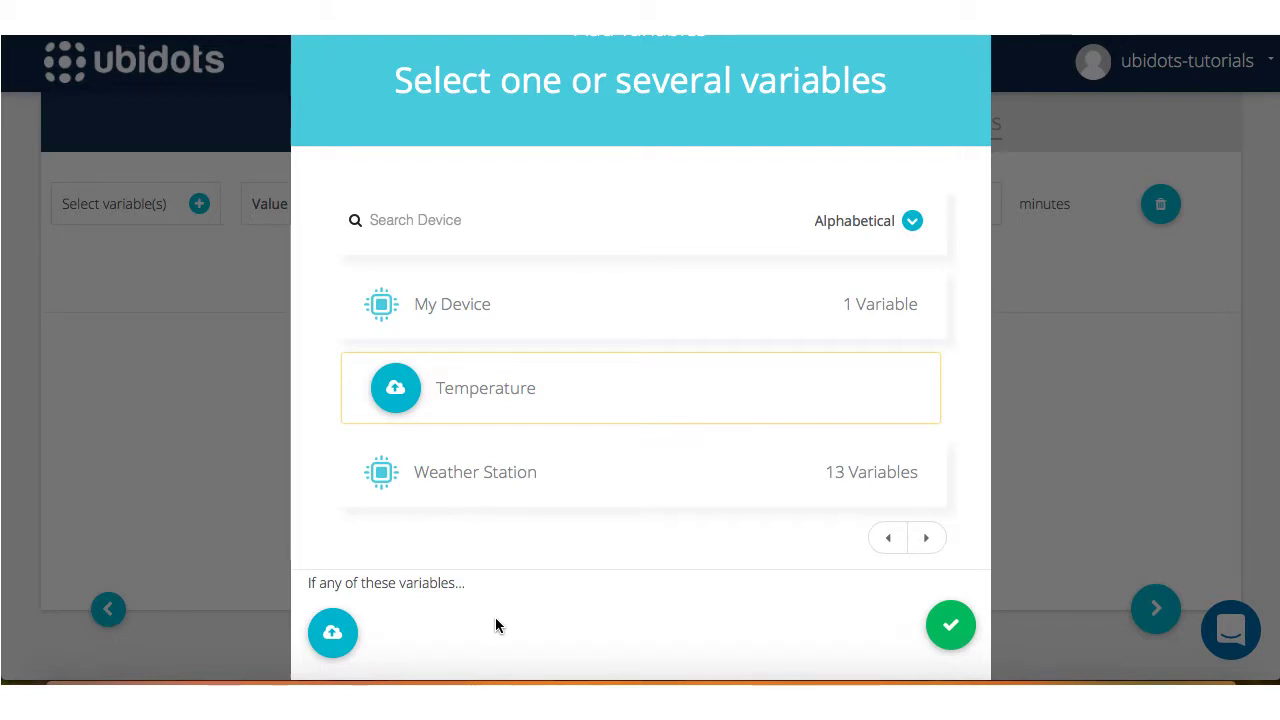
{"action": "mouse_move", "coordinate": [332, 632]}
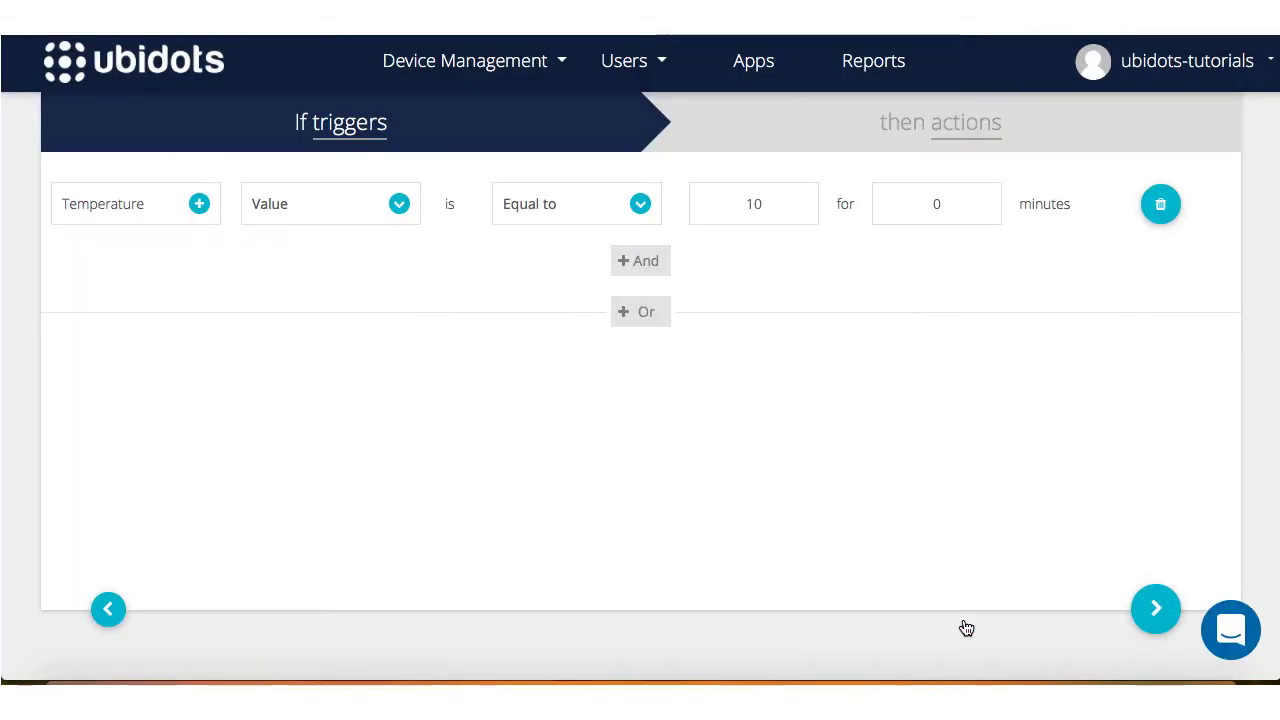
{"action": "mouse_move", "coordinate": [304, 246]}
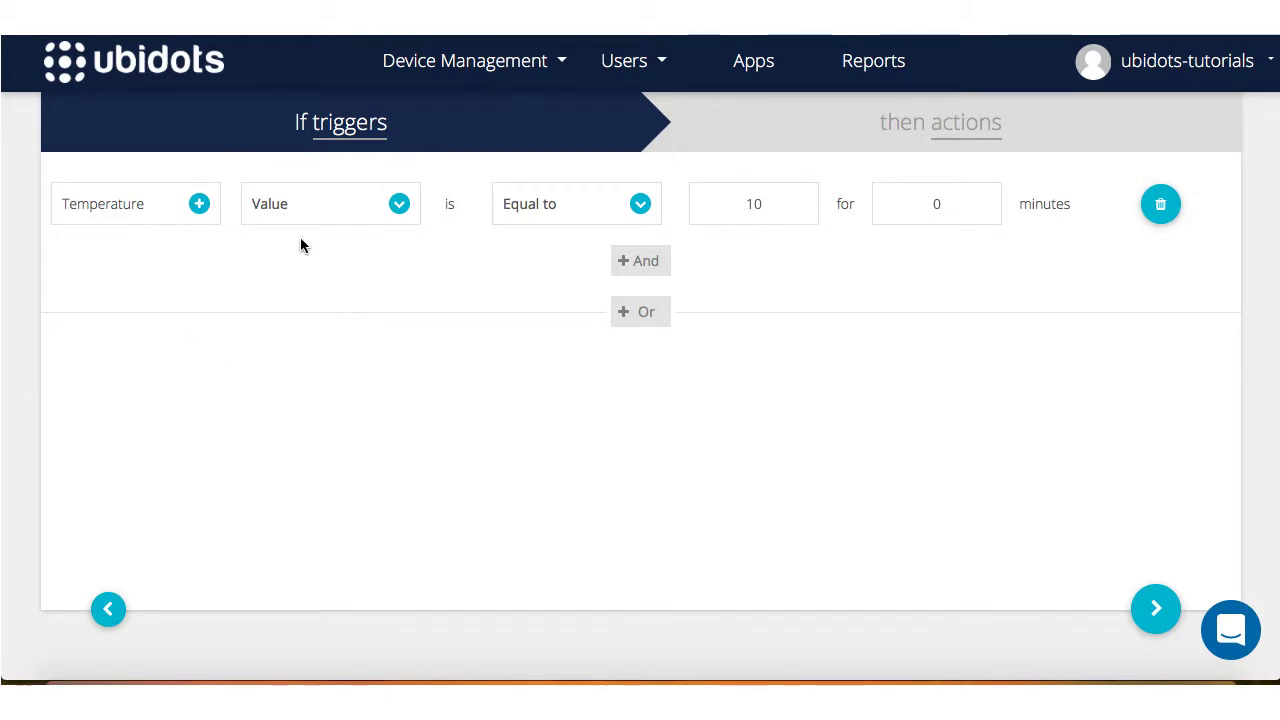
{"action": "mouse_move", "coordinate": [333, 203]}
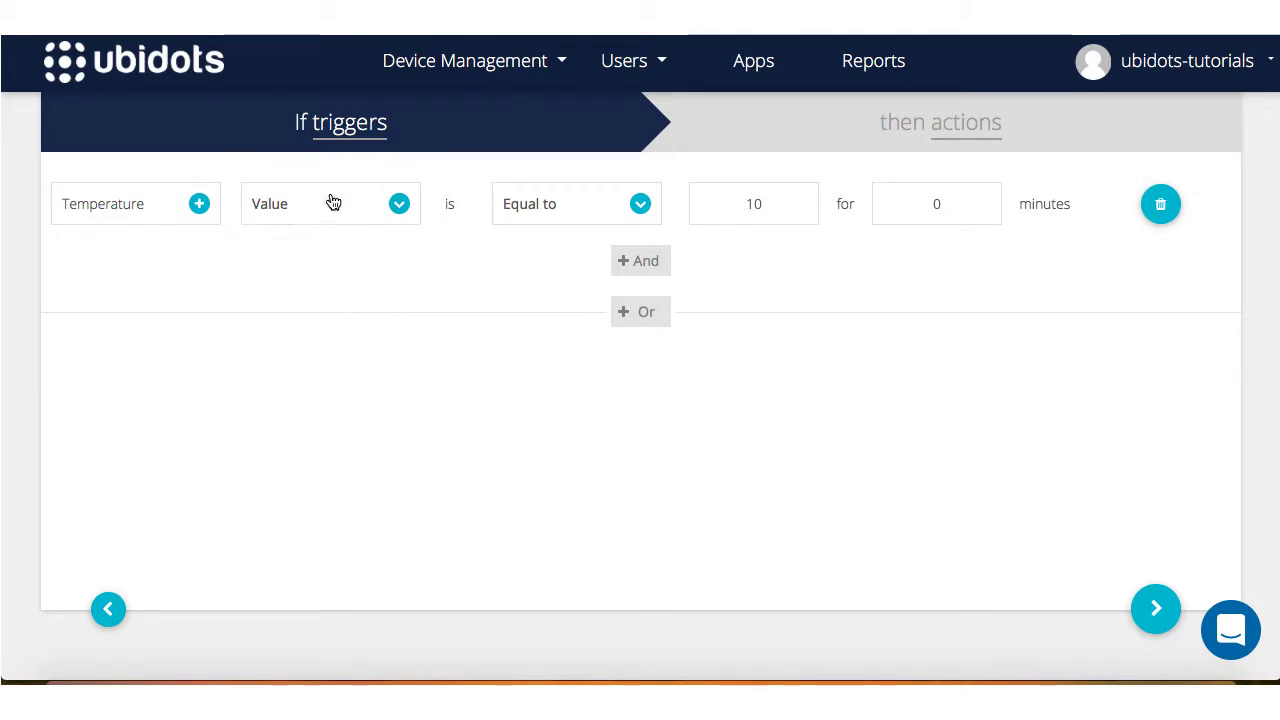
- Set the Temperature trigger to Value greater than or equal to 34 for 0.5 minutes
{"action": "left_click", "coordinate": [330, 203]}
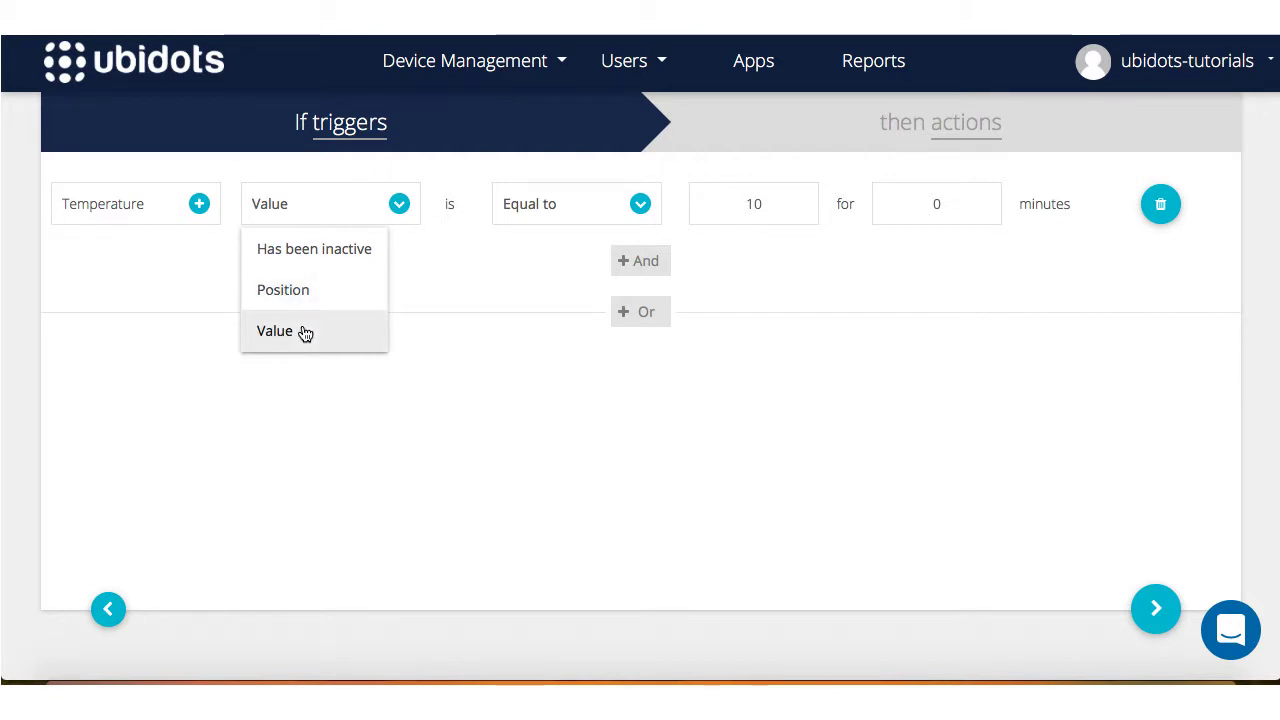
{"action": "left_click", "coordinate": [274, 331]}
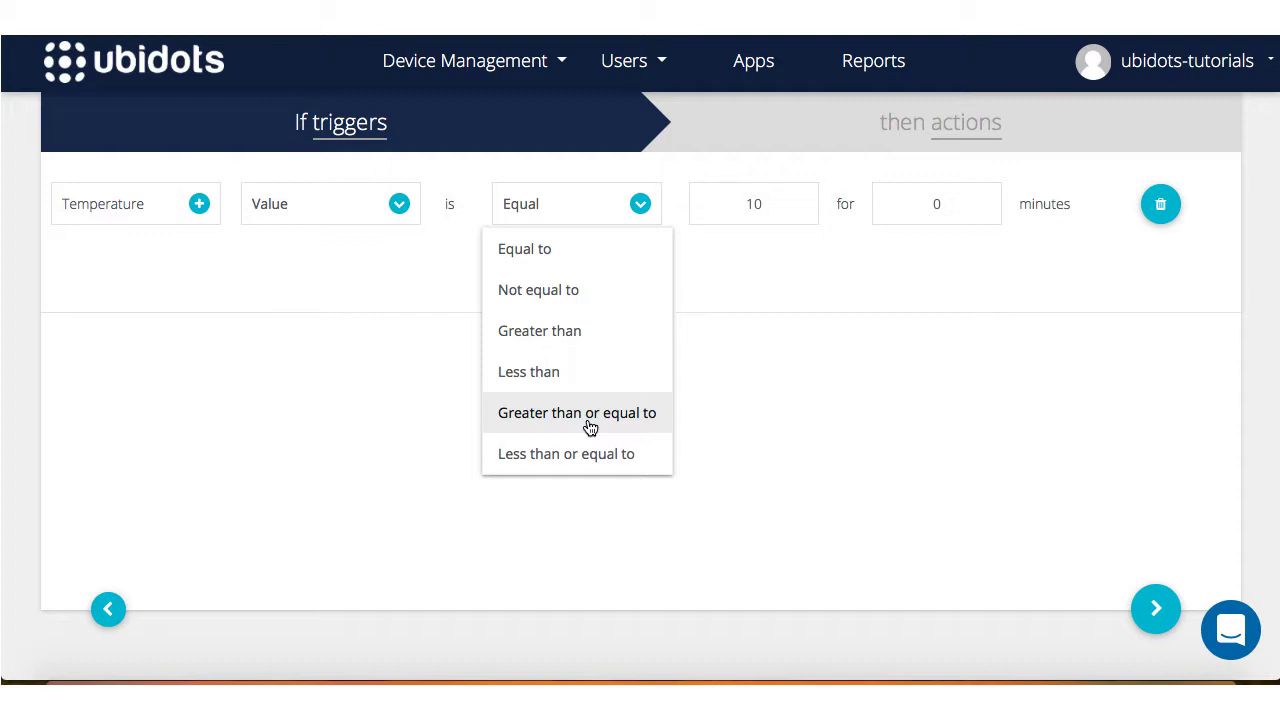
{"action": "left_click", "coordinate": [576, 412]}
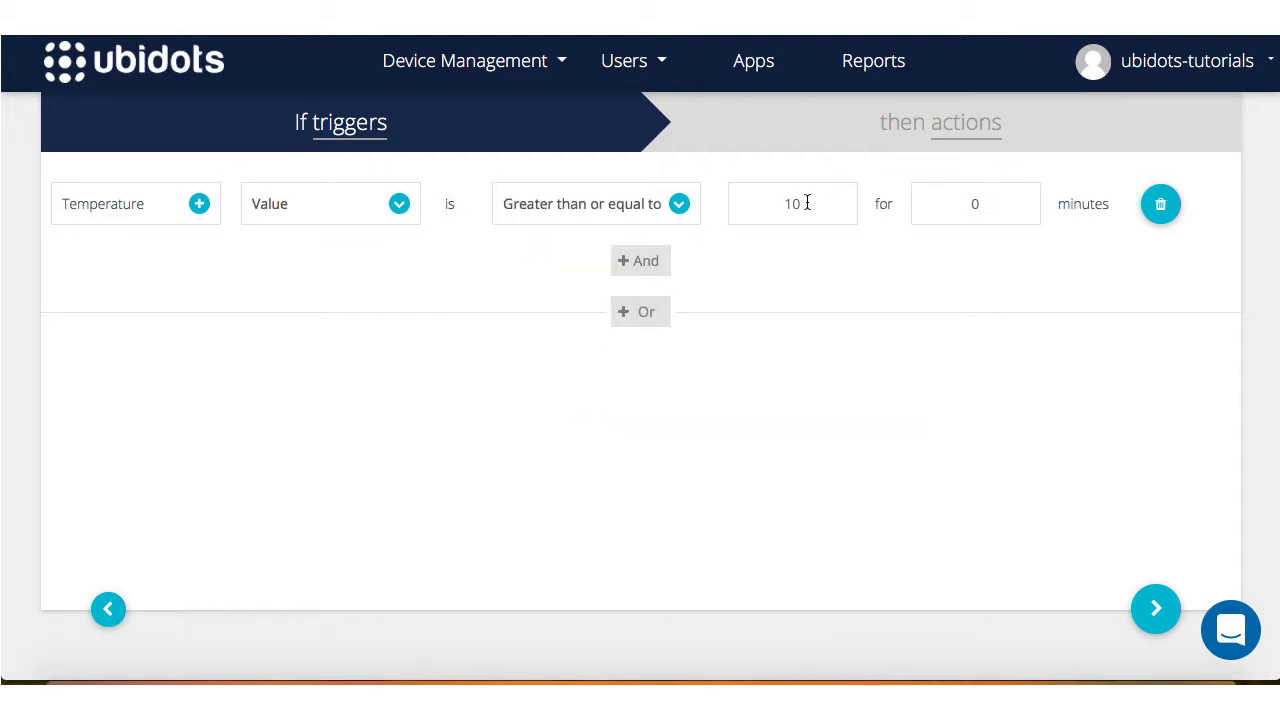
{"action": "double_click", "coordinate": [792, 203]}
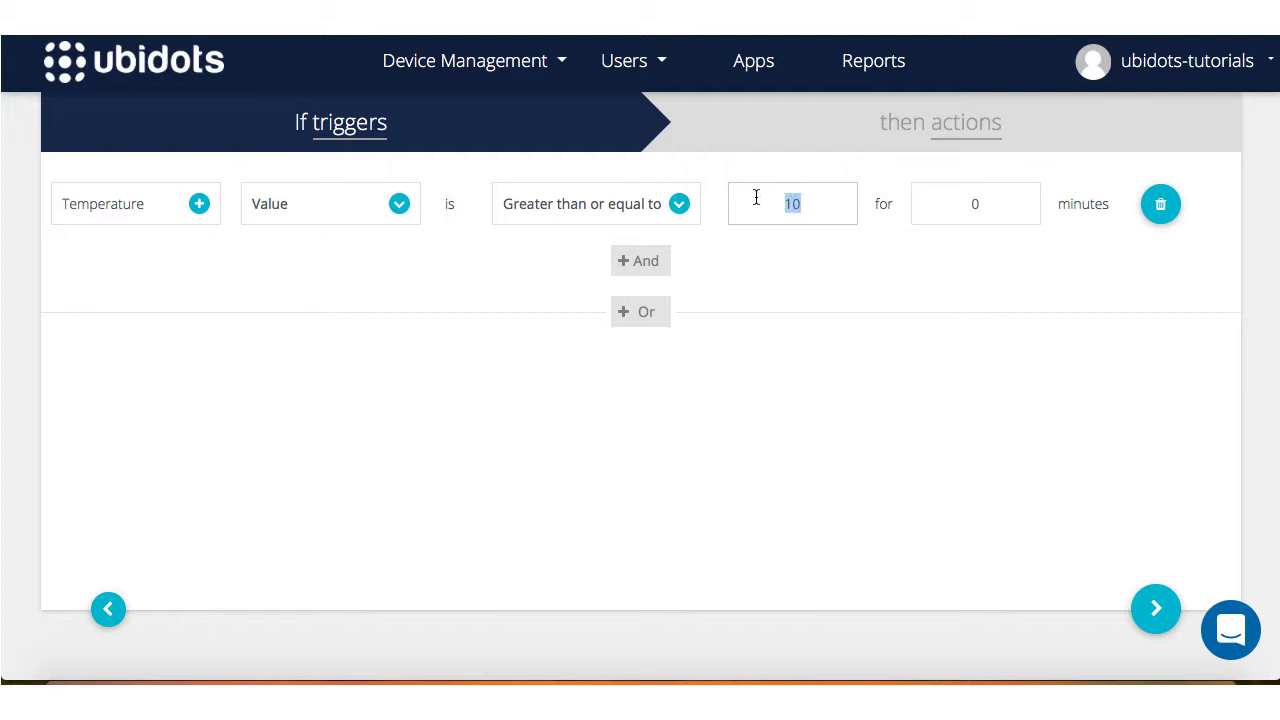
{"action": "type", "text": "34"}
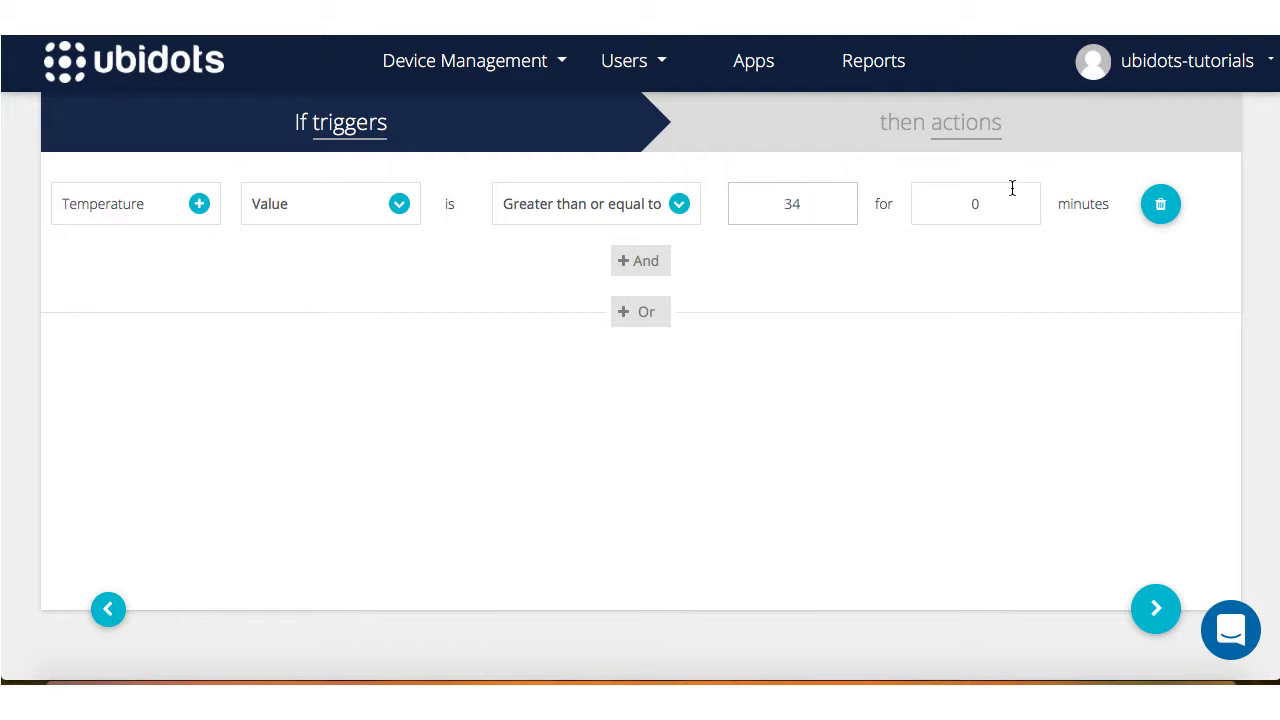
{"action": "left_click", "coordinate": [975, 203]}
{"action": "type", "text": "5"}
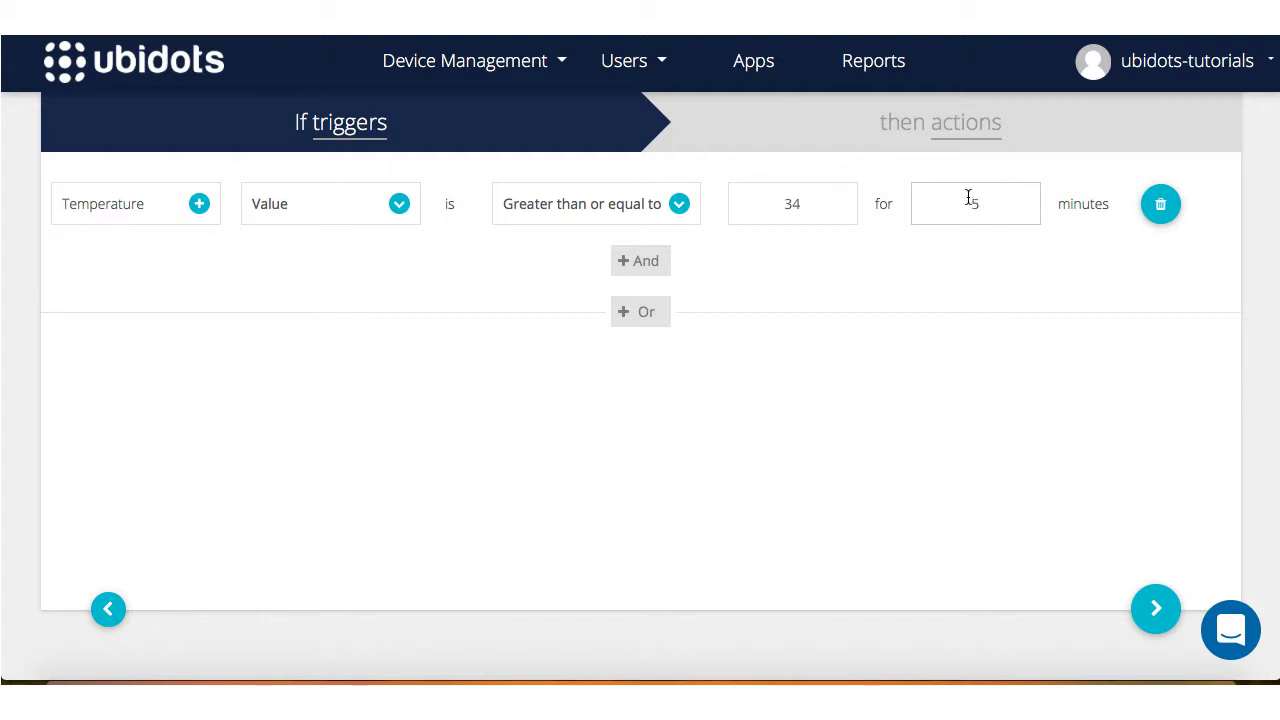
{"action": "type", "text": "0.5"}
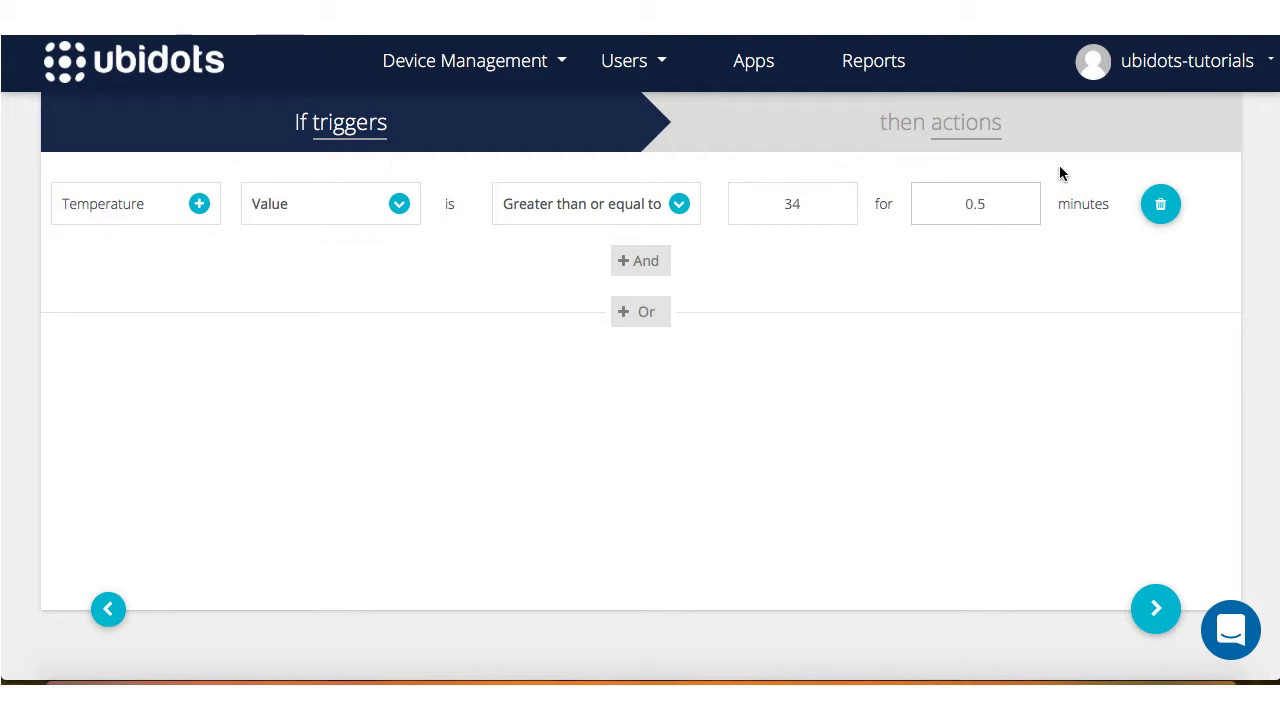
{"action": "mouse_move", "coordinate": [1106, 396]}
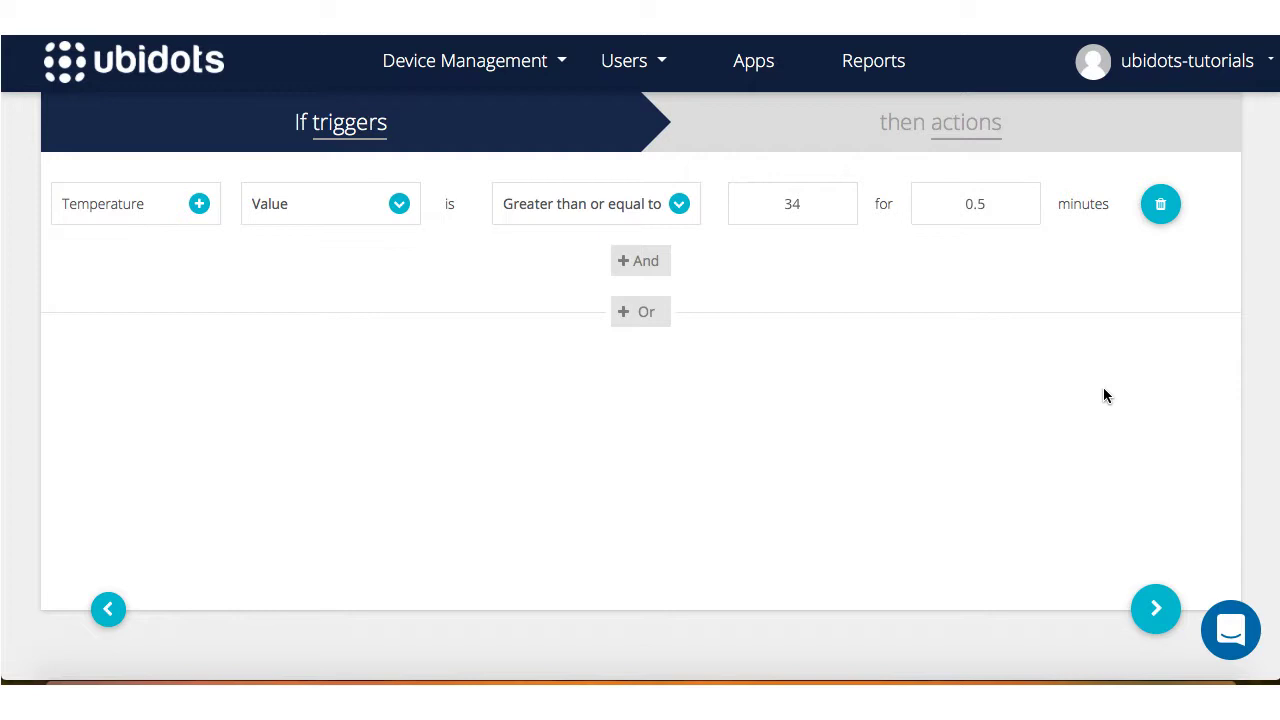
{"action": "mouse_move", "coordinate": [990, 334]}
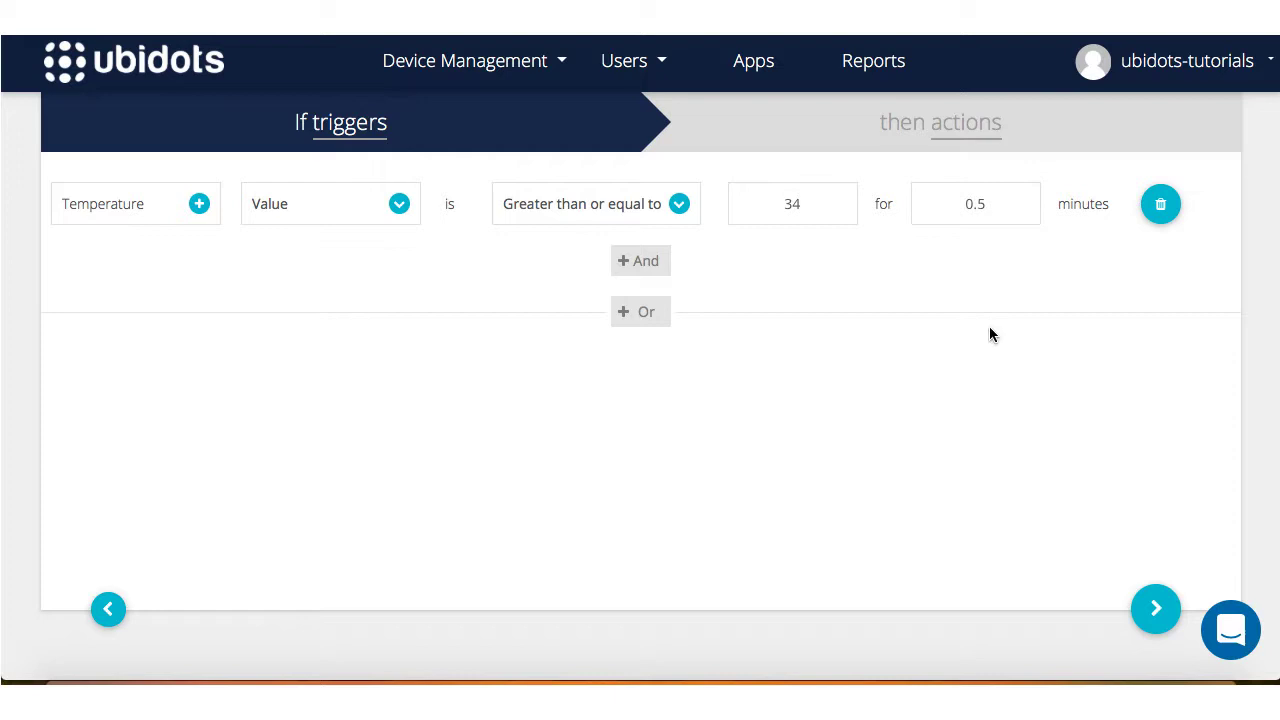
{"action": "mouse_move", "coordinate": [660, 328]}
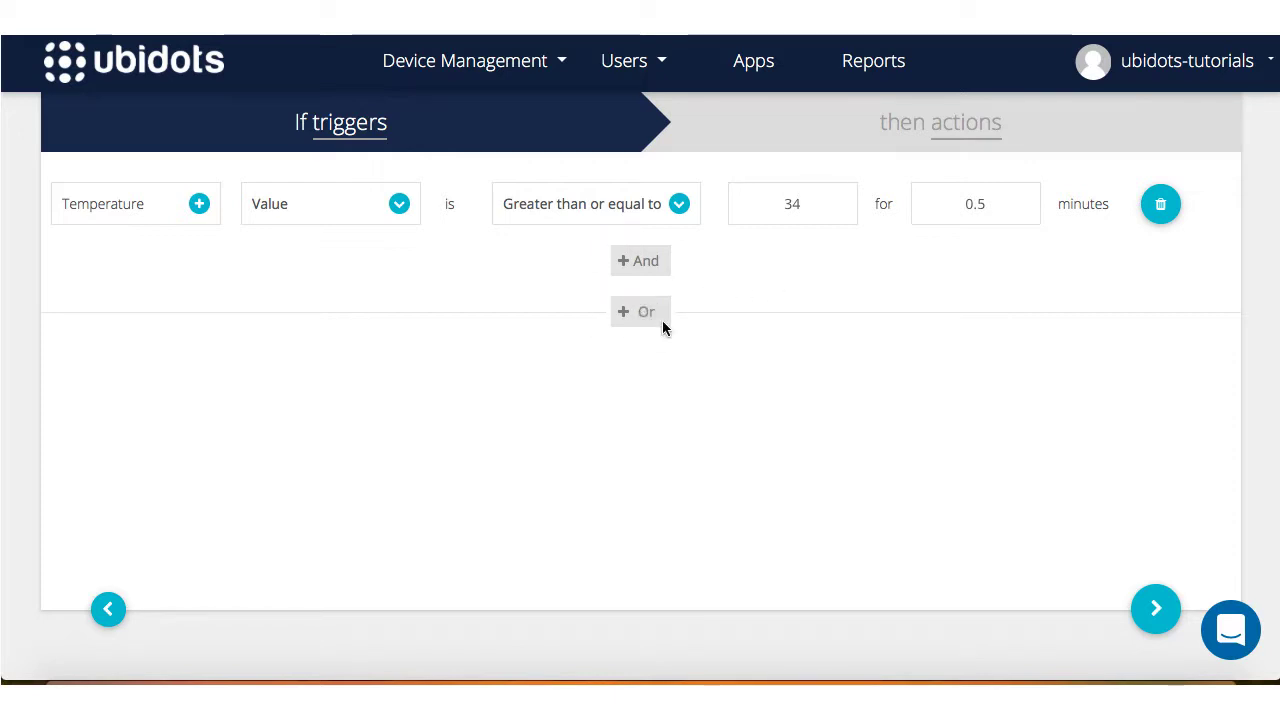
{"action": "mouse_move", "coordinate": [640, 311]}
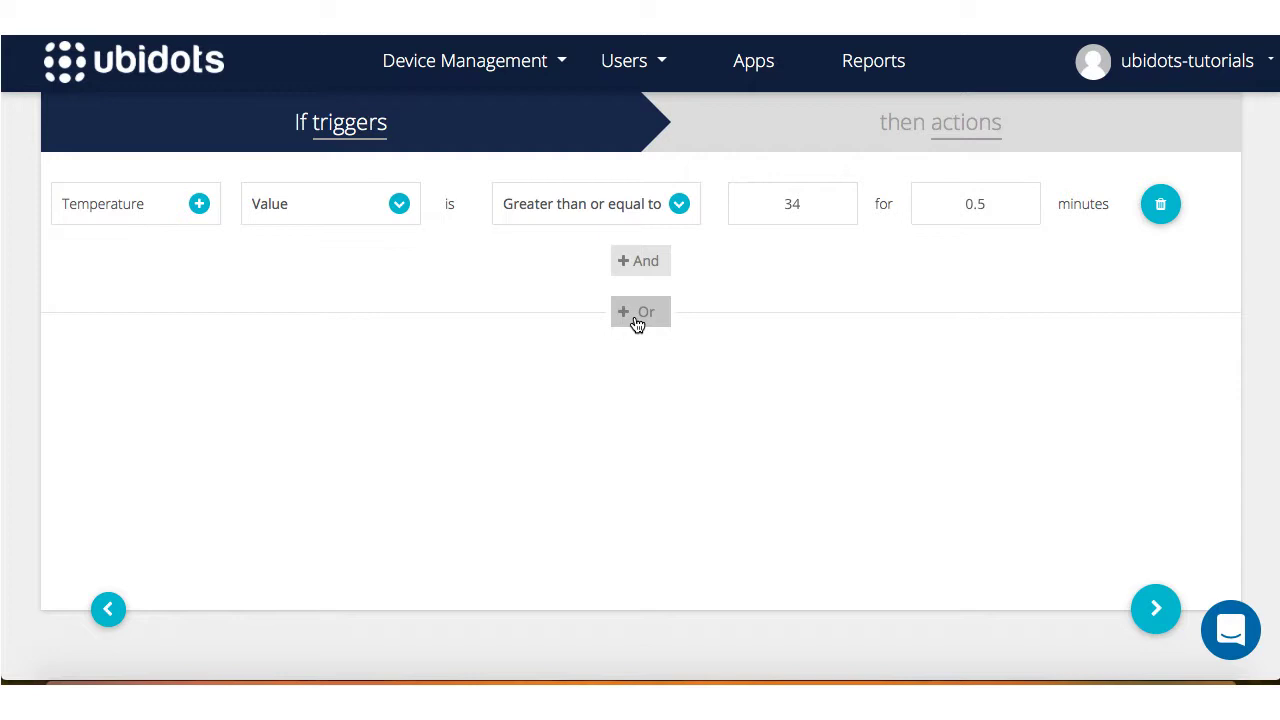
{"action": "mouse_move", "coordinate": [597, 302]}
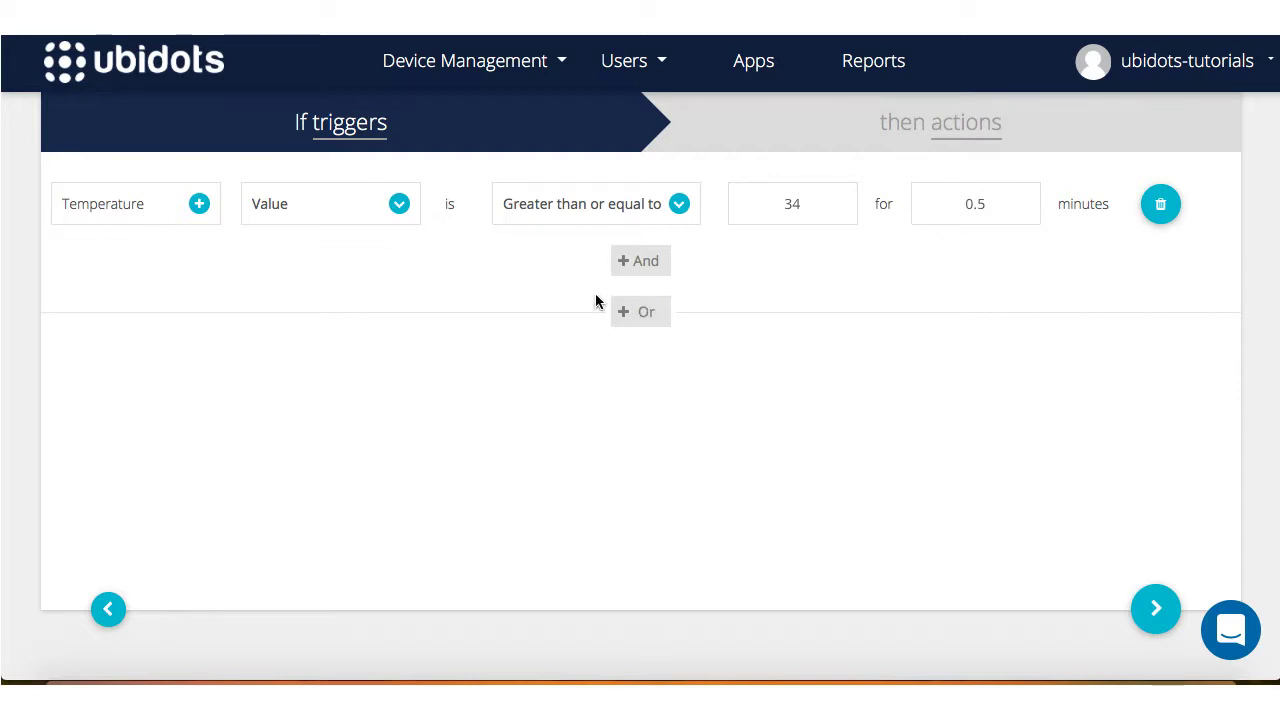
{"action": "mouse_move", "coordinate": [640, 261]}
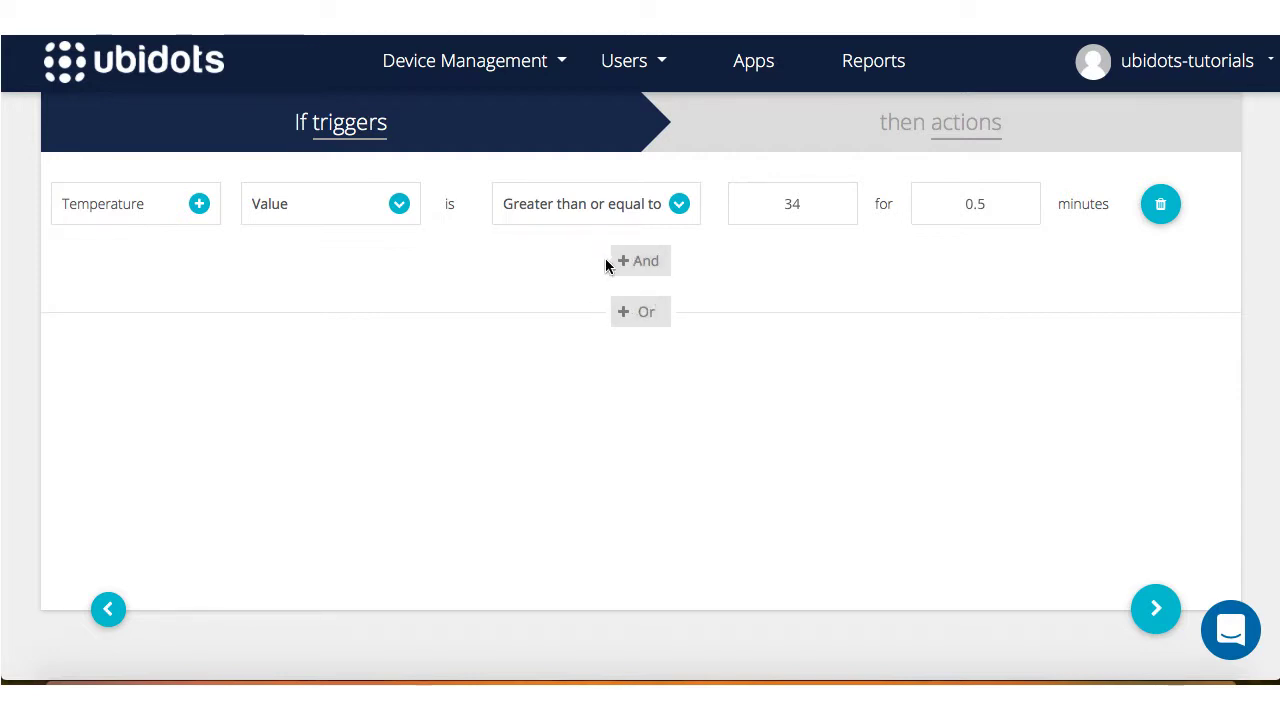
{"action": "mouse_move", "coordinate": [332, 198]}
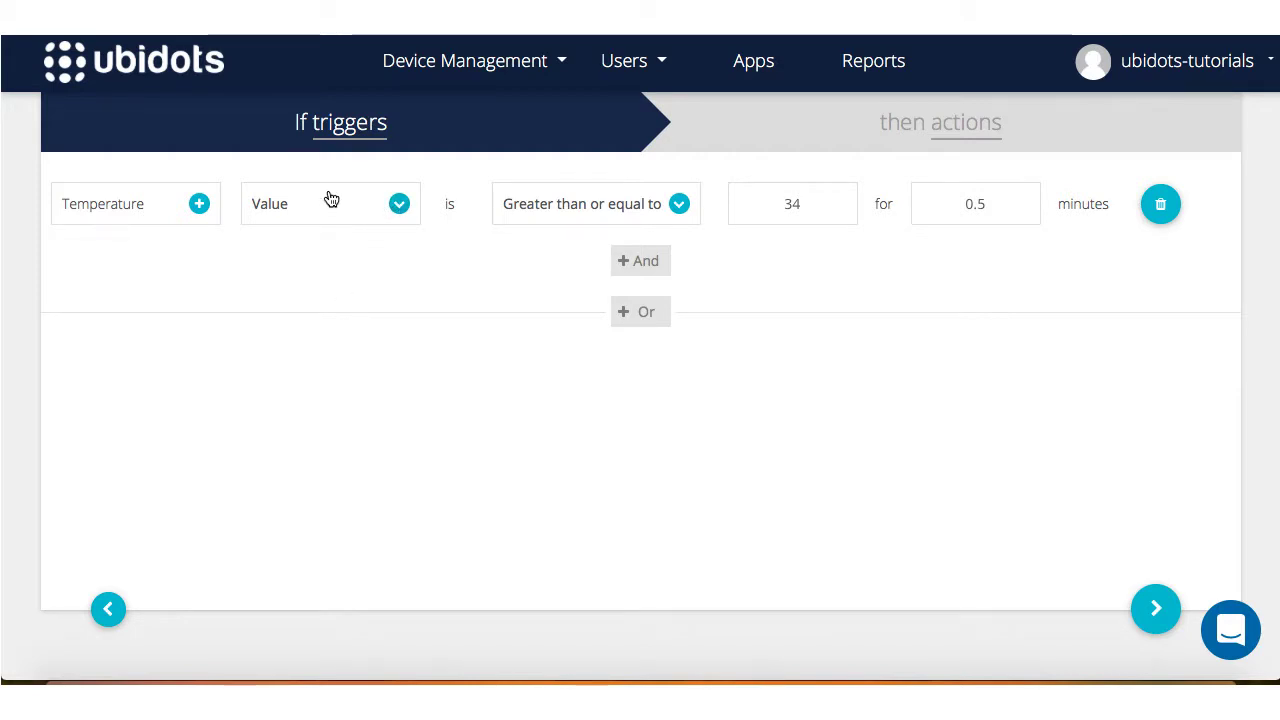
{"action": "mouse_move", "coordinate": [865, 161]}
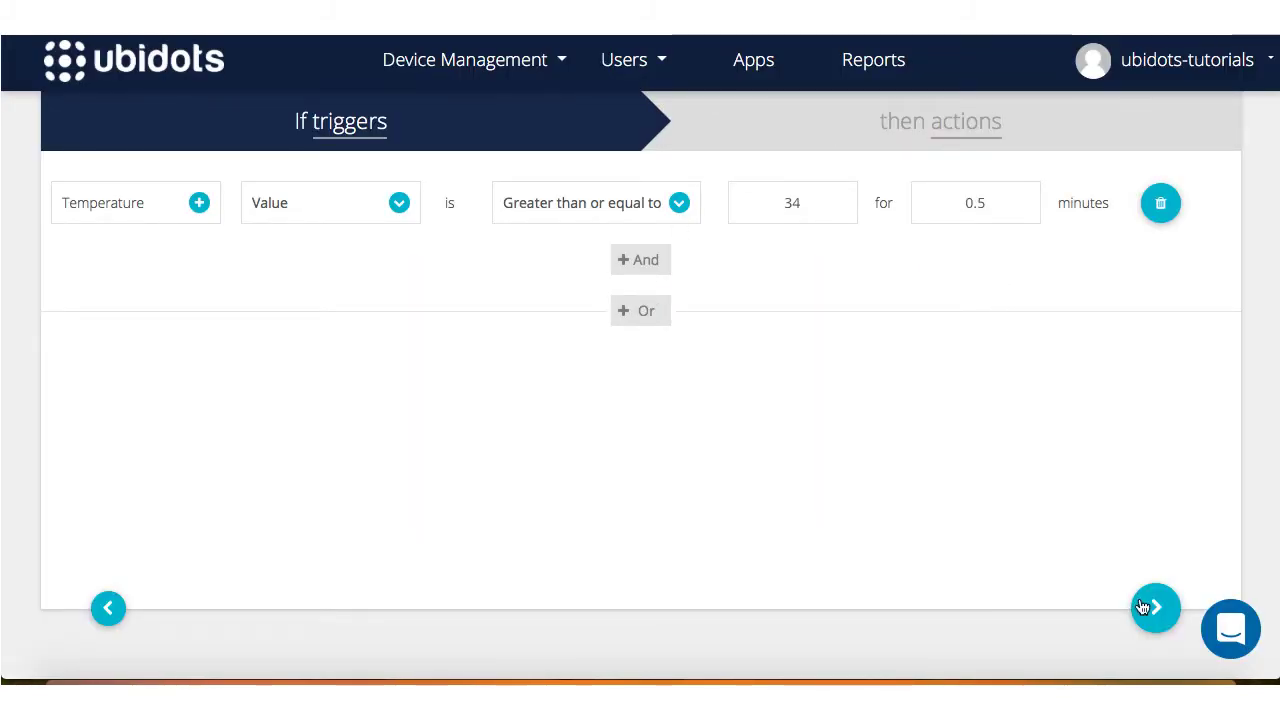
- Advance to the event's 'then actions' stage and show the available action types
{"action": "left_click", "coordinate": [1155, 607]}
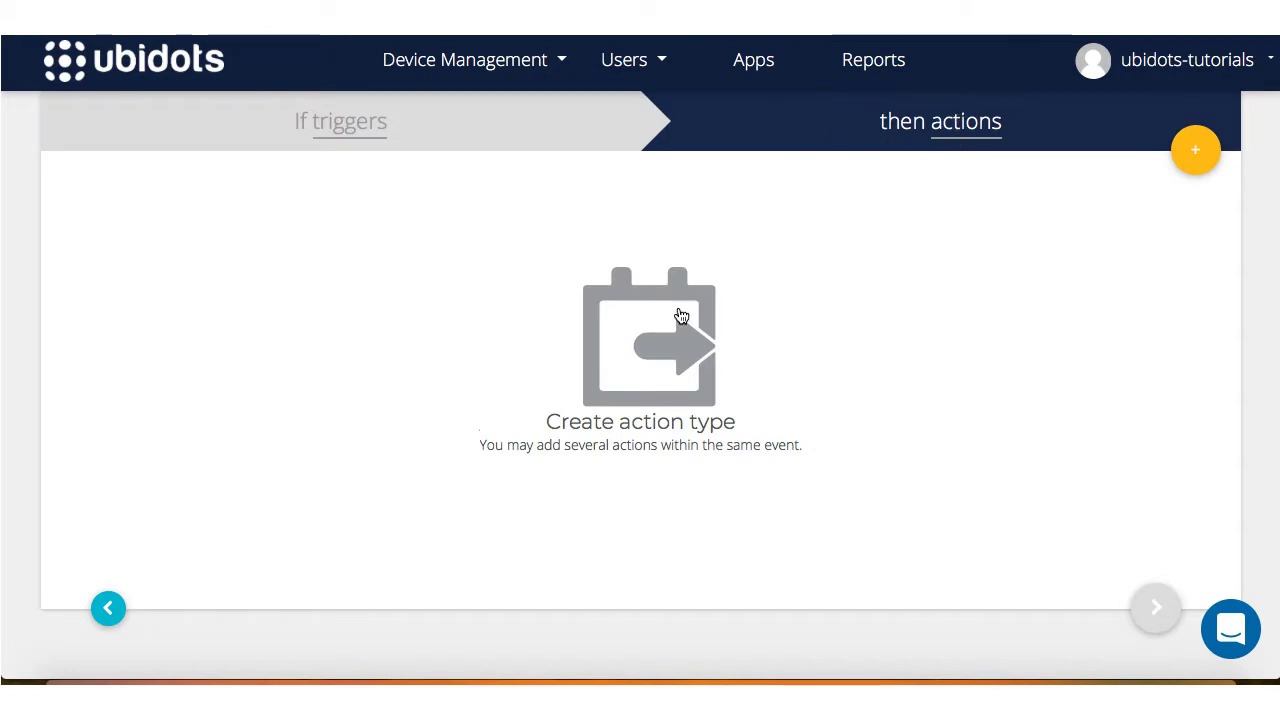
{"action": "mouse_move", "coordinate": [1196, 149]}
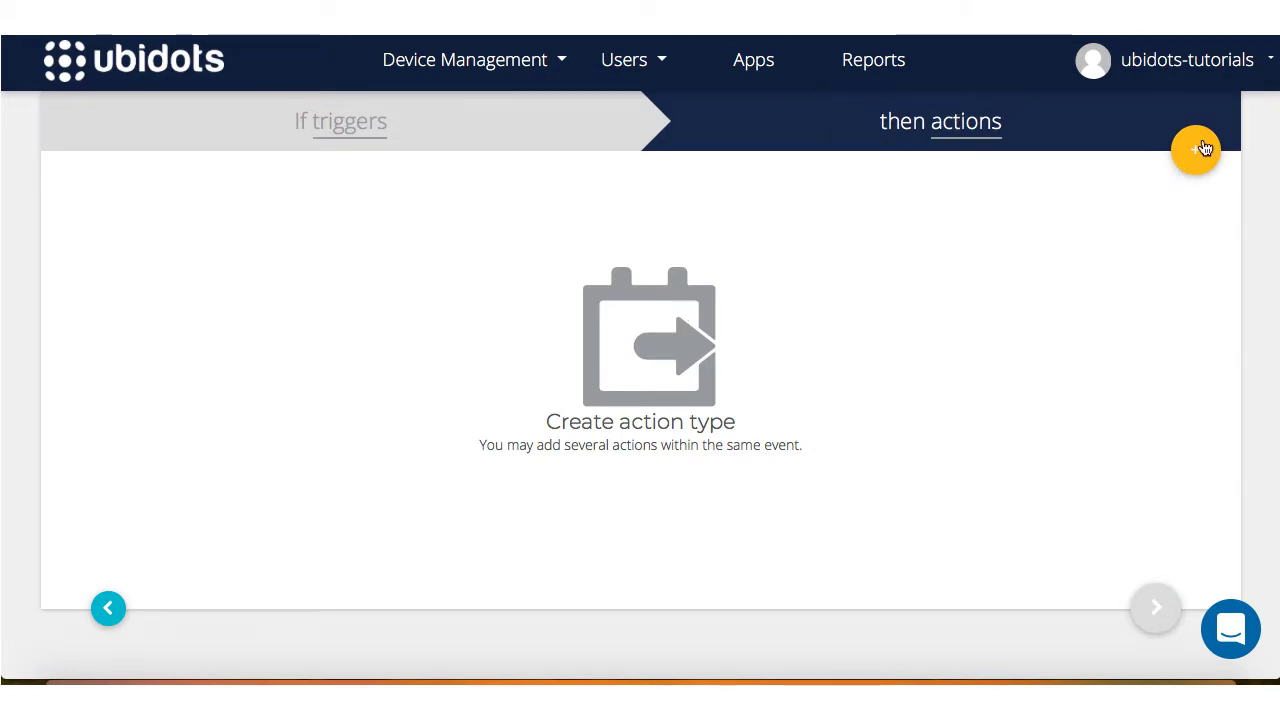
{"action": "left_click", "coordinate": [1196, 150]}
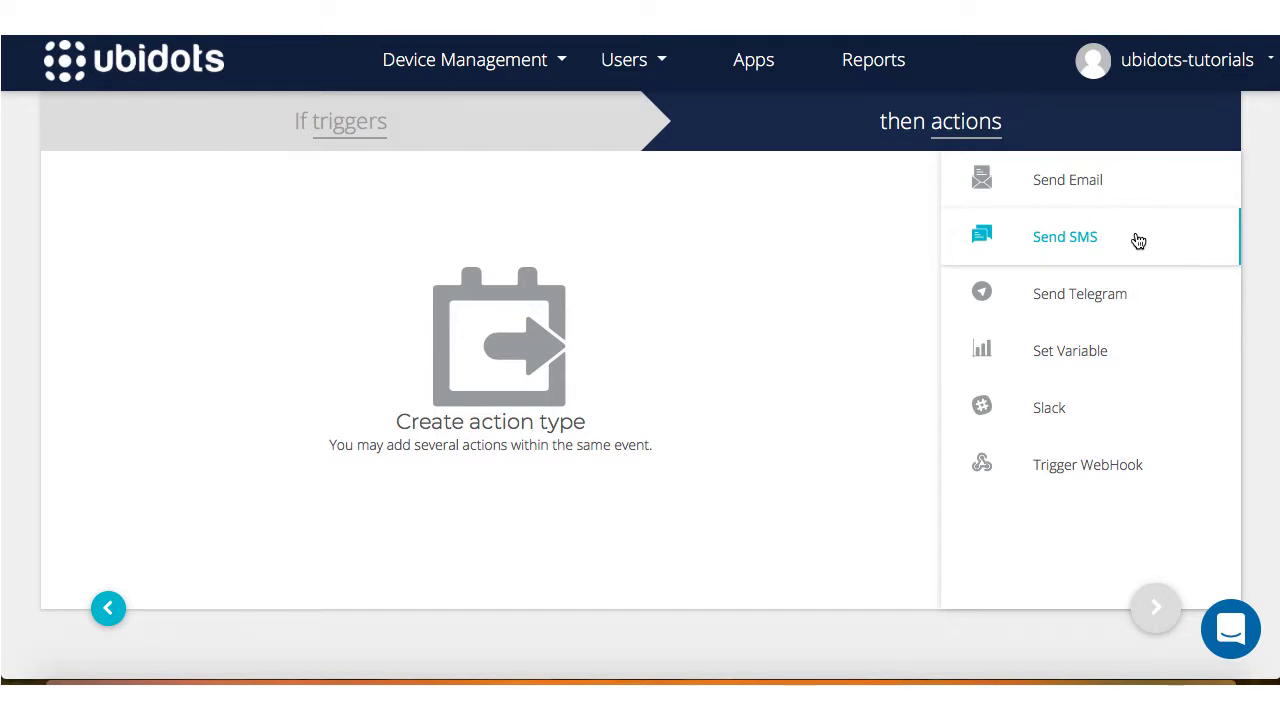
{"action": "mouse_move", "coordinate": [1155, 300]}
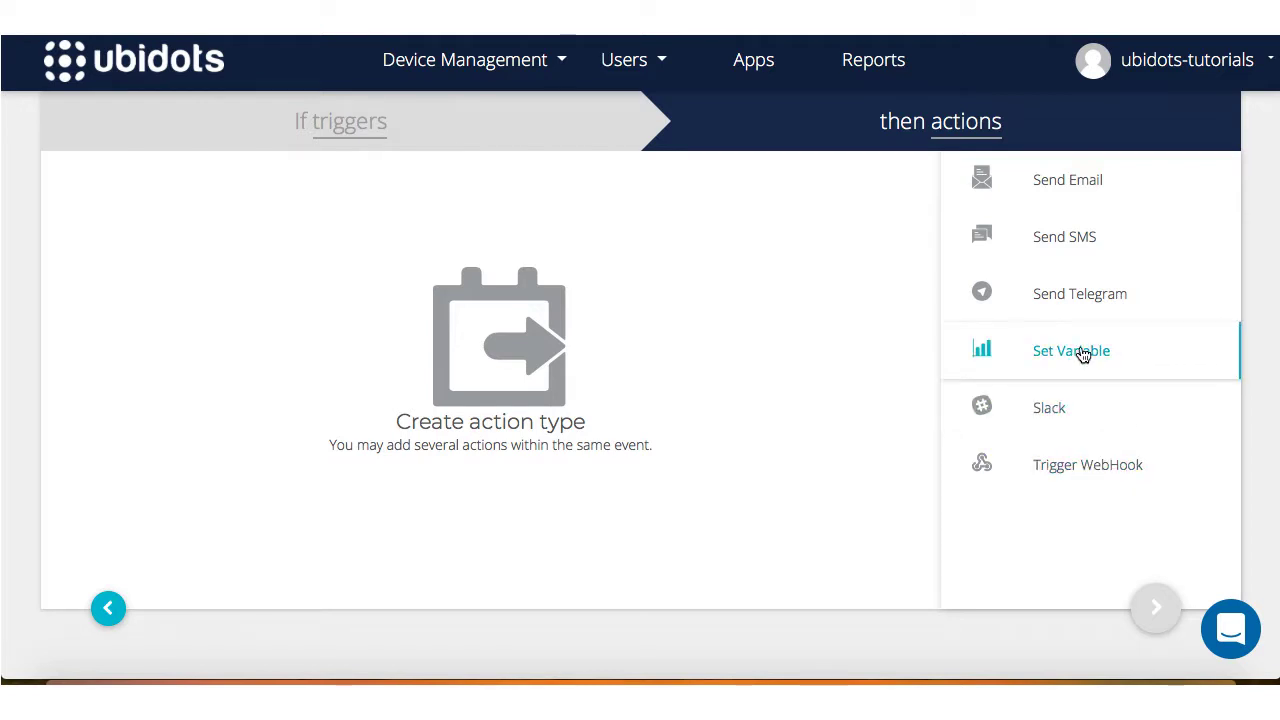
{"action": "mouse_move", "coordinate": [1140, 358]}
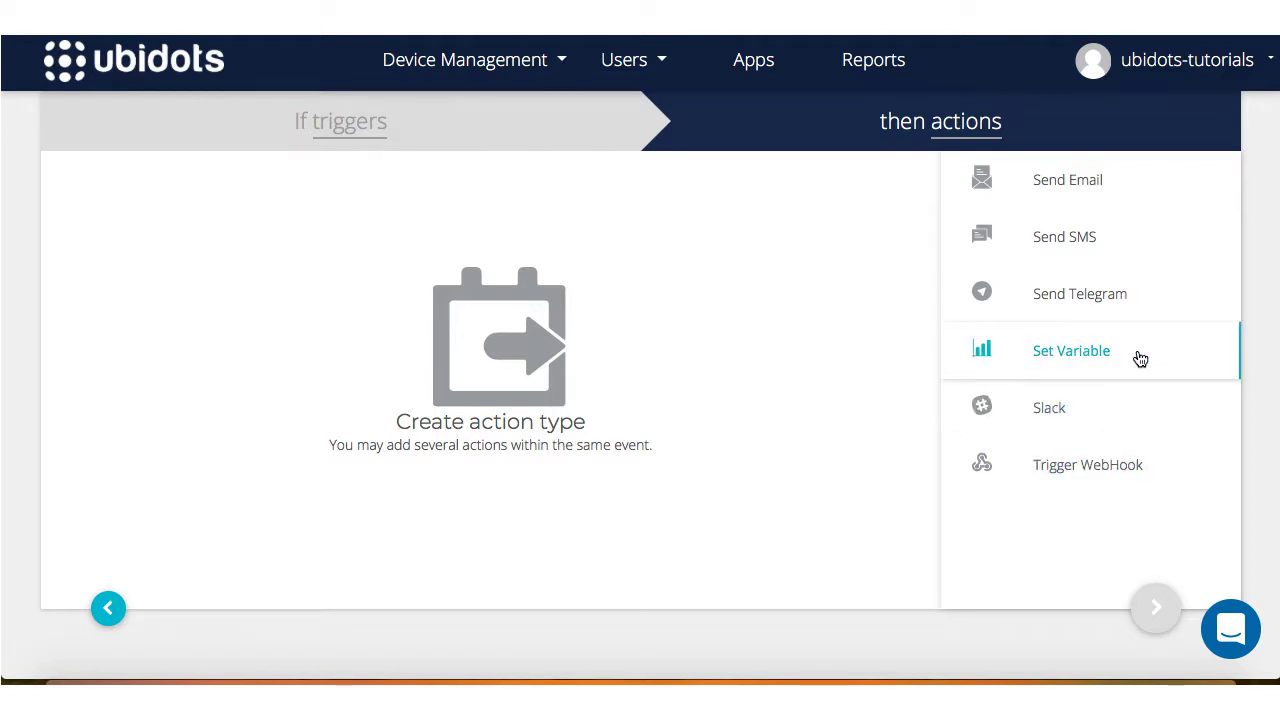
{"action": "mouse_move", "coordinate": [1125, 362]}
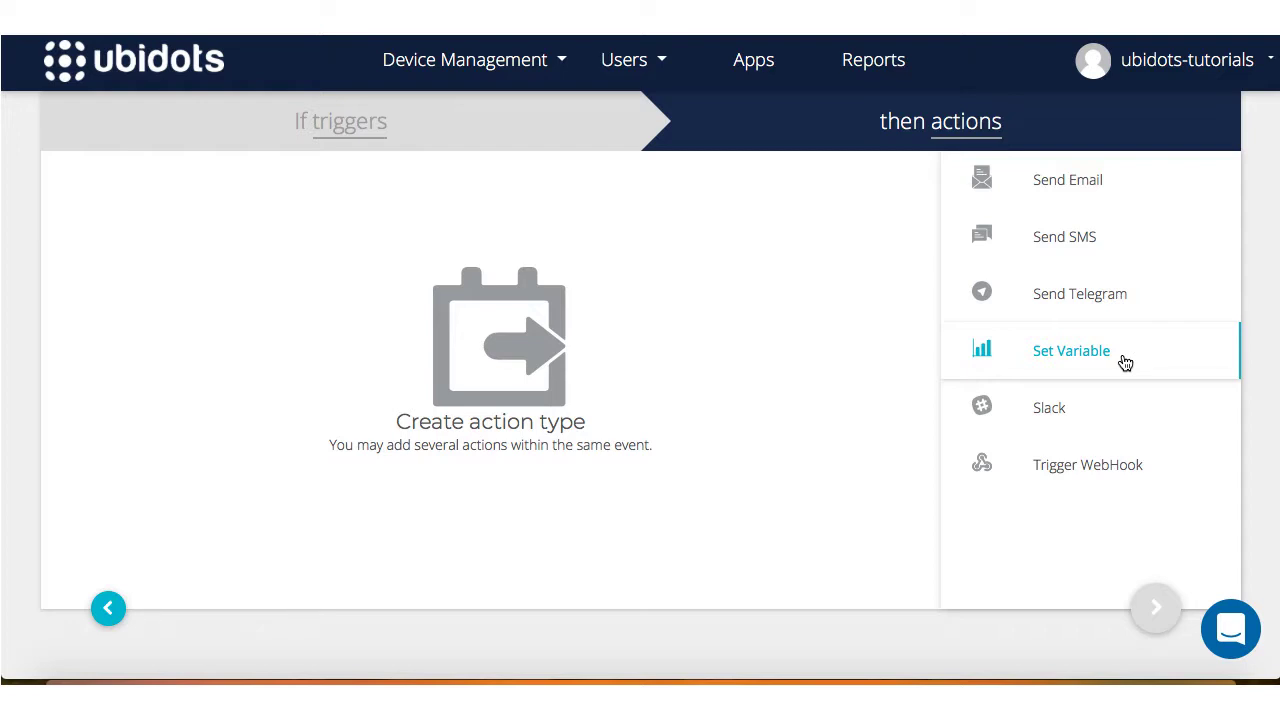
{"action": "mouse_move", "coordinate": [1120, 362]}
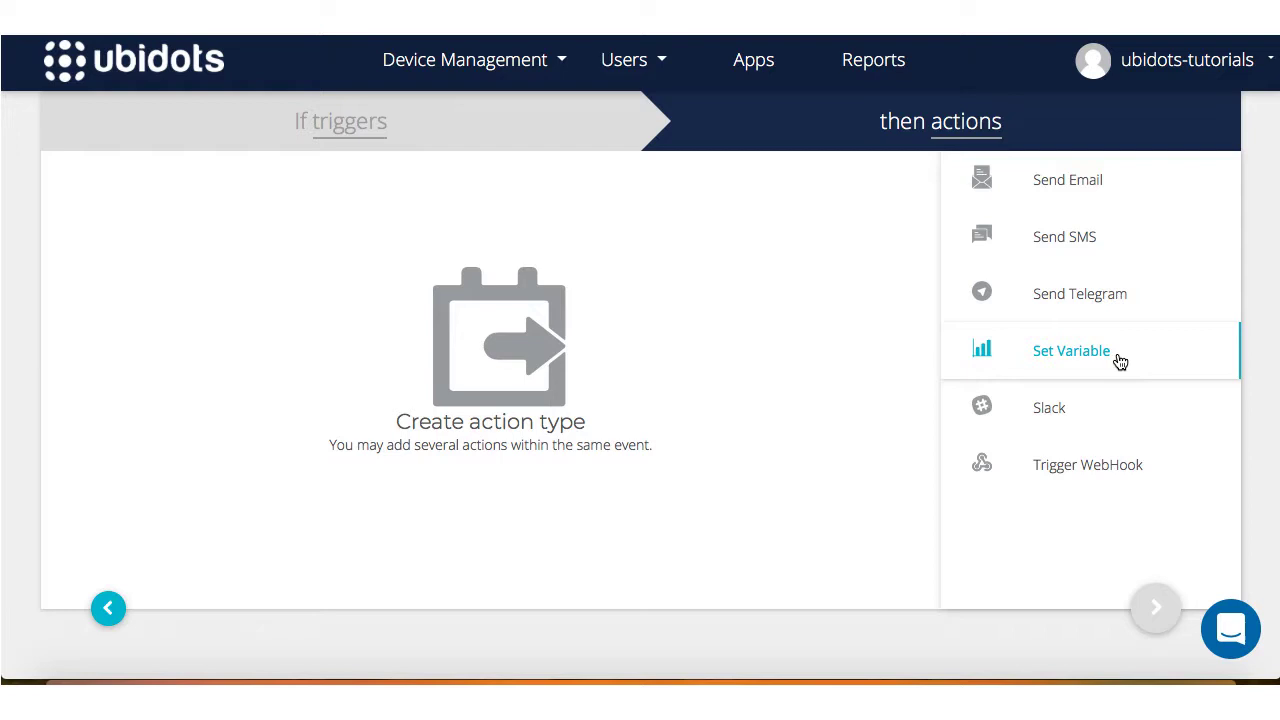
{"action": "mouse_move", "coordinate": [940, 85]}
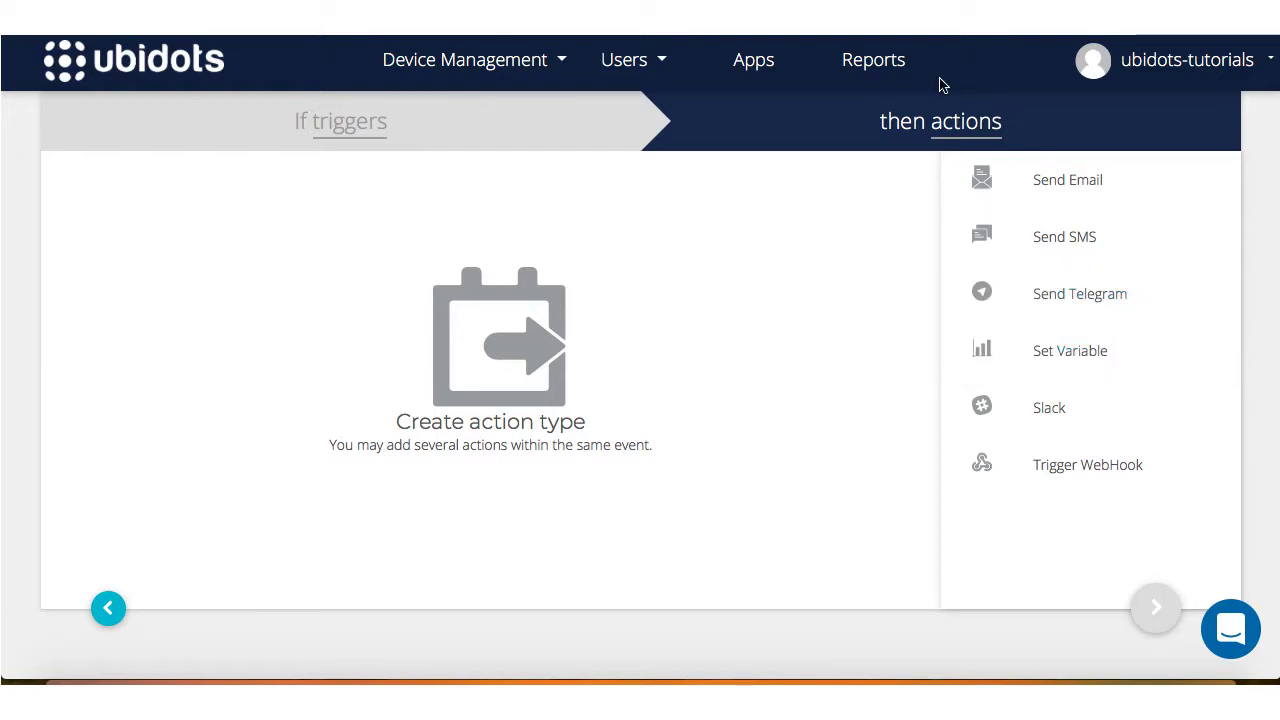
{"action": "mouse_move", "coordinate": [1198, 199]}
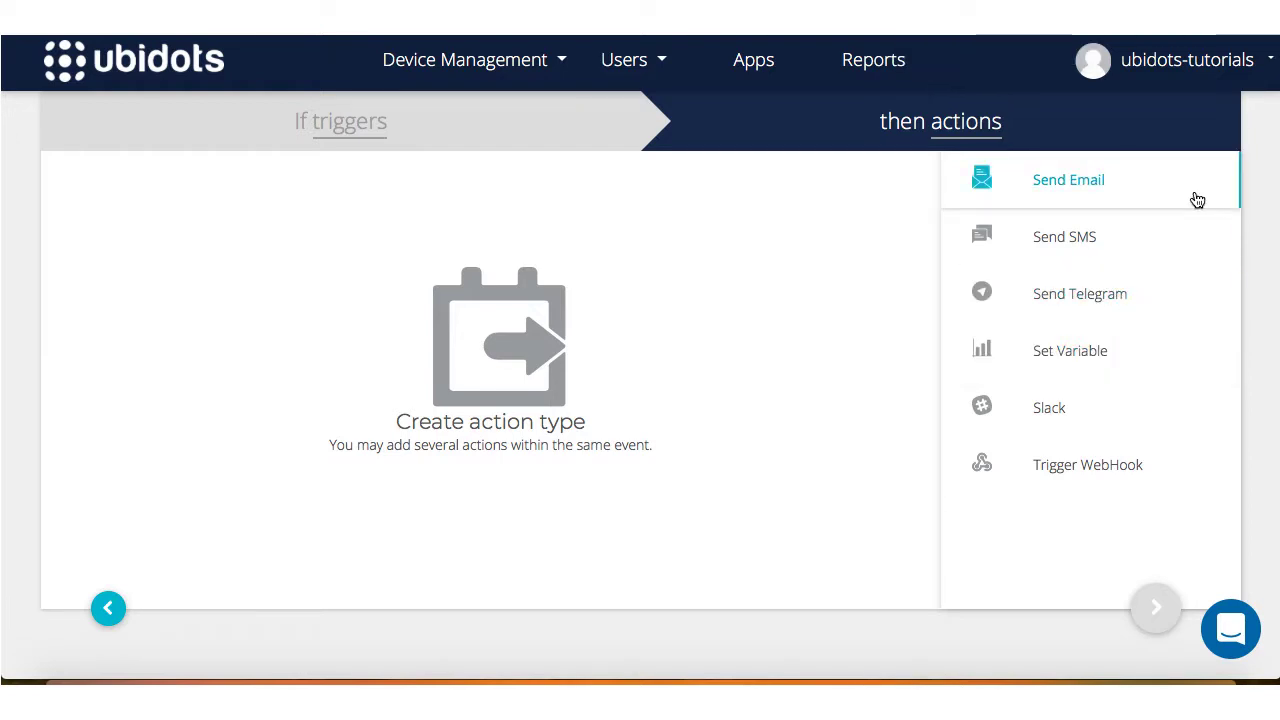
{"action": "left_click", "coordinate": [1068, 179]}
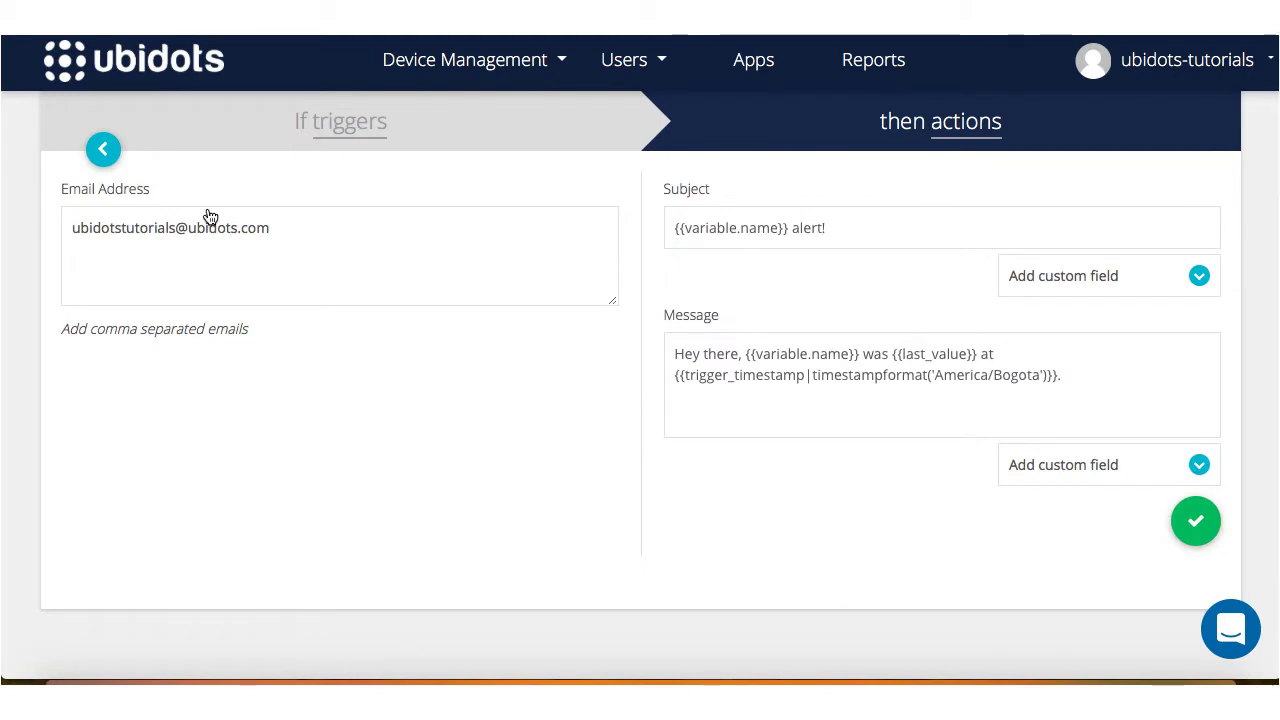
{"action": "double_click", "coordinate": [123, 228]}
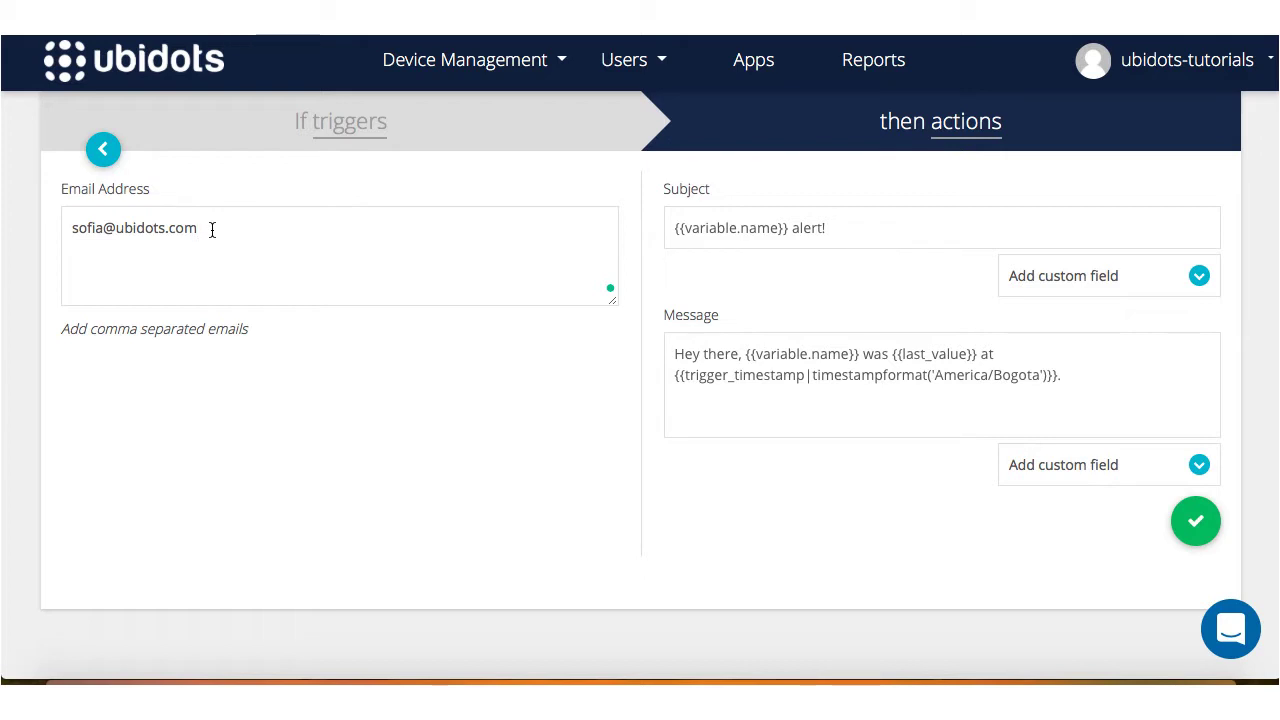
{"action": "mouse_move", "coordinate": [817, 273]}
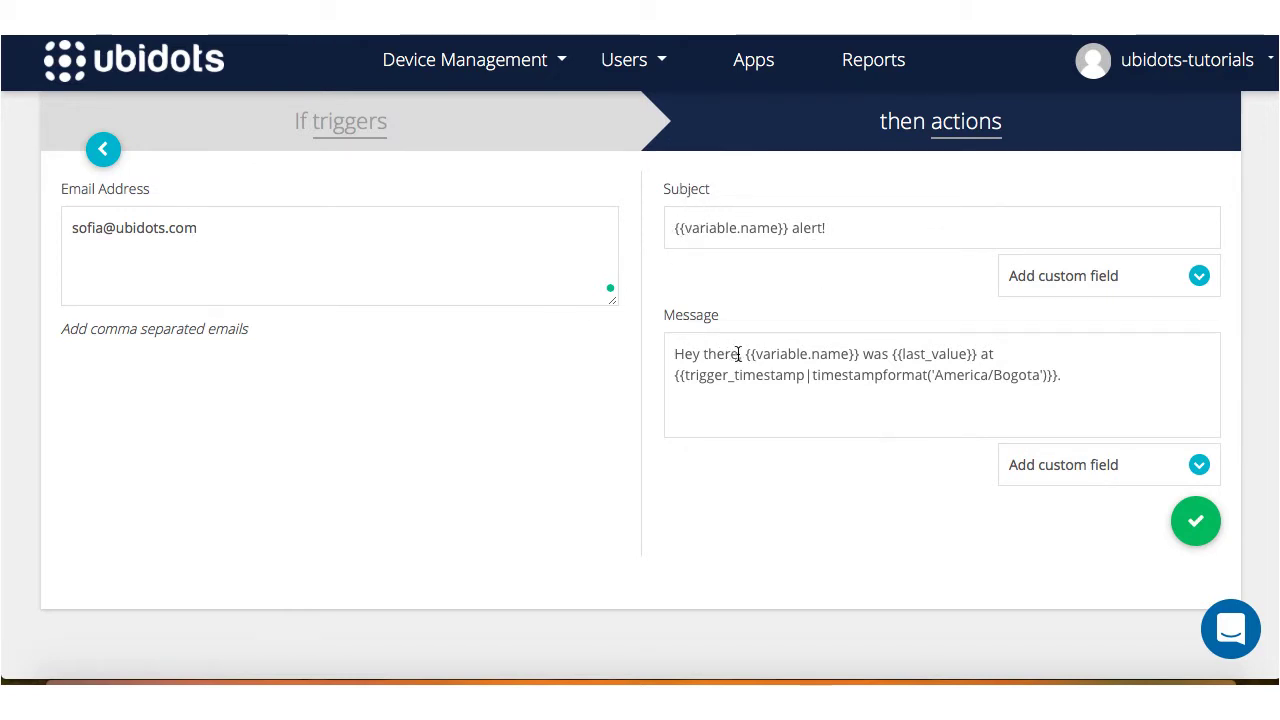
{"action": "type", "text": "S"}
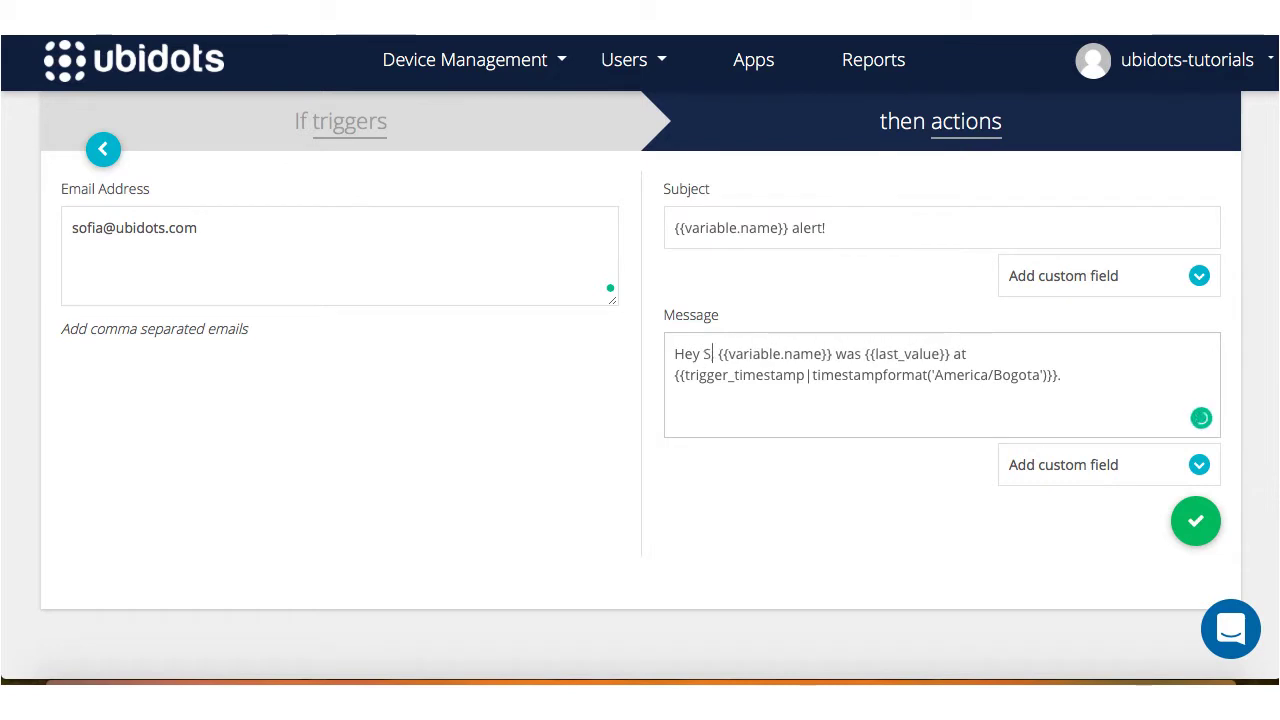
{"action": "type", "text": "ofi"}
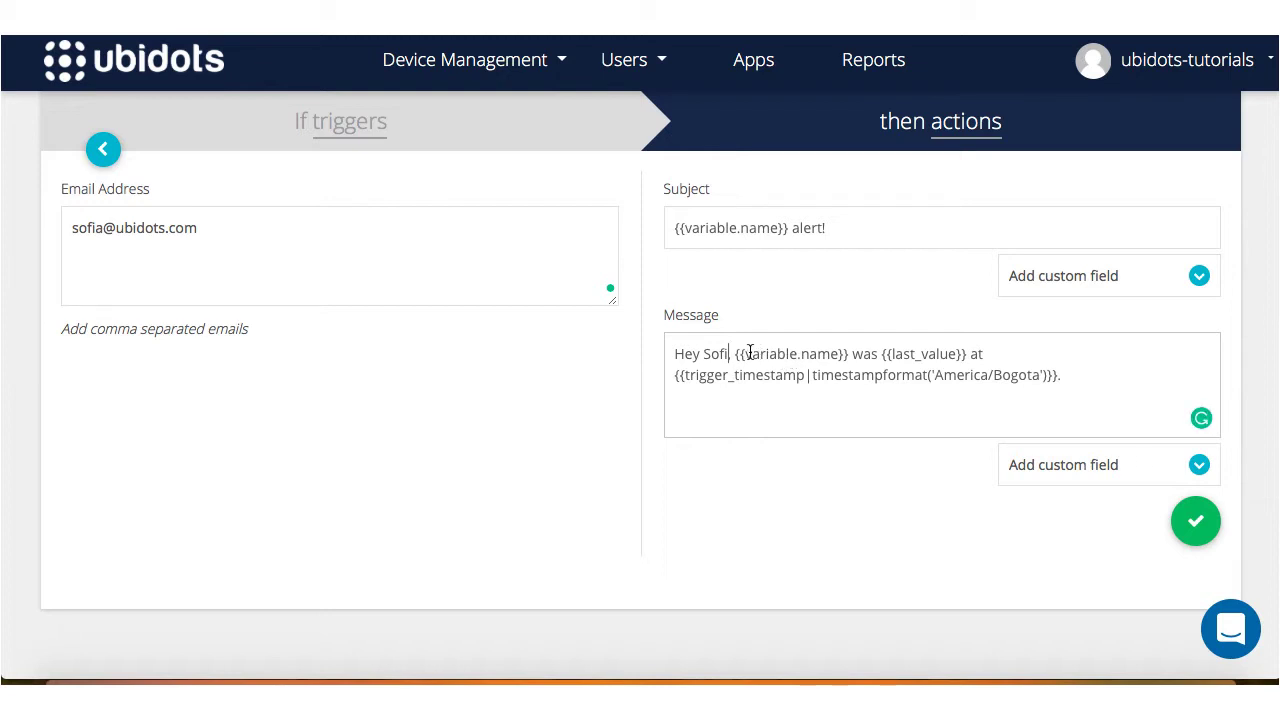
{"action": "double_click", "coordinate": [790, 353]}
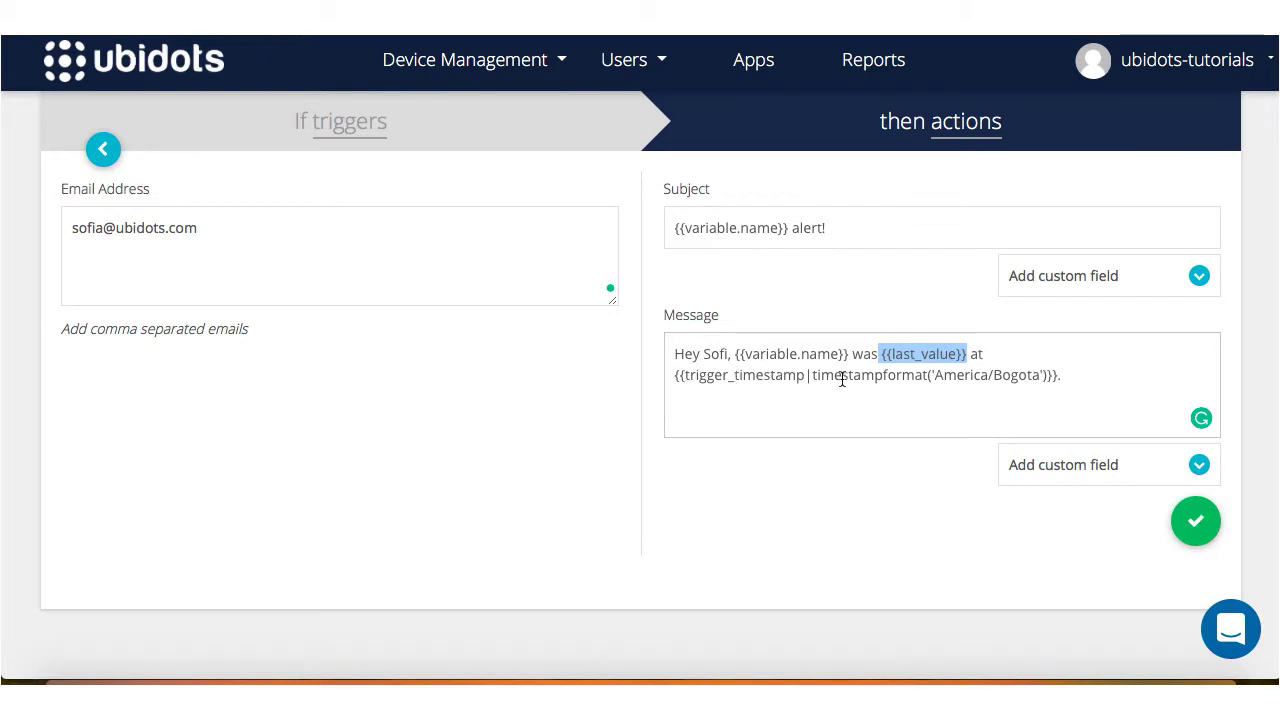
{"action": "mouse_move", "coordinate": [816, 361]}
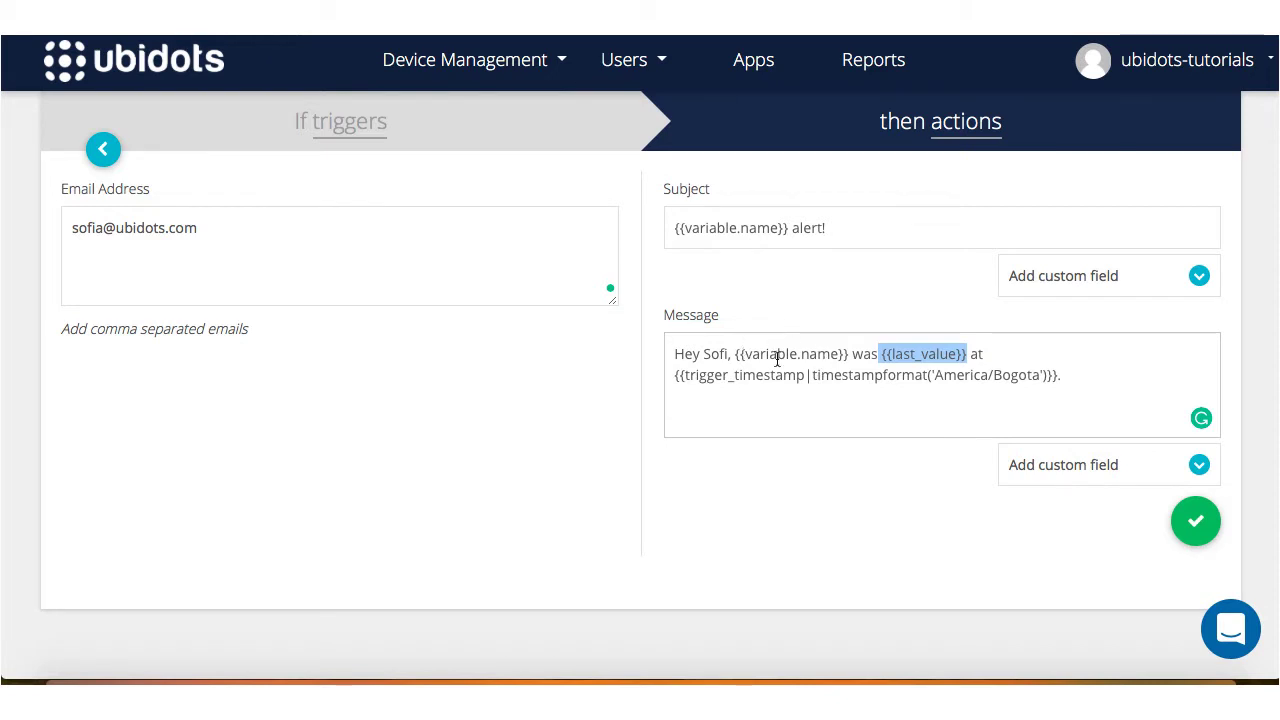
{"action": "mouse_move", "coordinate": [690, 479]}
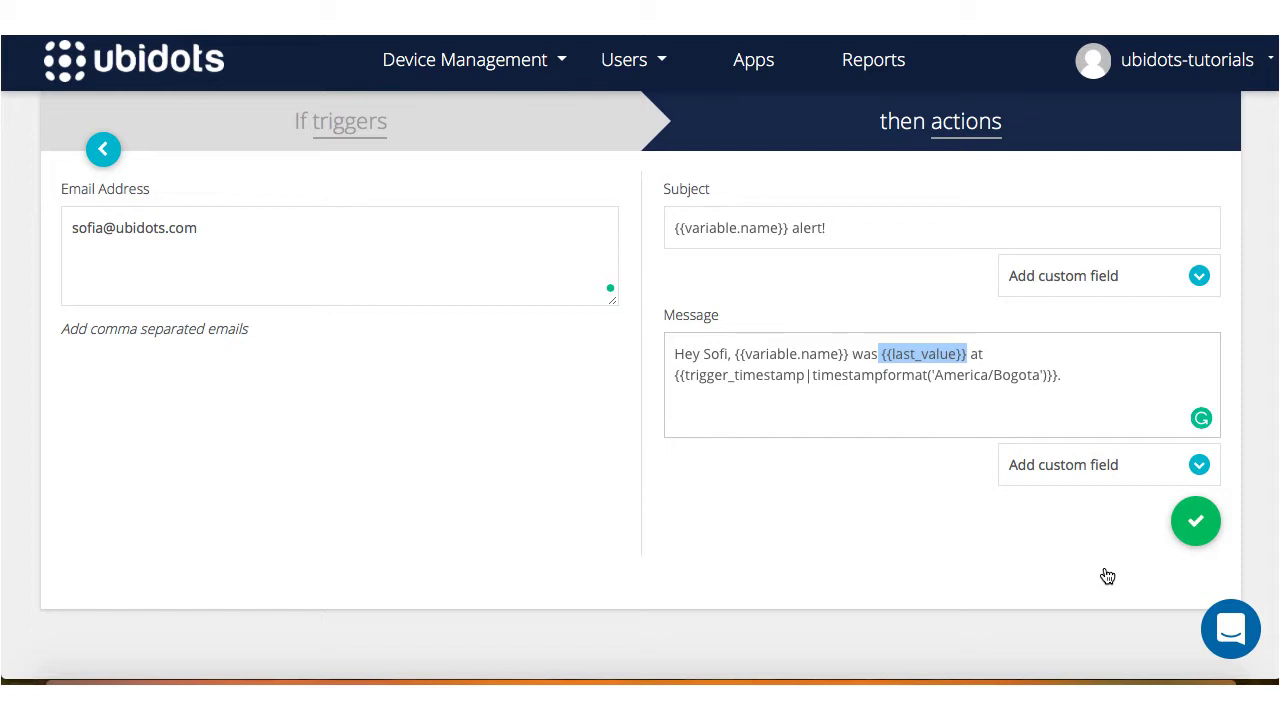
{"action": "mouse_move", "coordinate": [1185, 579]}
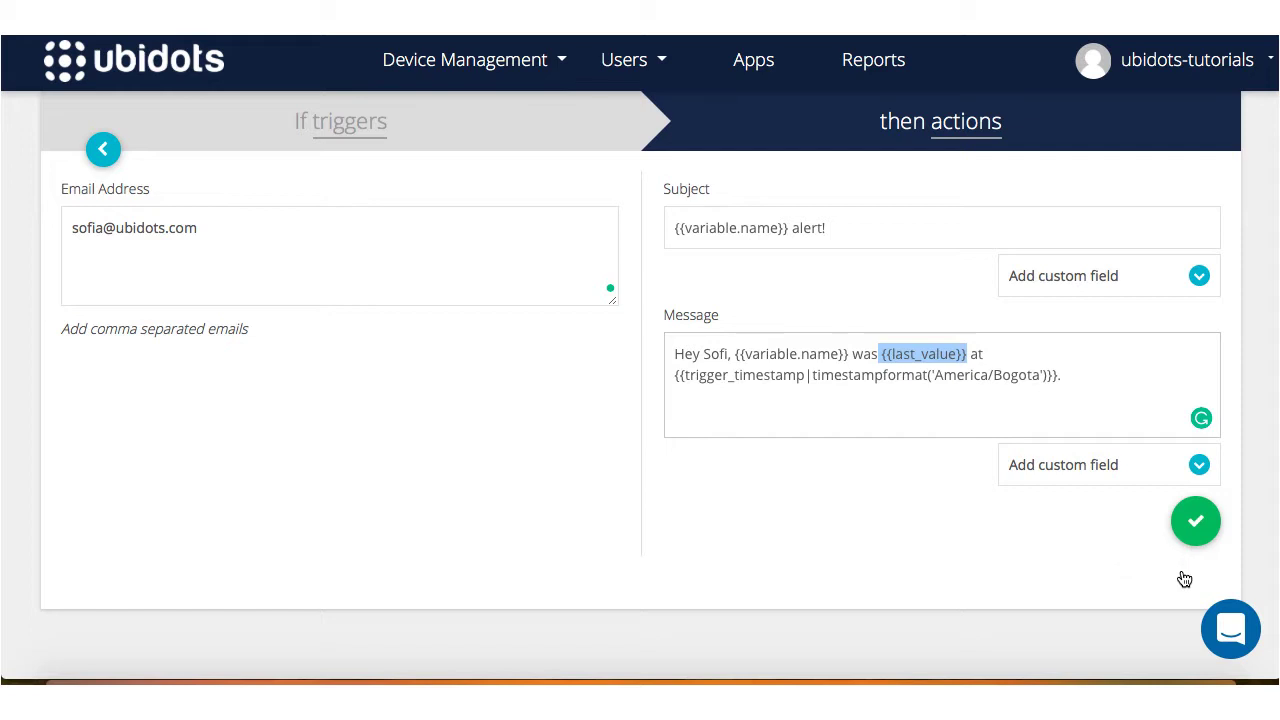
{"action": "left_click", "coordinate": [1198, 275]}
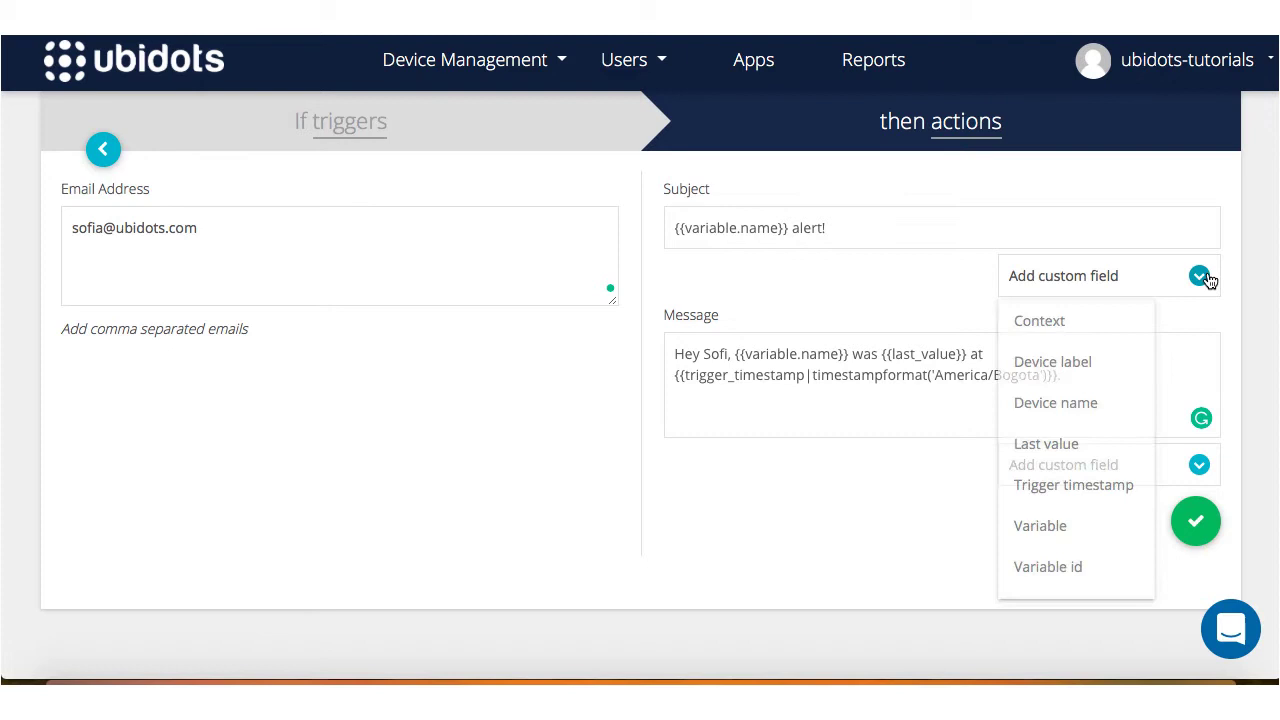
{"action": "left_click", "coordinate": [1199, 275]}
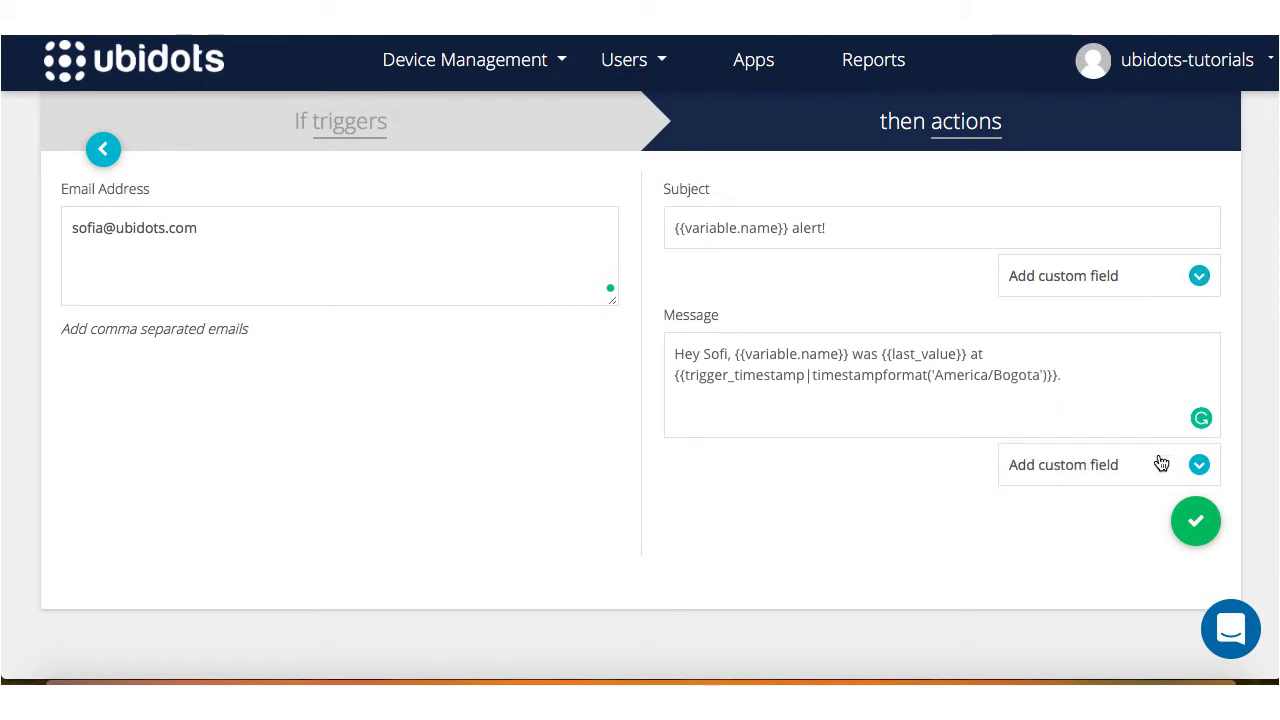
{"action": "left_click", "coordinate": [1198, 464]}
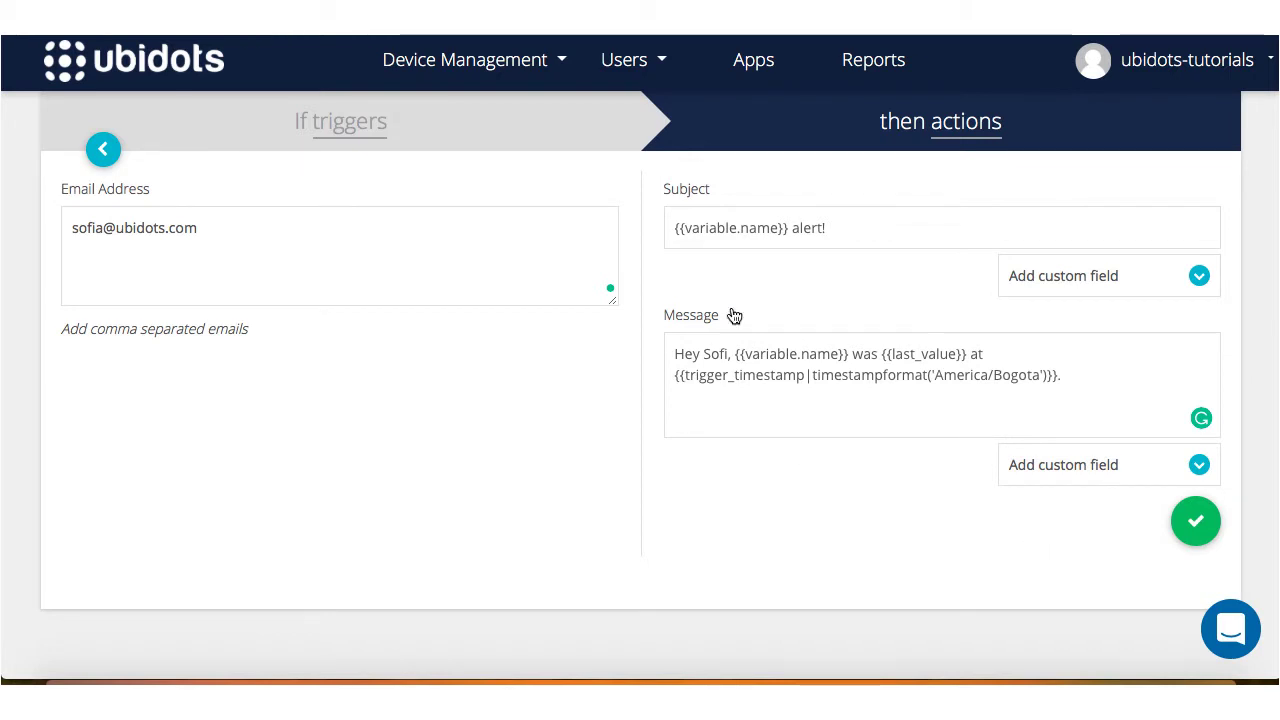
{"action": "mouse_move", "coordinate": [1196, 521]}
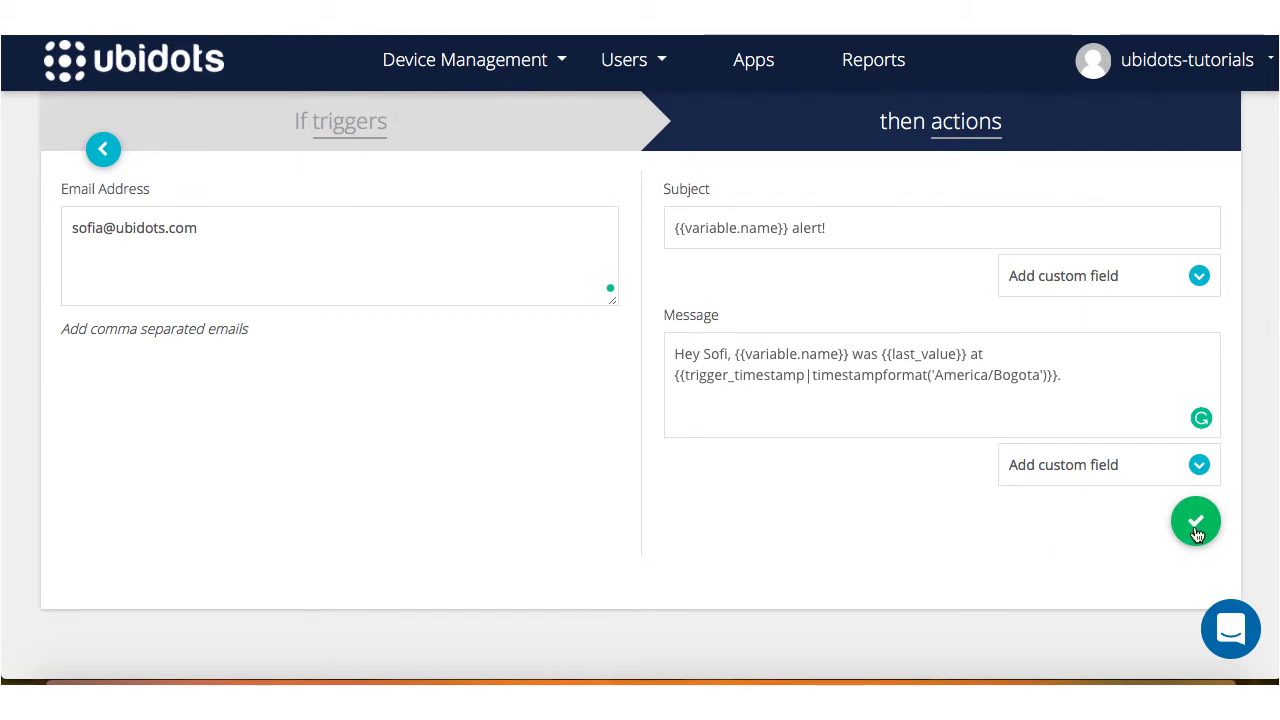
{"action": "left_click", "coordinate": [1196, 521]}
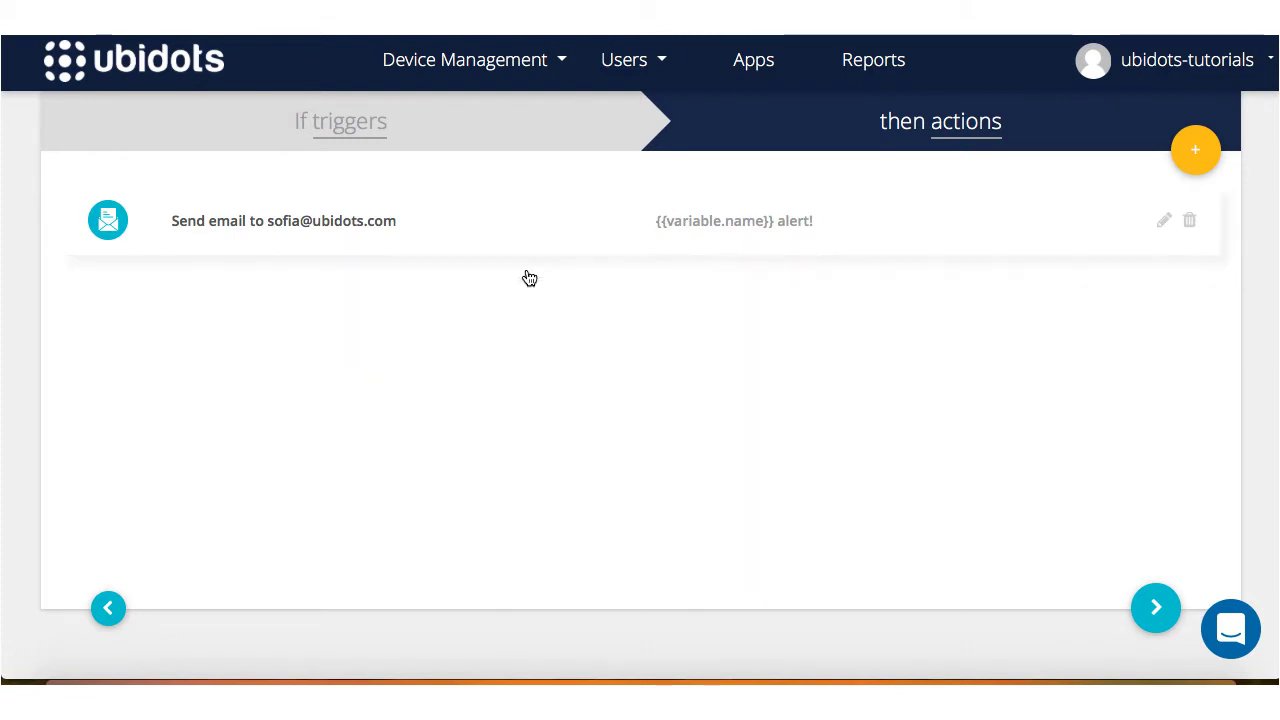
{"action": "mouse_move", "coordinate": [805, 513]}
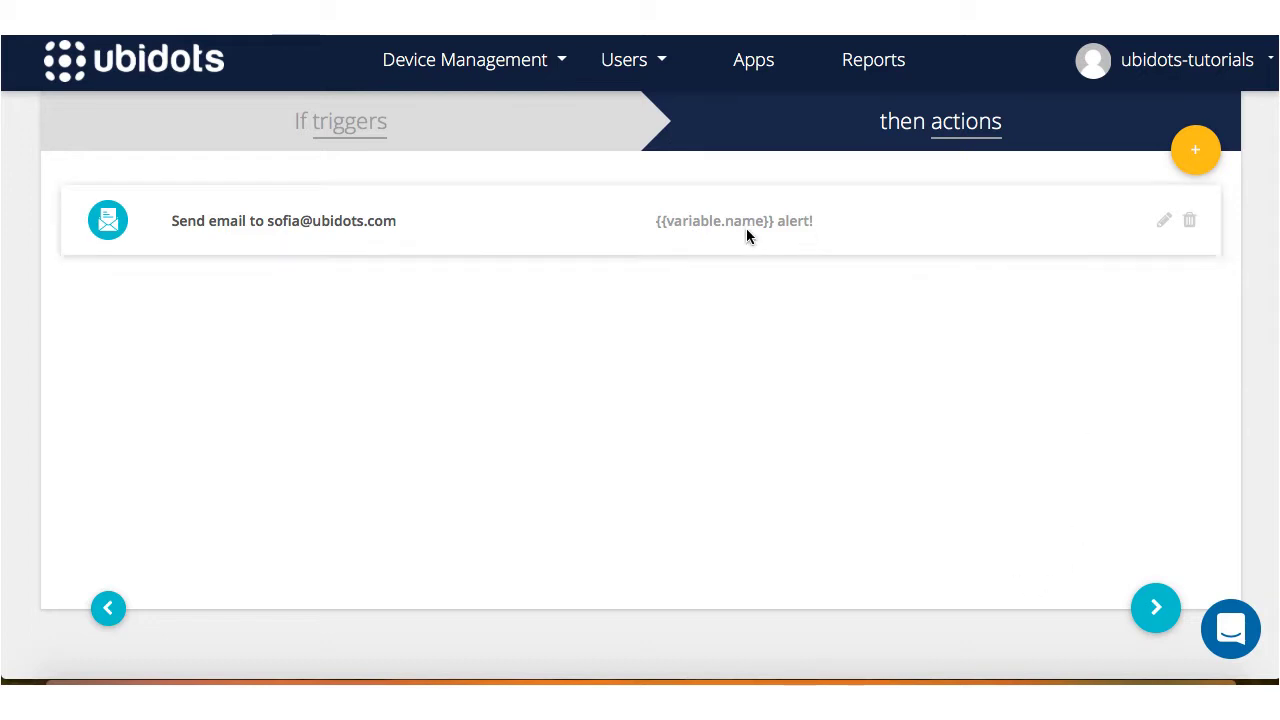
{"action": "mouse_move", "coordinate": [985, 609]}
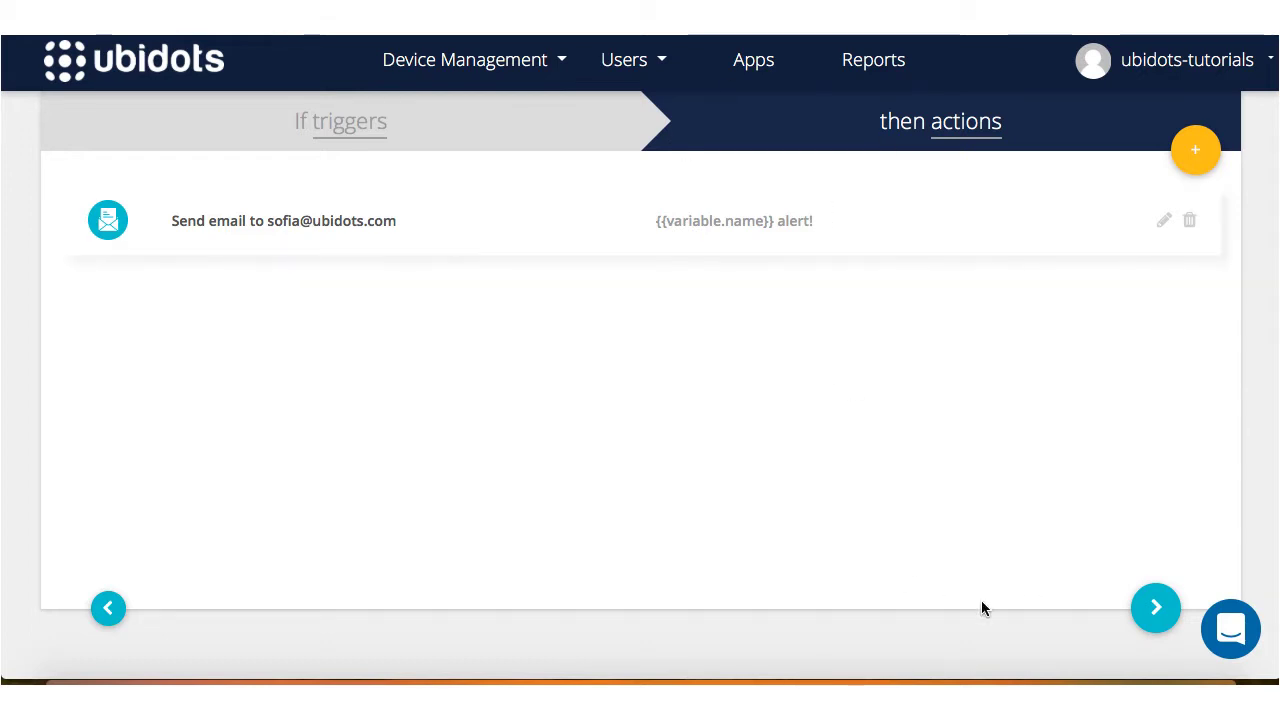
- Name the event 'Cold Storage Room', schedule it Monday–Friday 00:00–23:59, and save
{"action": "left_click", "coordinate": [1155, 607]}
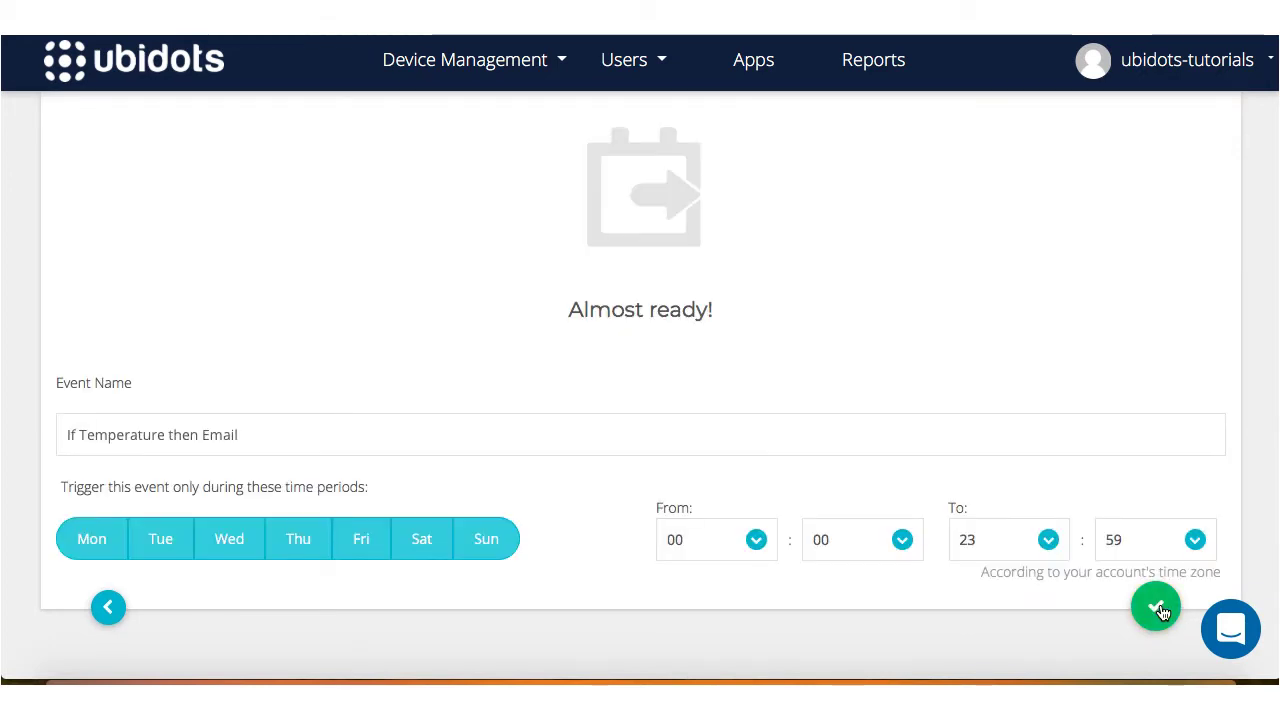
{"action": "mouse_move", "coordinate": [807, 248]}
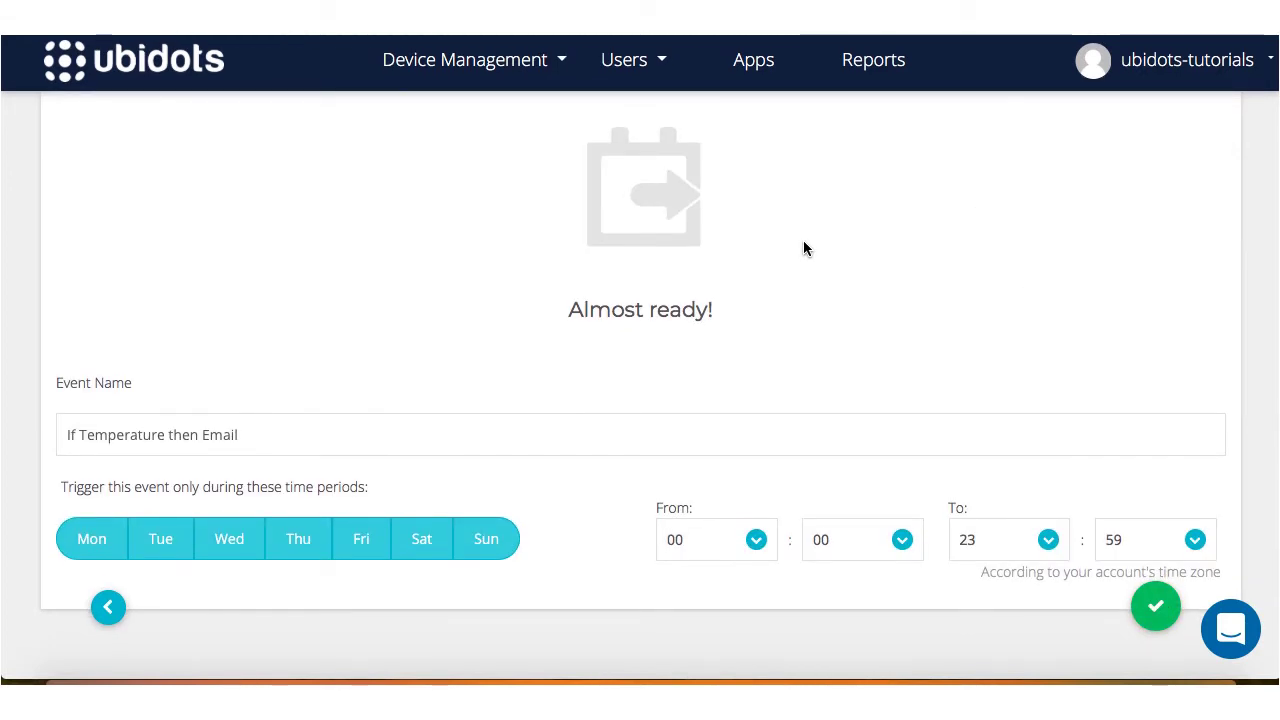
{"action": "mouse_move", "coordinate": [724, 173]}
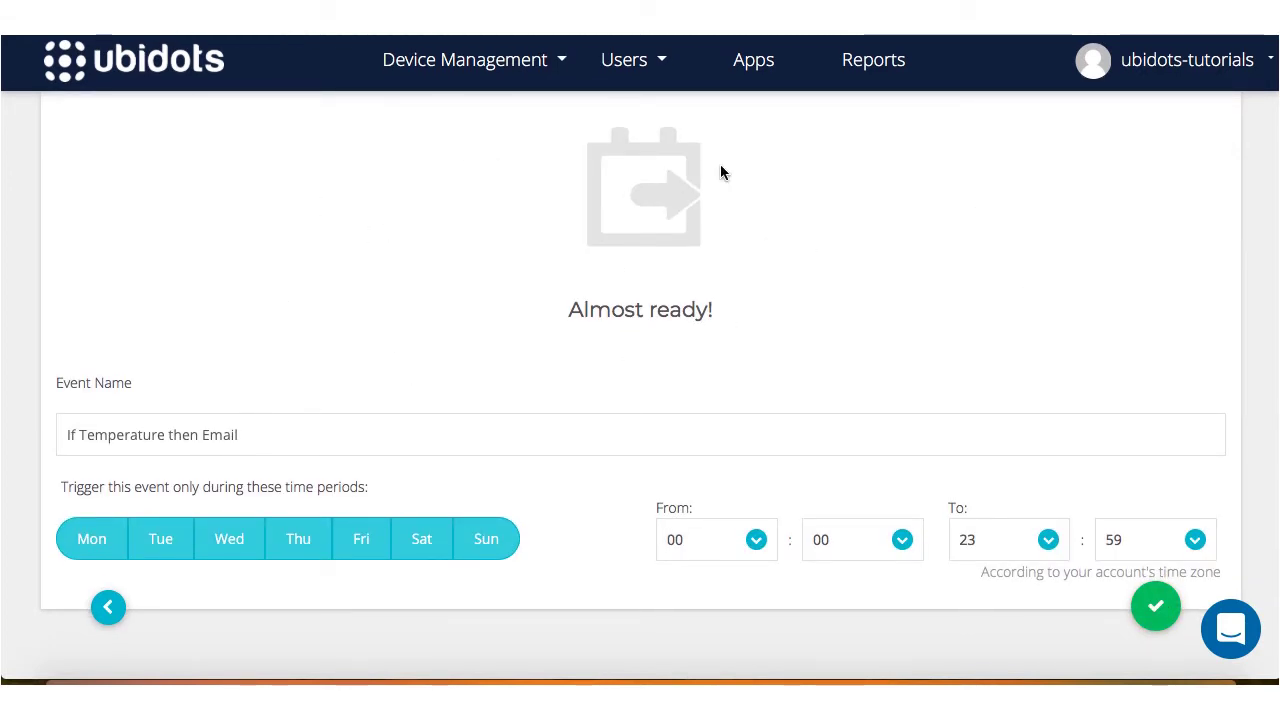
{"action": "mouse_move", "coordinate": [112, 468]}
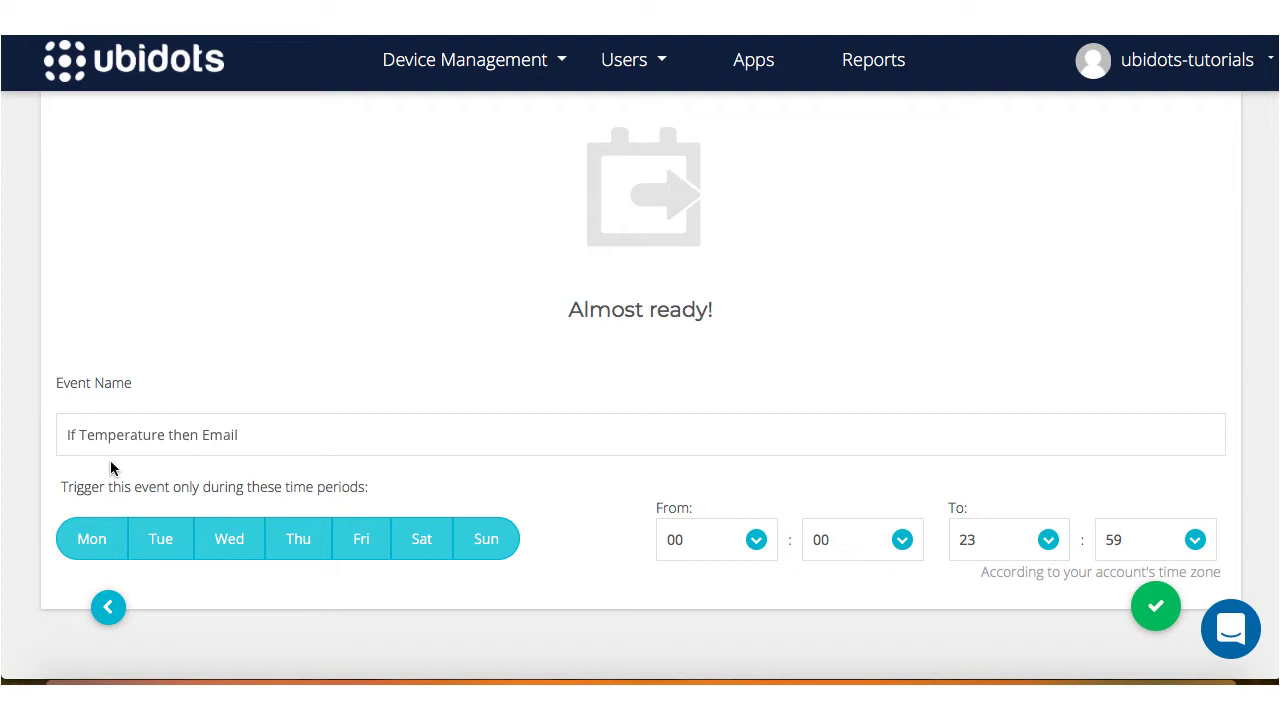
{"action": "triple_click", "coordinate": [152, 434]}
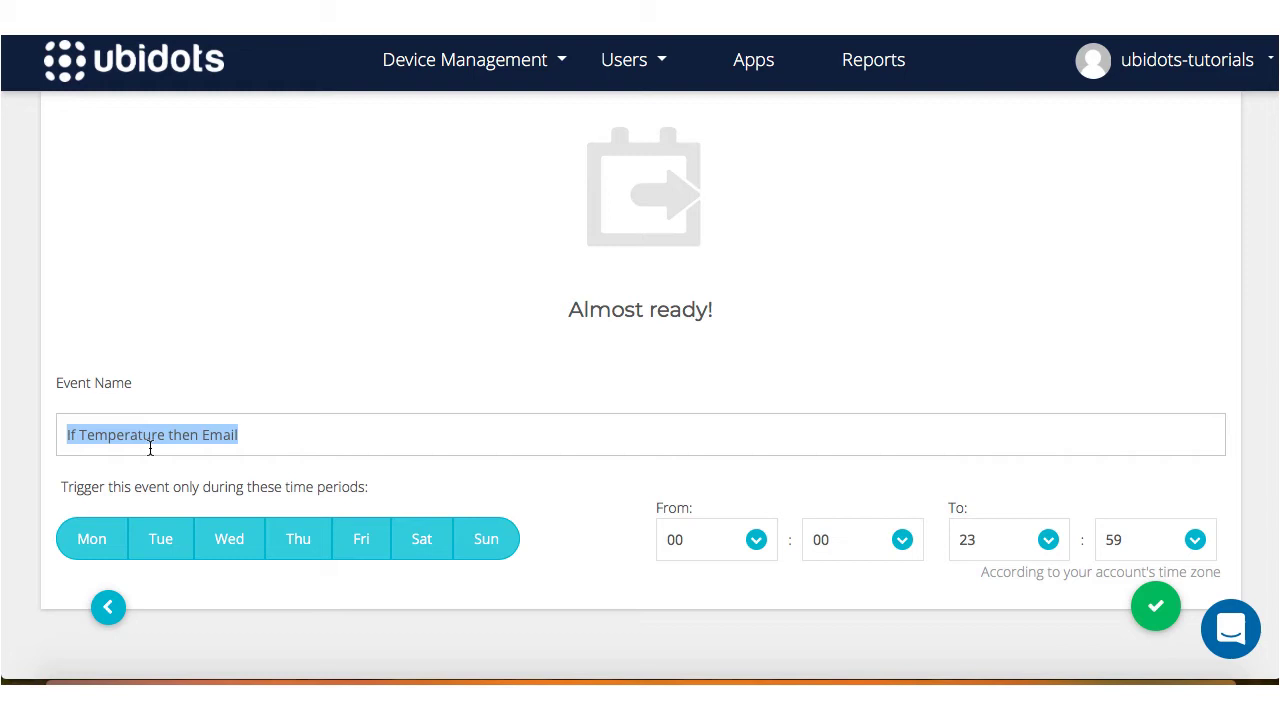
{"action": "type", "text": "Cold Storage Room"}
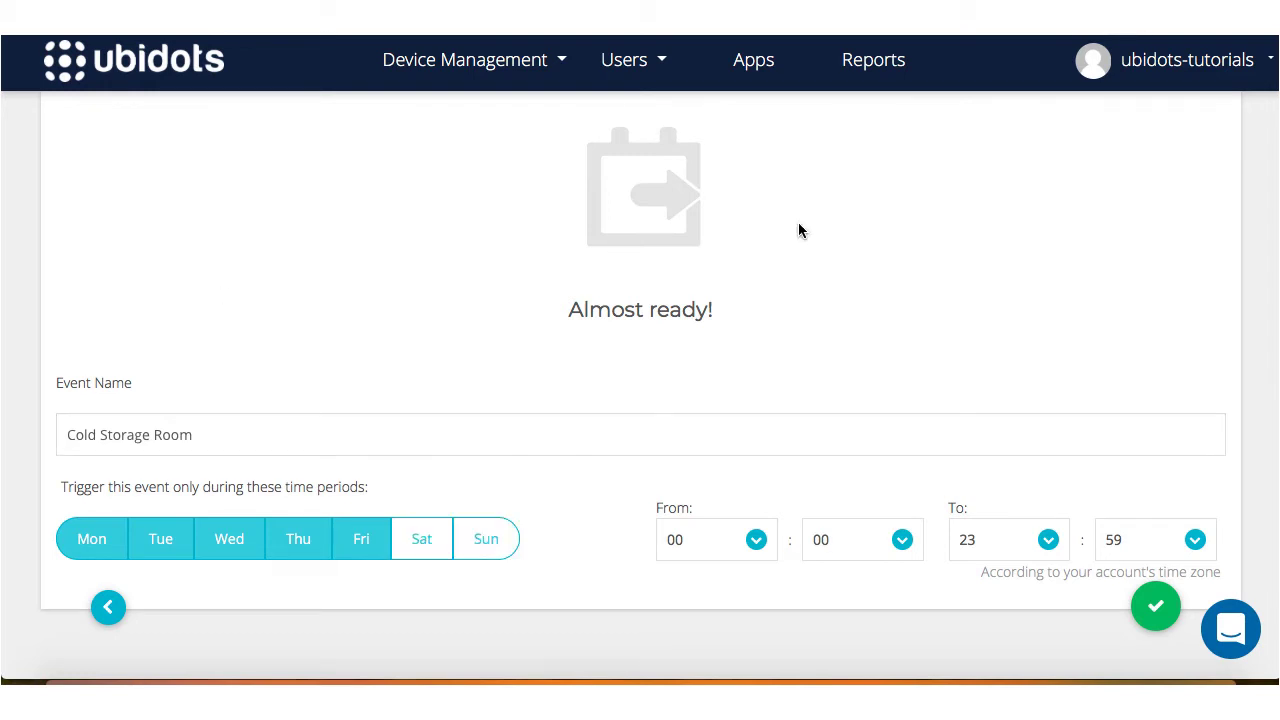
{"action": "mouse_move", "coordinate": [747, 306]}
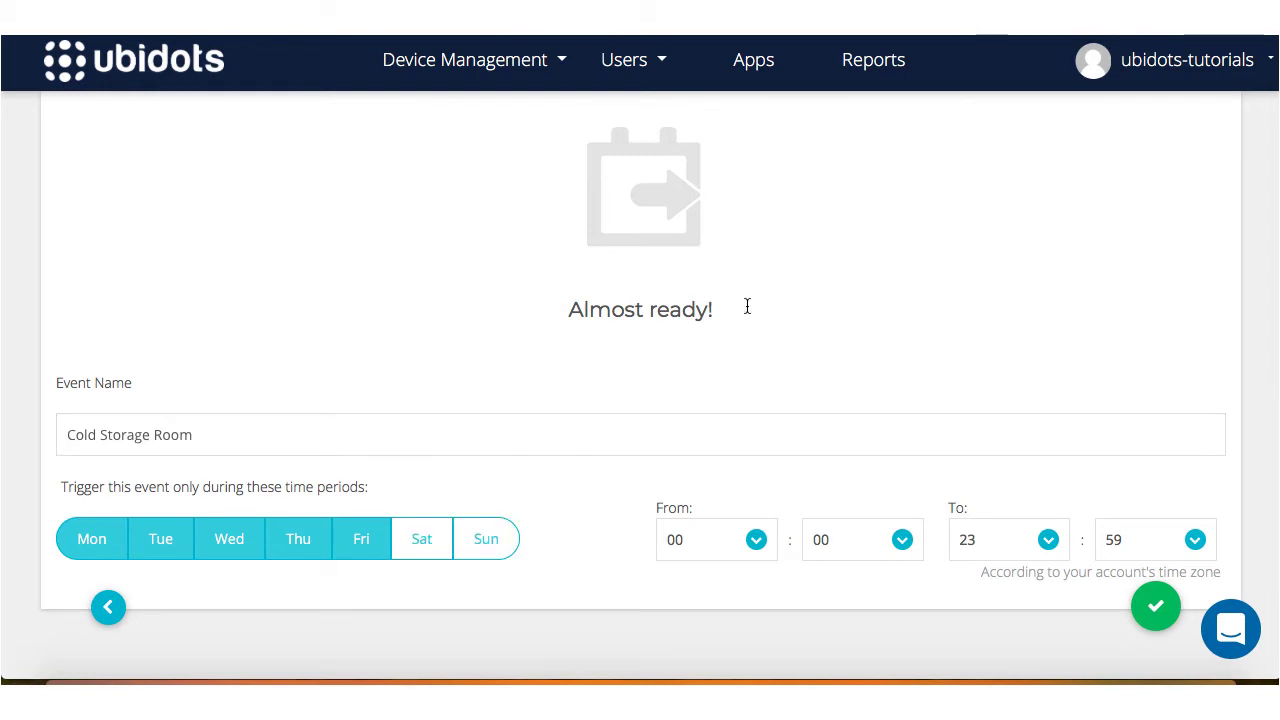
{"action": "mouse_move", "coordinate": [636, 425]}
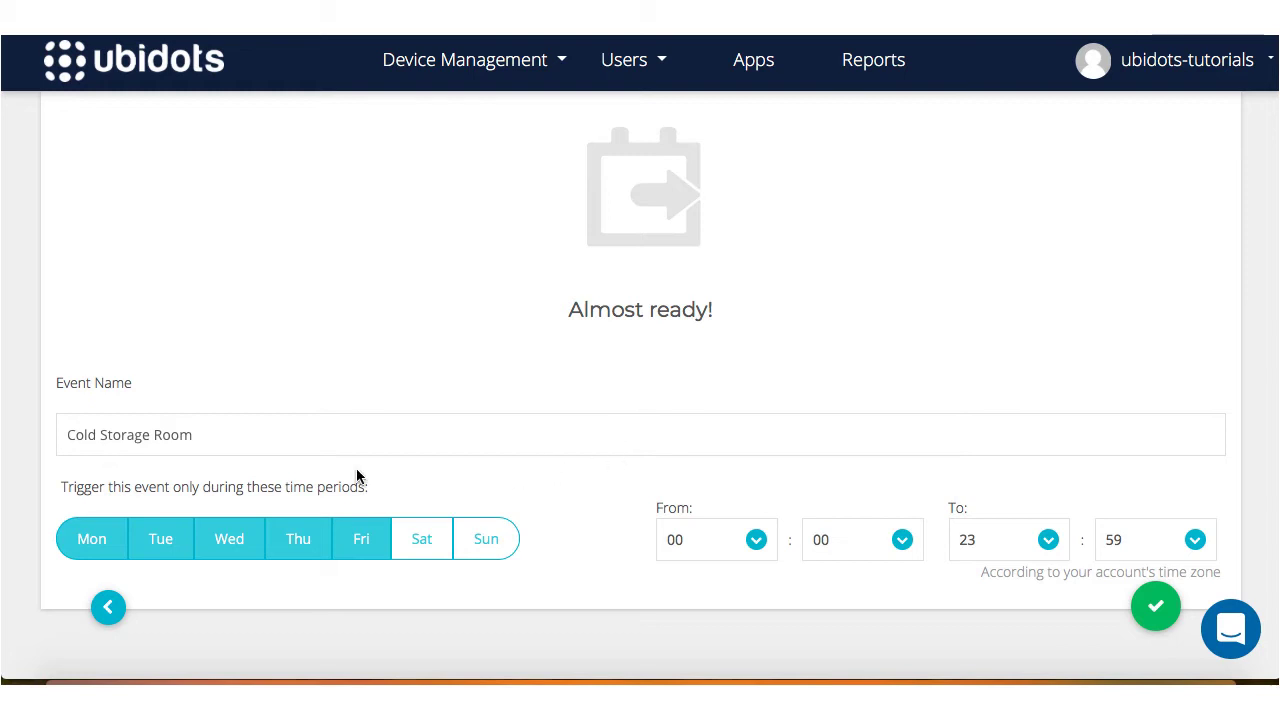
{"action": "mouse_move", "coordinate": [337, 524]}
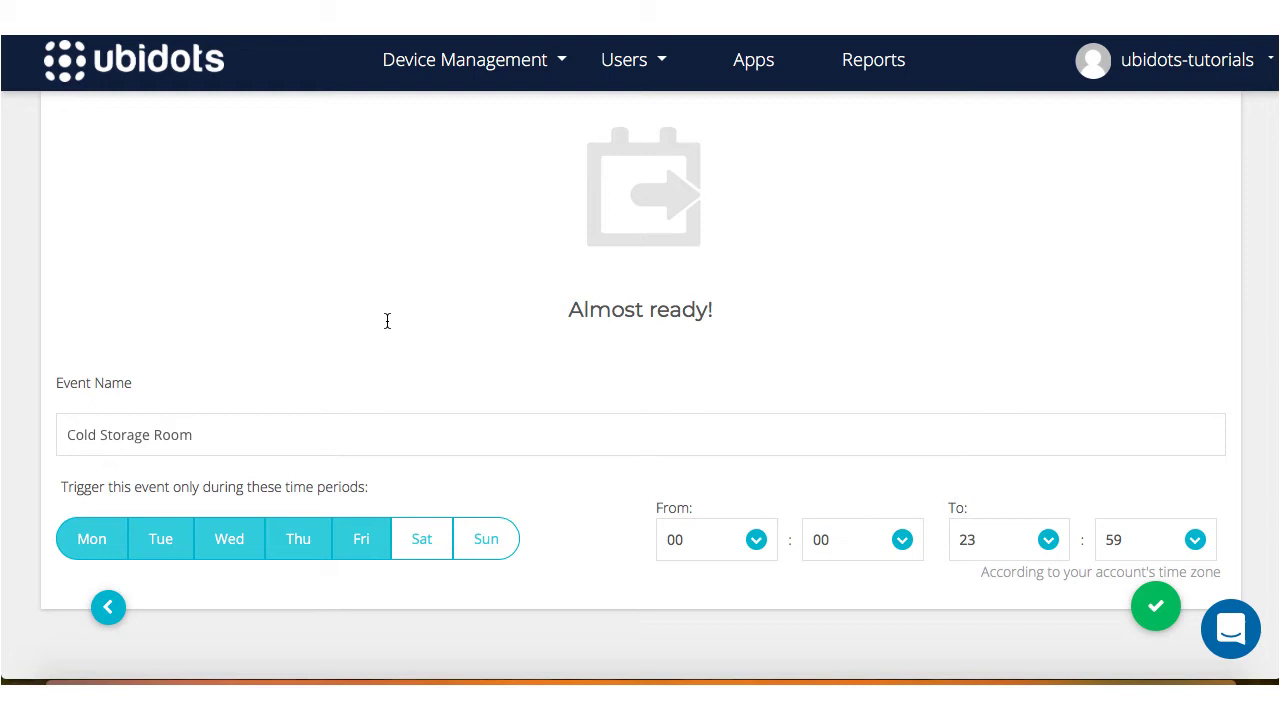
{"action": "mouse_move", "coordinate": [533, 485]}
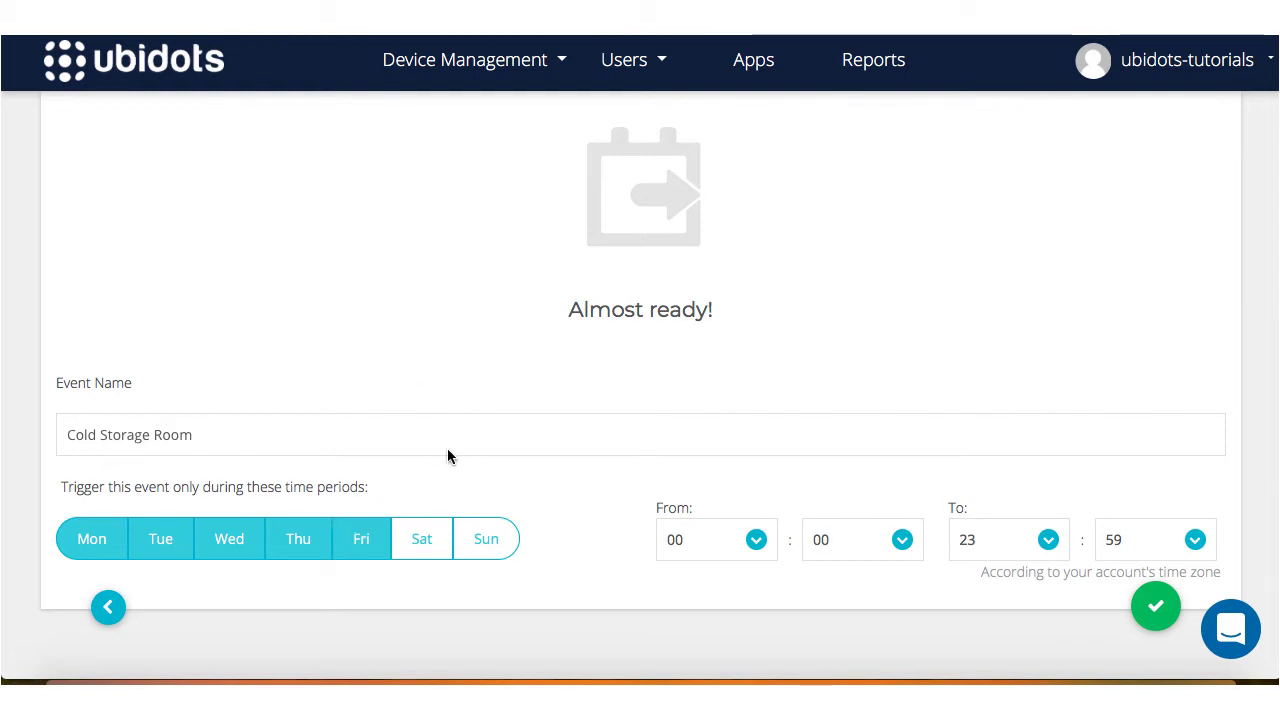
{"action": "mouse_move", "coordinate": [600, 404]}
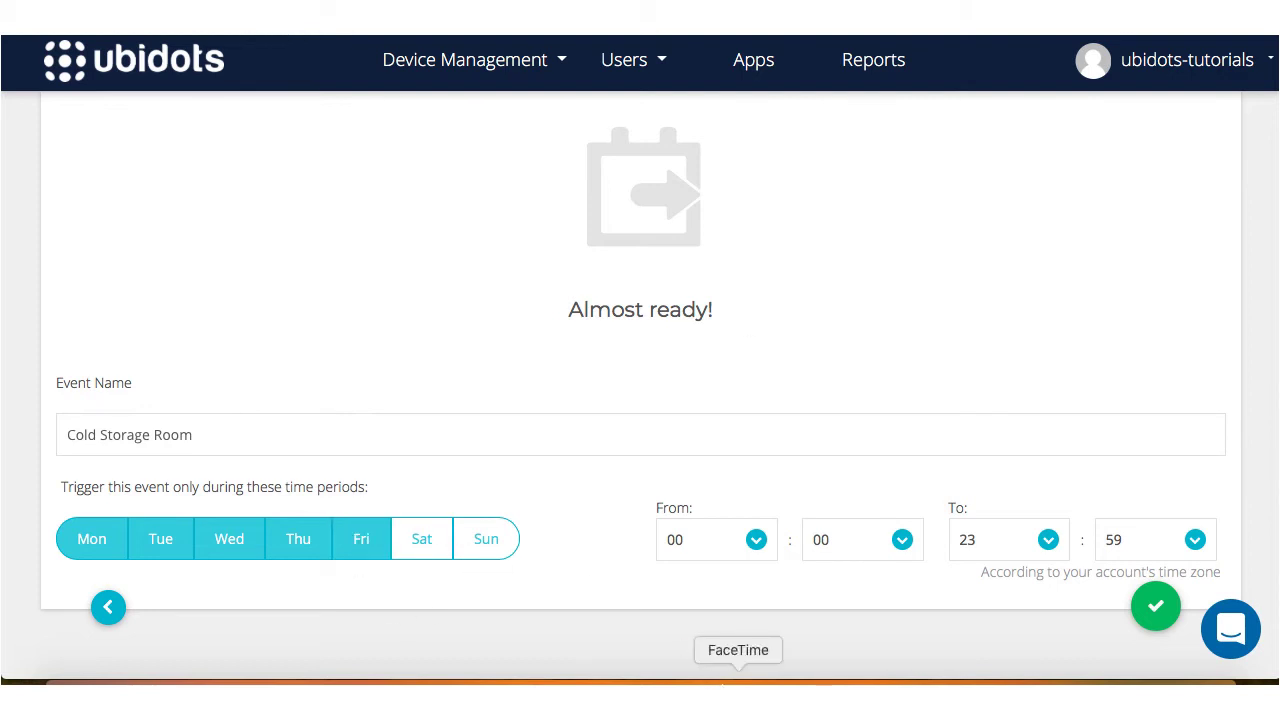
{"action": "left_click", "coordinate": [361, 538]}
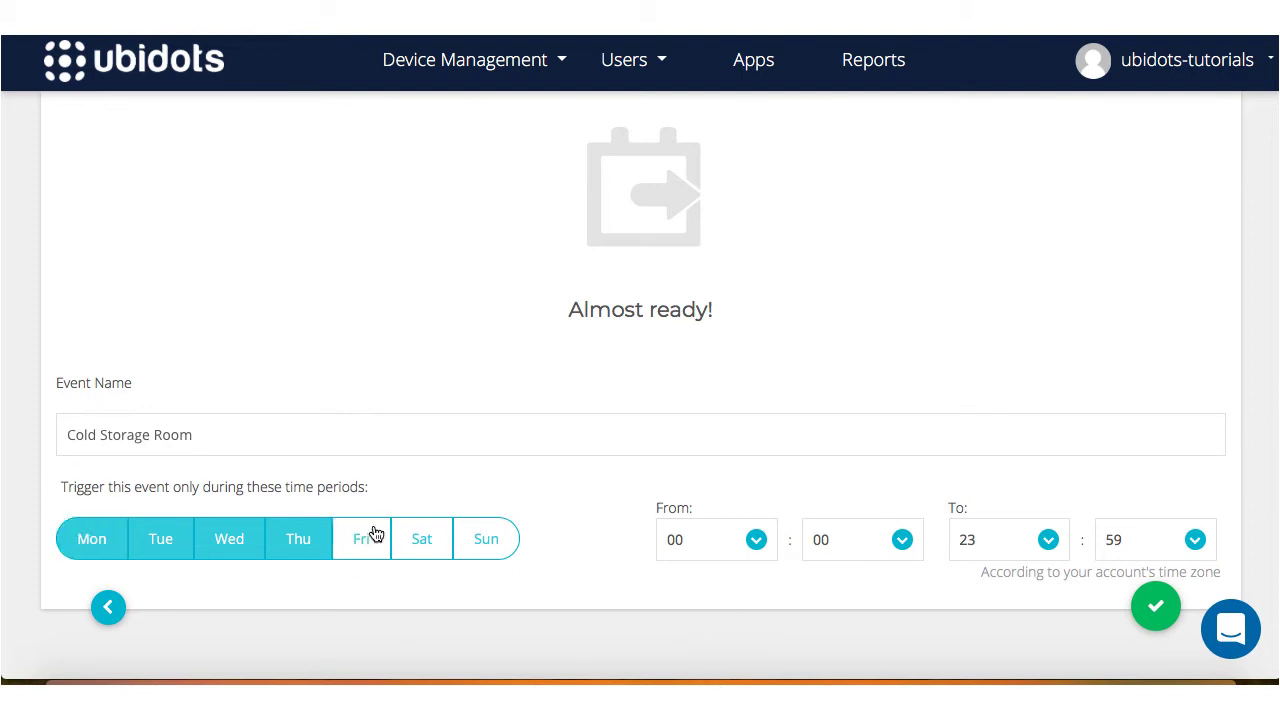
{"action": "left_click", "coordinate": [361, 538]}
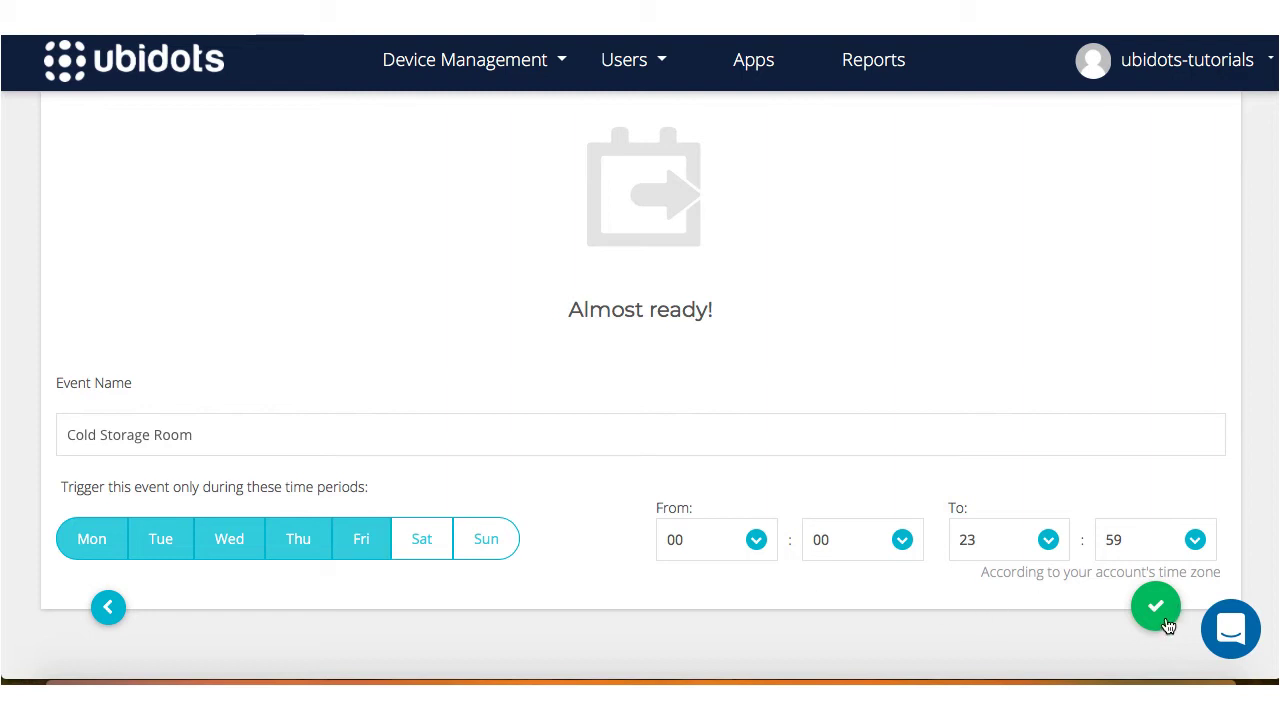
{"action": "left_click", "coordinate": [1156, 606]}
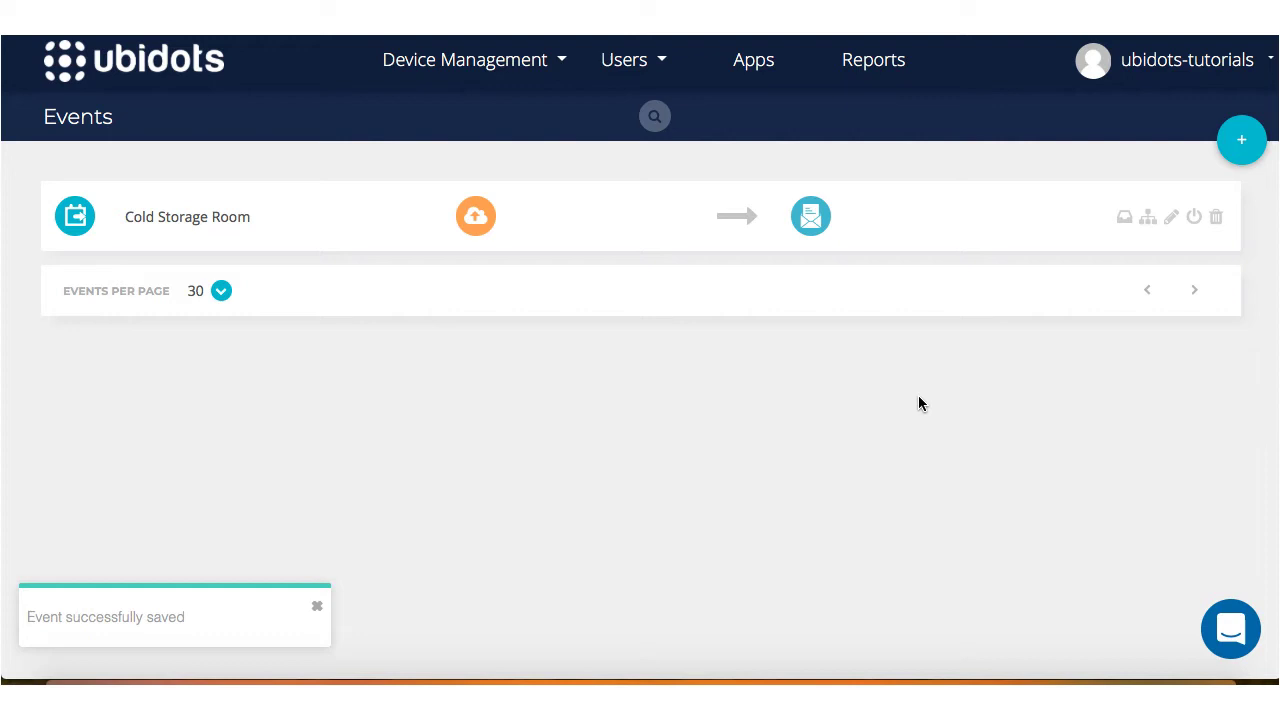
{"action": "mouse_move", "coordinate": [1000, 57]}
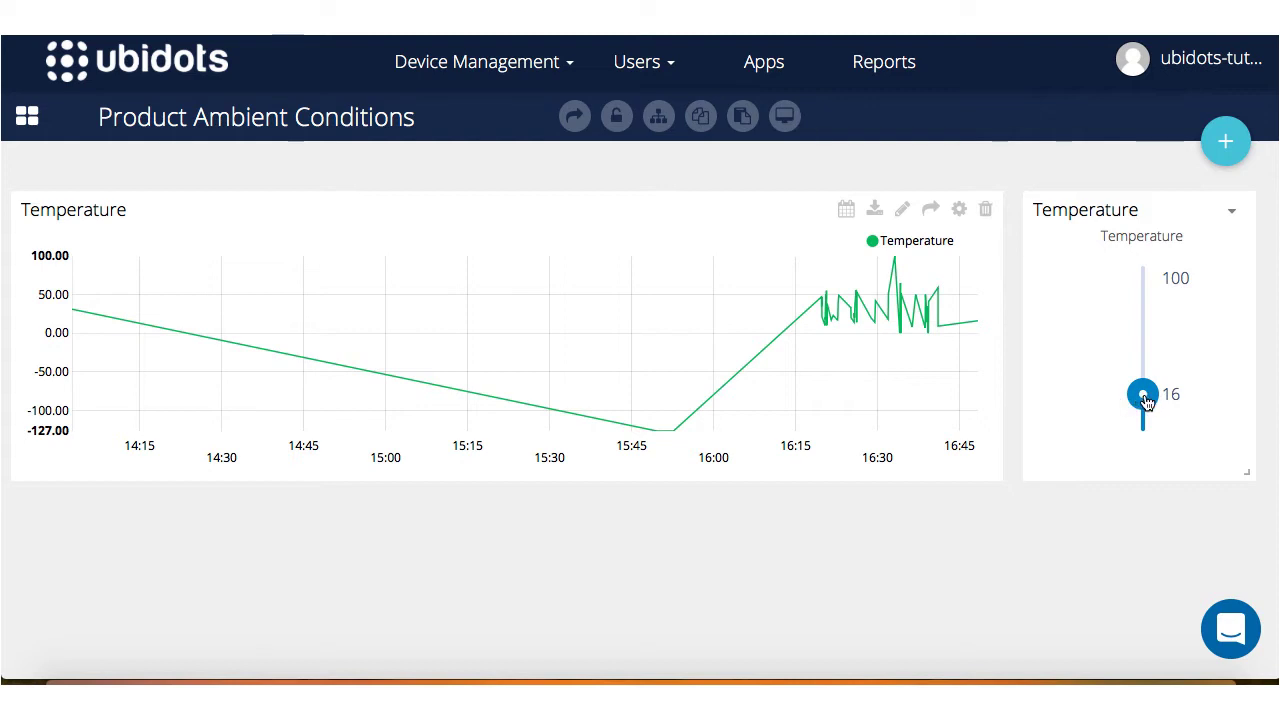
- Drag the Temperature slider through 21, 15, 41, 59, 71 and 10, ending at 50
{"action": "left_click_drag", "start_coordinate": [1143, 394], "coordinate": [1143, 387]}
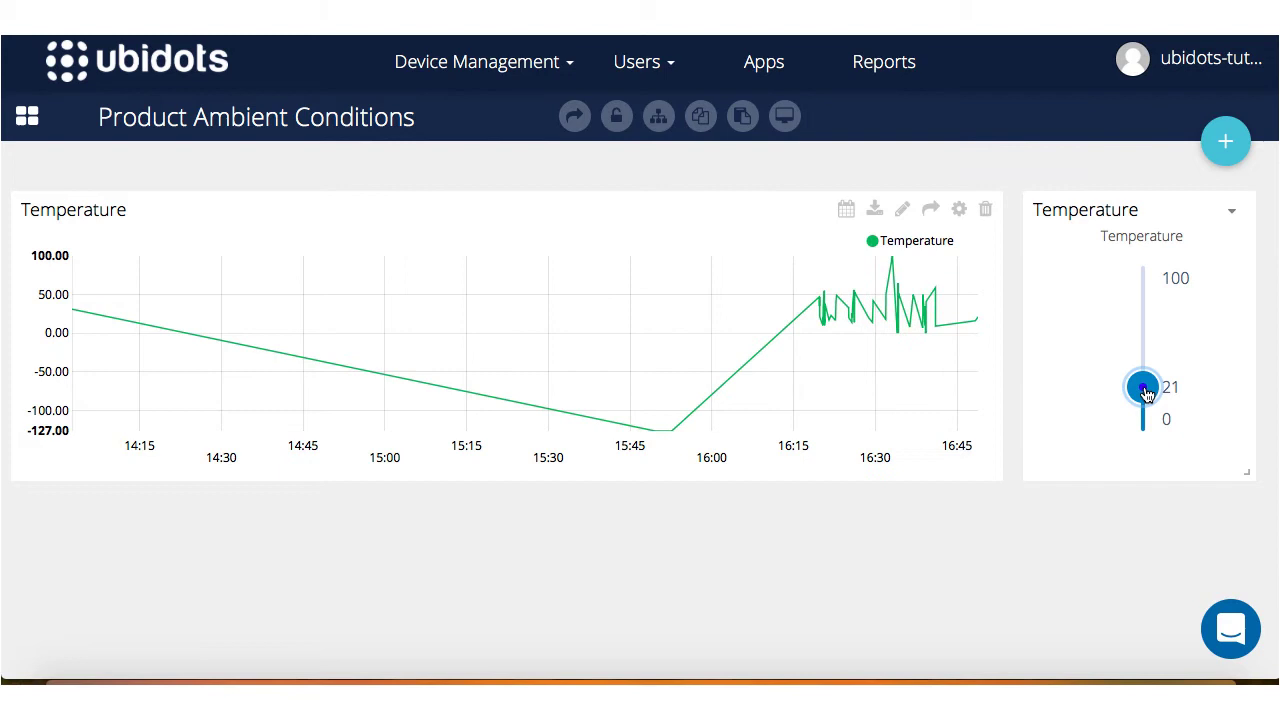
{"action": "left_click_drag", "start_coordinate": [1143, 387], "coordinate": [1143, 396]}
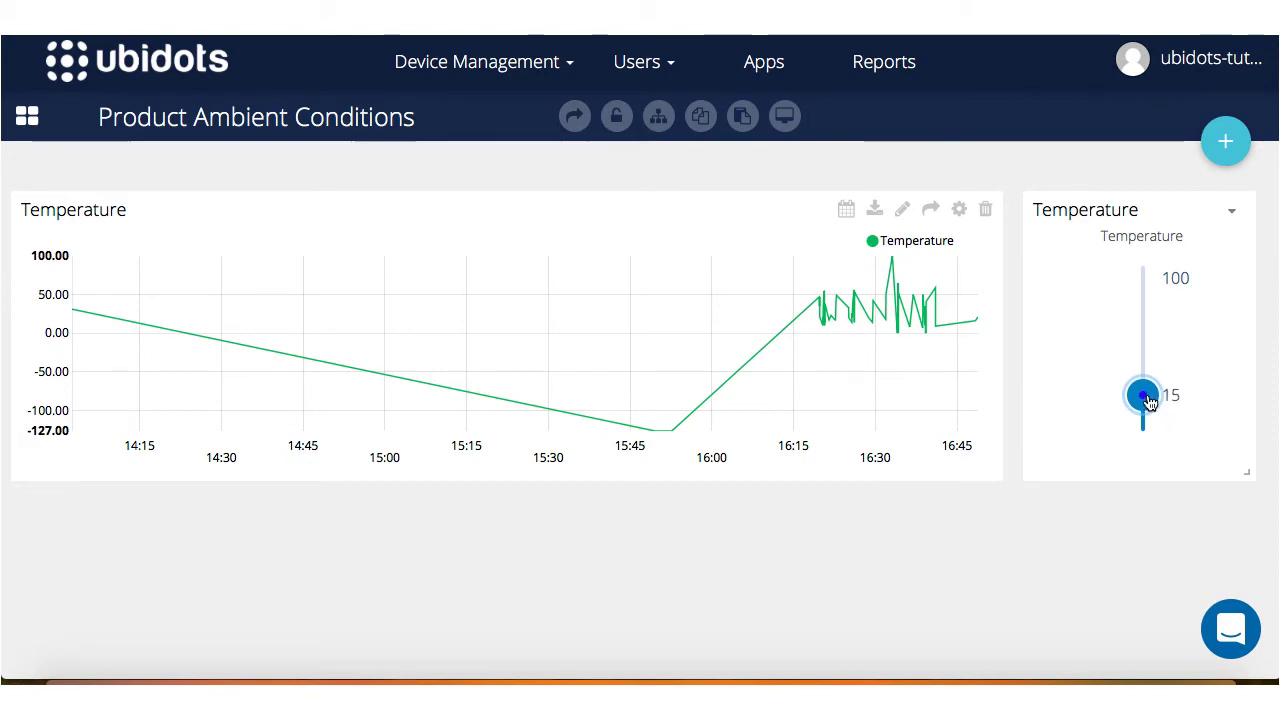
{"action": "left_click_drag", "start_coordinate": [1142, 396], "coordinate": [1142, 388]}
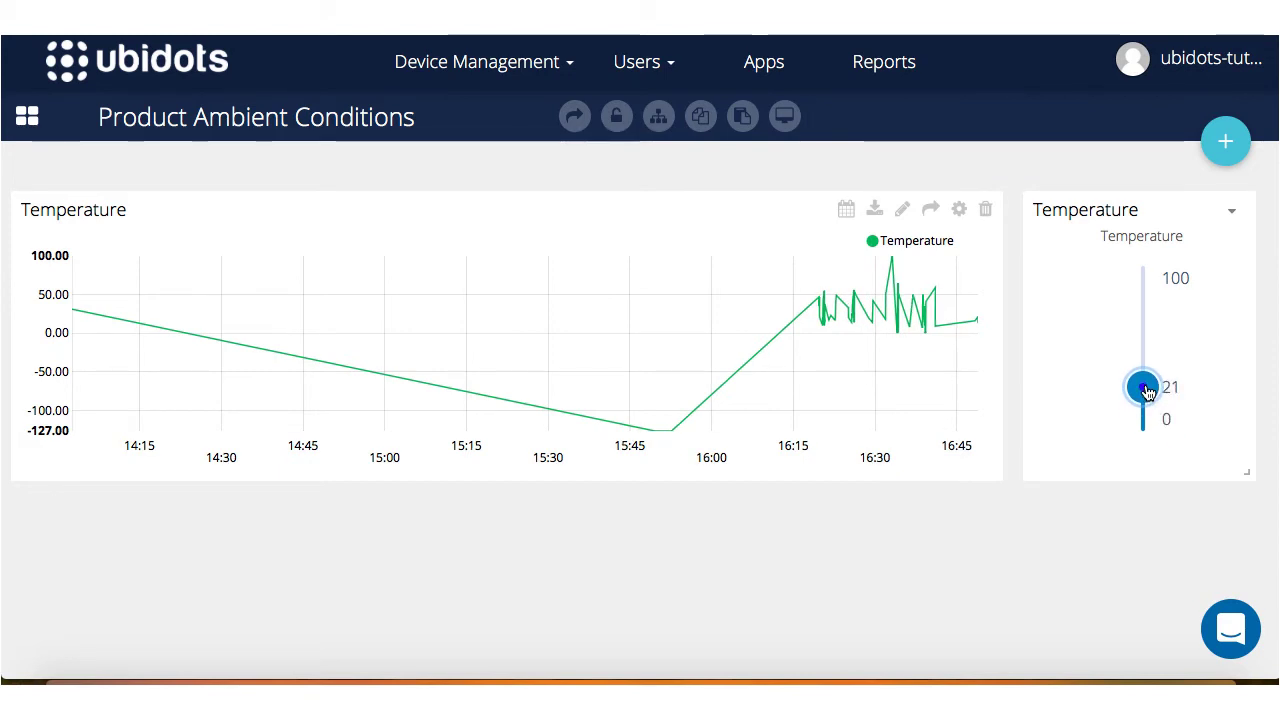
{"action": "left_click_drag", "start_coordinate": [1142, 387], "coordinate": [1142, 360]}
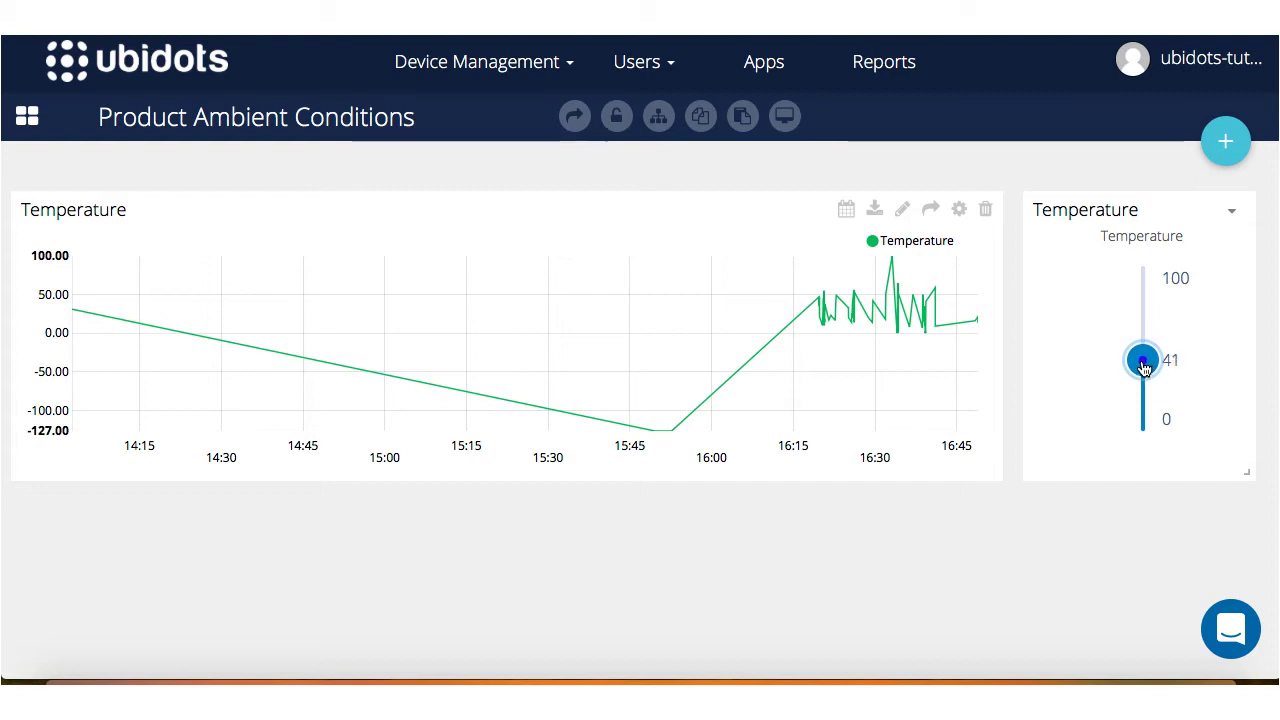
{"action": "left_click_drag", "start_coordinate": [1142, 360], "coordinate": [1142, 363]}
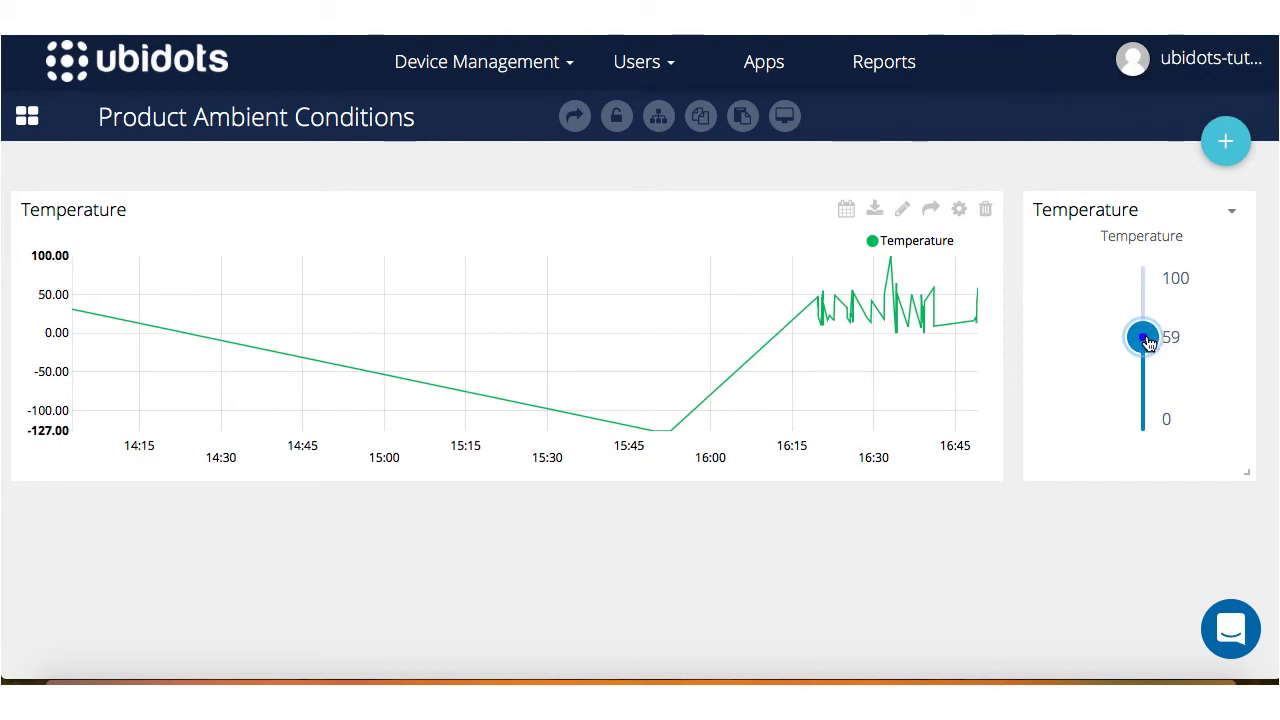
{"action": "left_click_drag", "start_coordinate": [1143, 337], "coordinate": [1143, 321]}
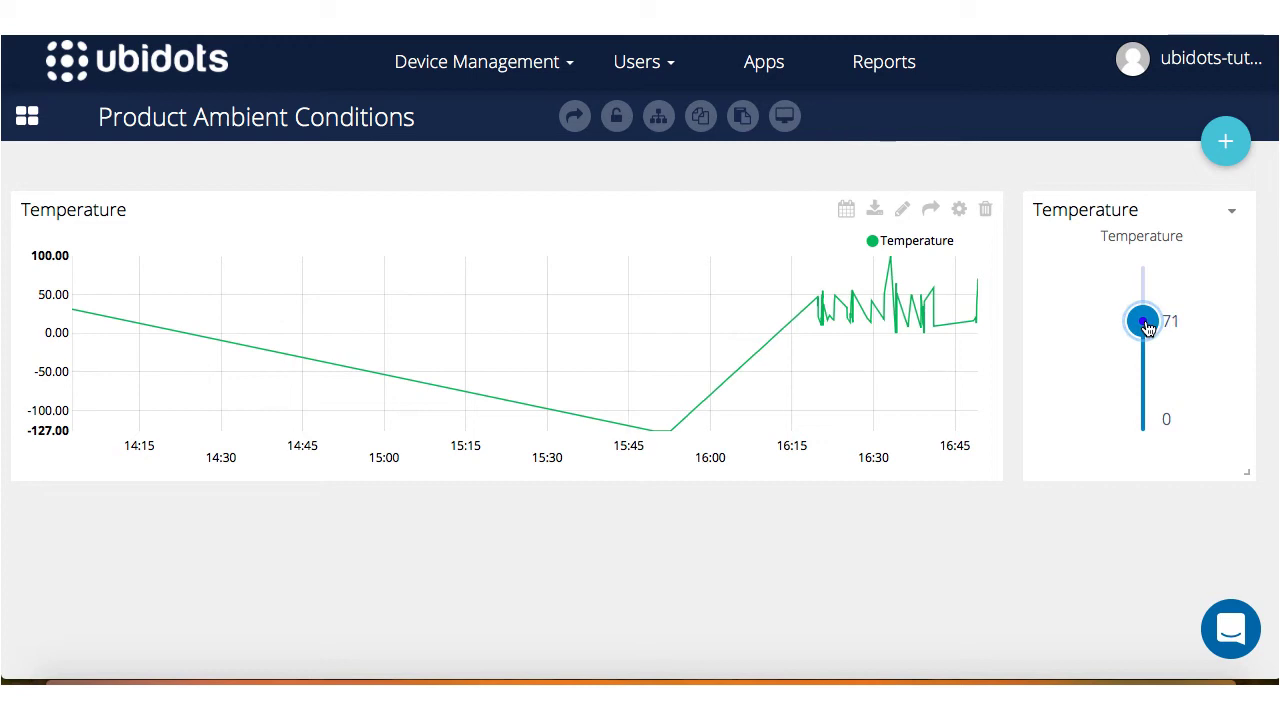
{"action": "left_click_drag", "start_coordinate": [1143, 321], "coordinate": [1143, 403]}
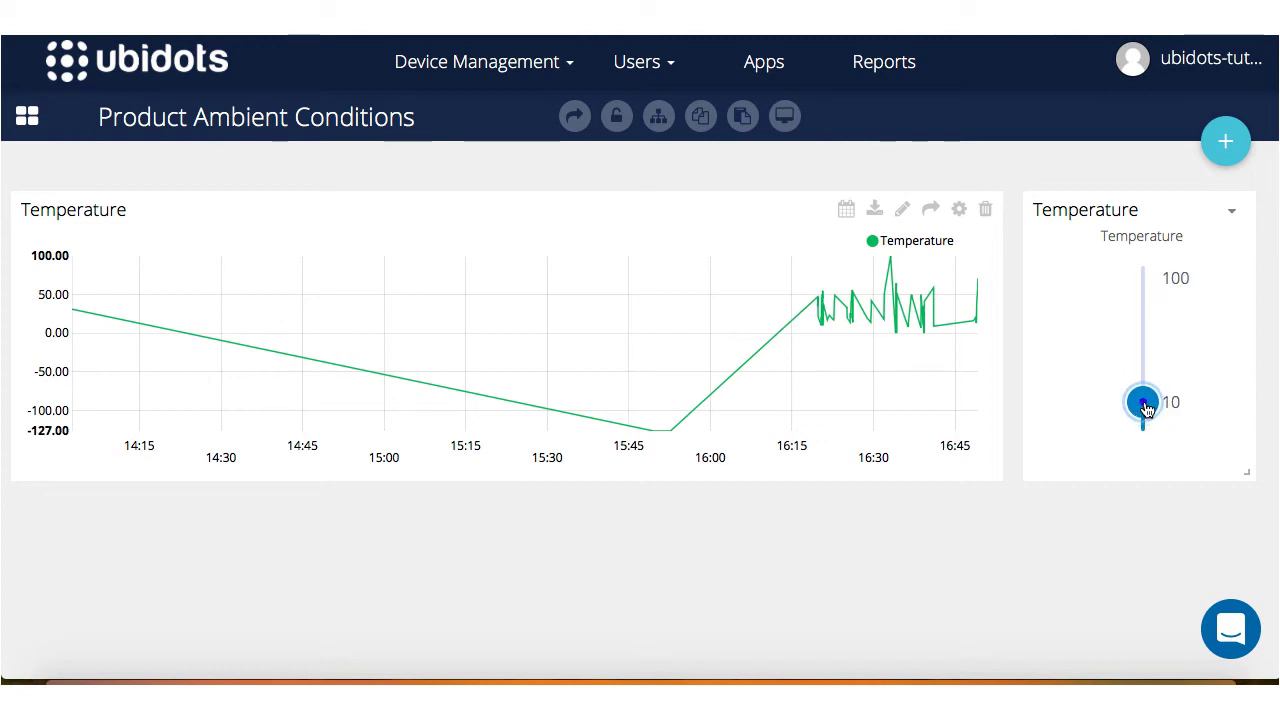
{"action": "left_click_drag", "start_coordinate": [1142, 401], "coordinate": [1142, 348]}
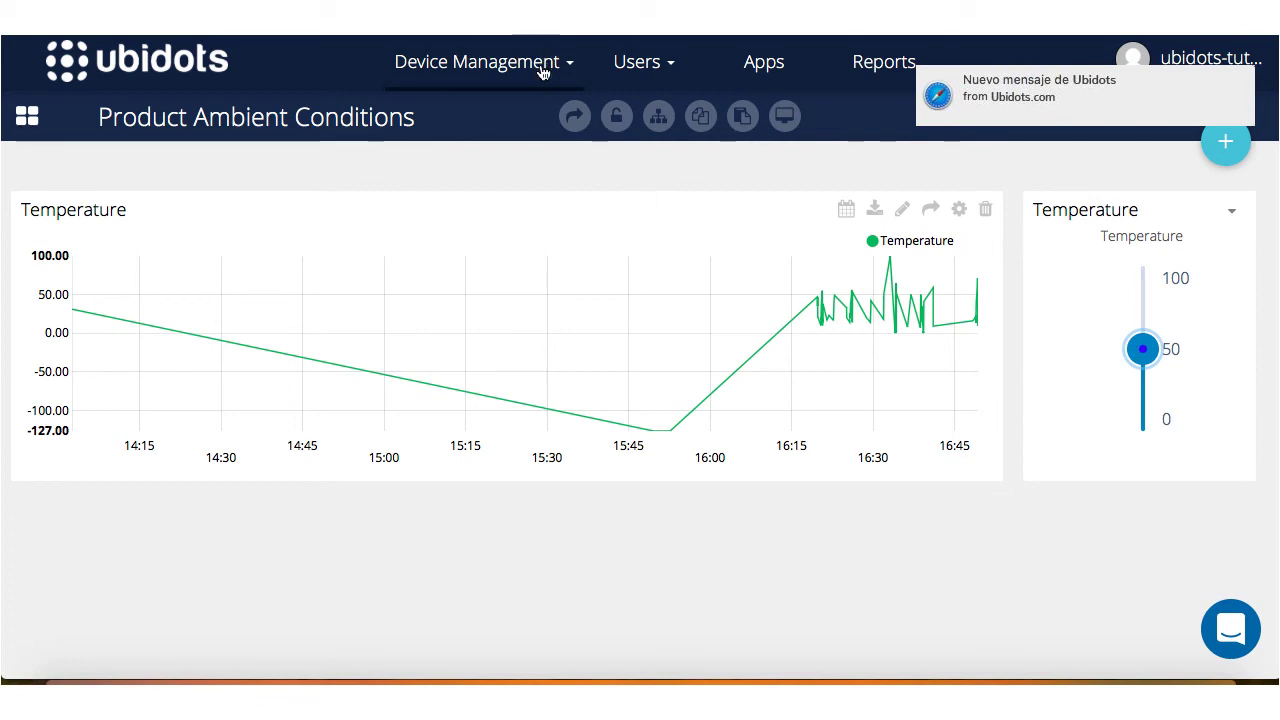
- View the Cold Storage Room log showing emails sent at 16:48:59 and 16:49:18
{"action": "left_click", "coordinate": [477, 61]}
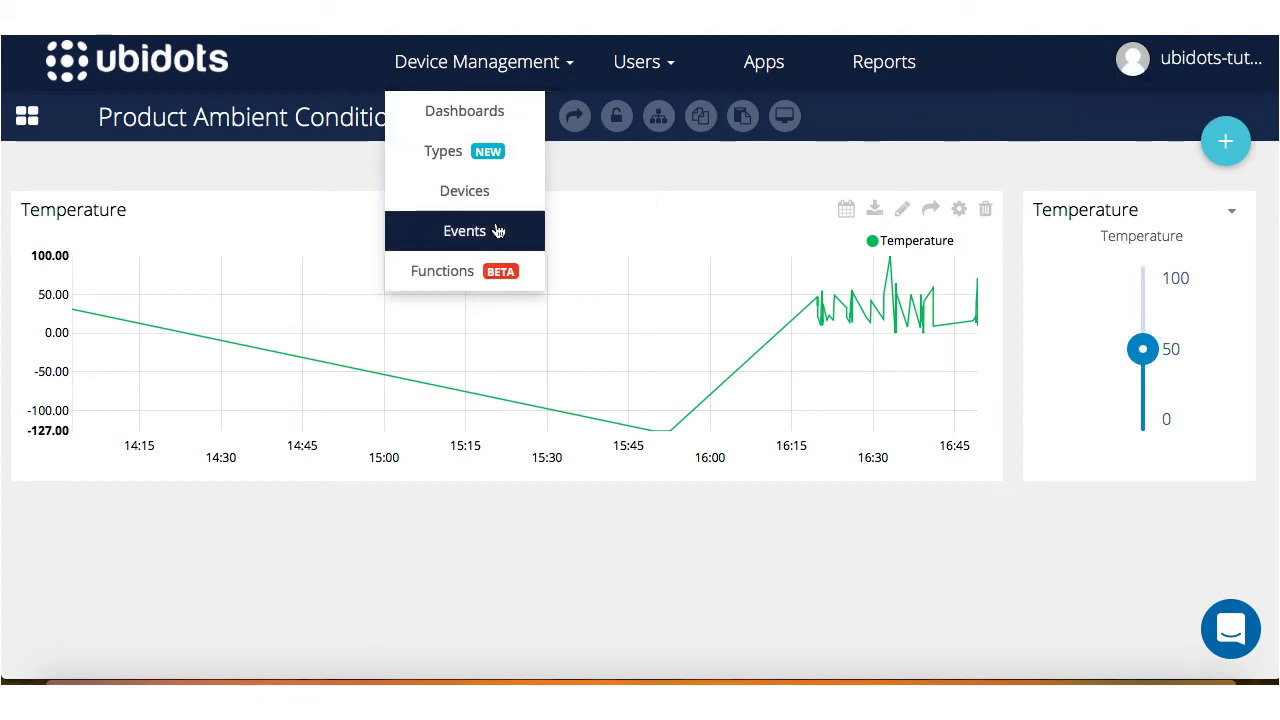
{"action": "left_click", "coordinate": [464, 231]}
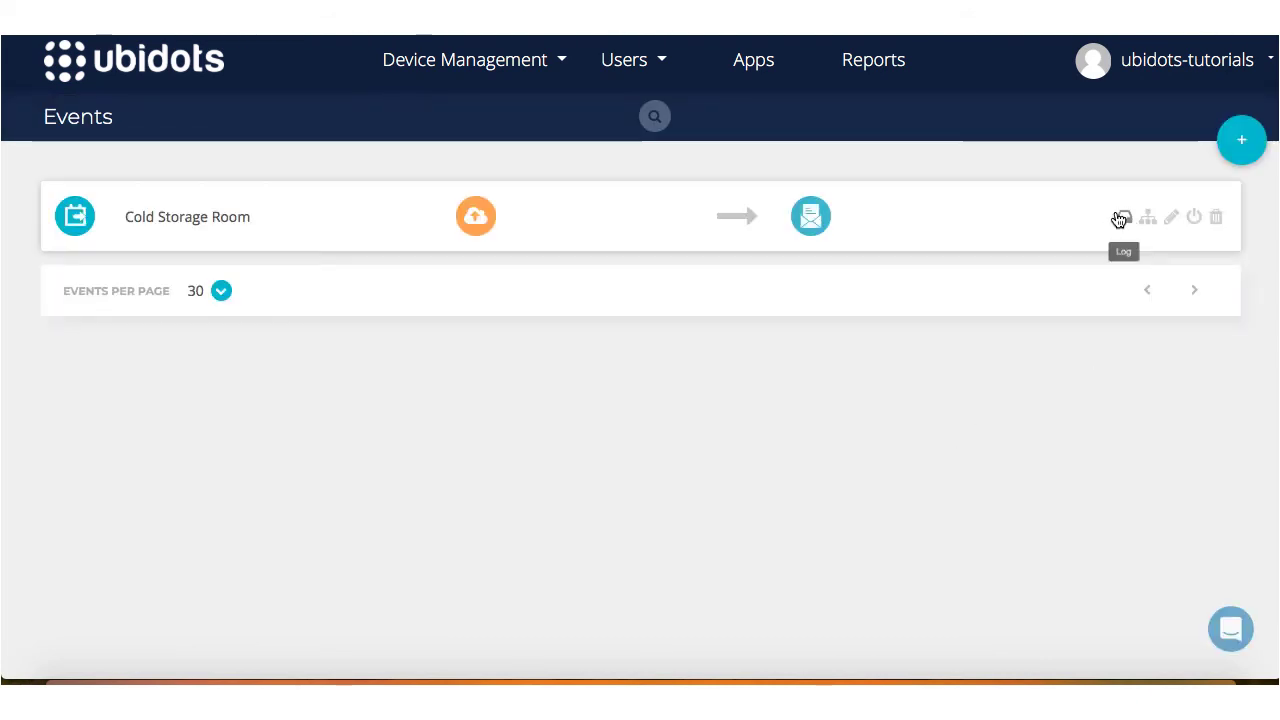
{"action": "left_click", "coordinate": [1121, 217]}
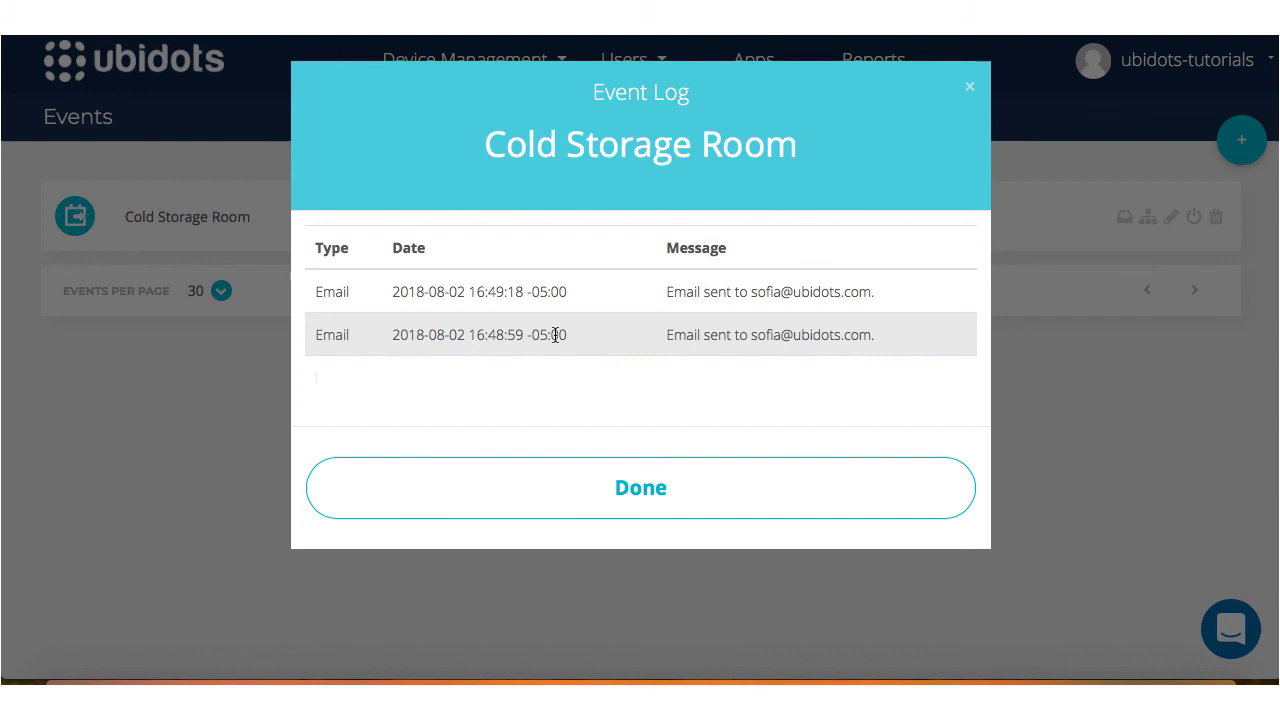
{"action": "mouse_move", "coordinate": [568, 347]}
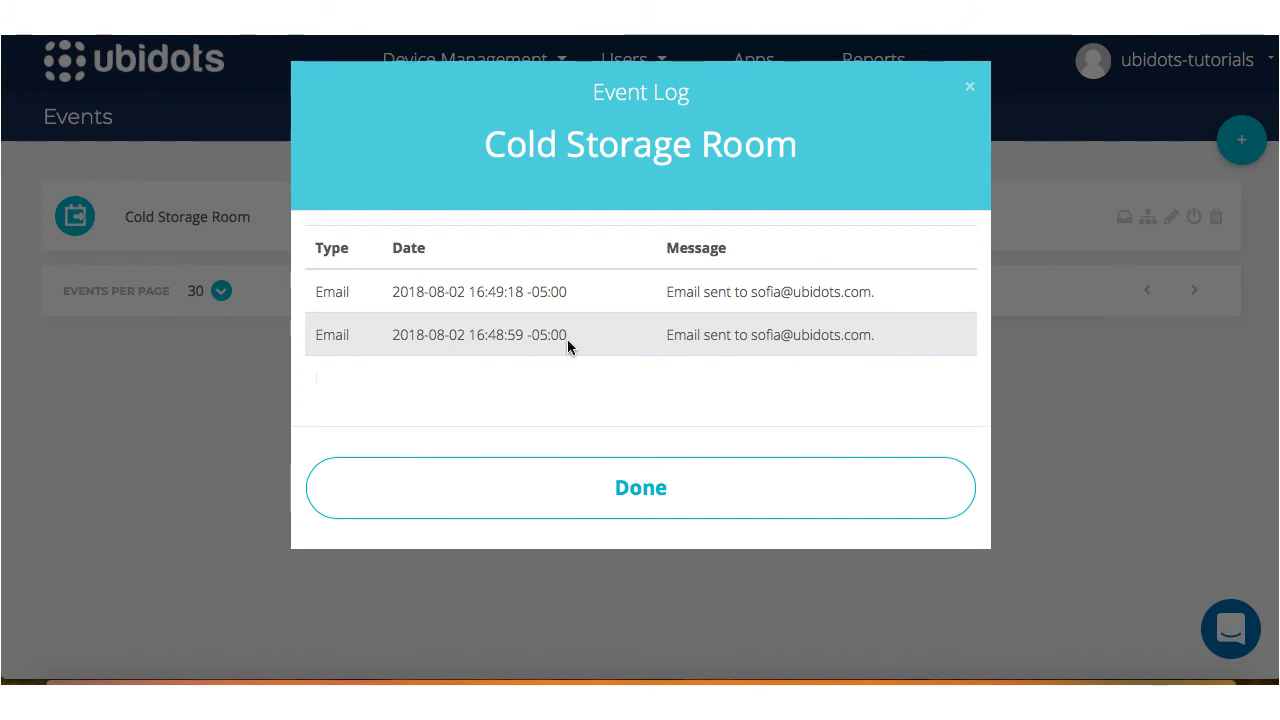
{"action": "mouse_move", "coordinate": [428, 312]}
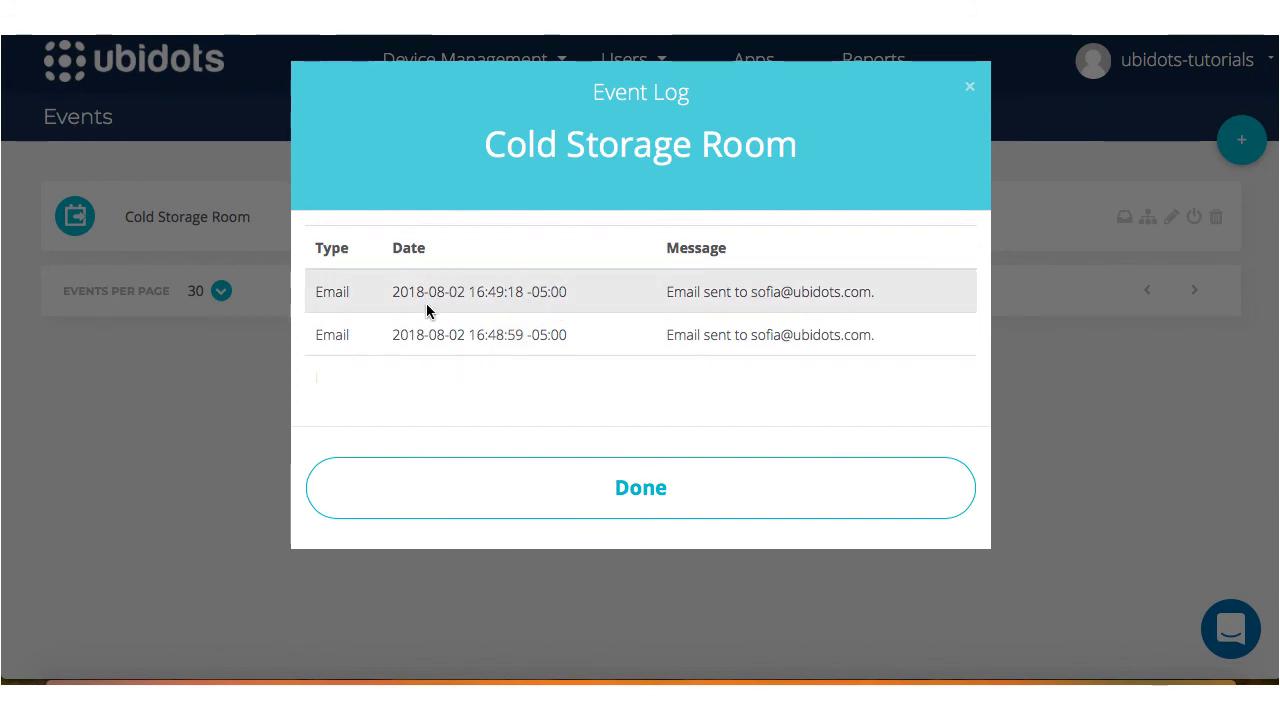